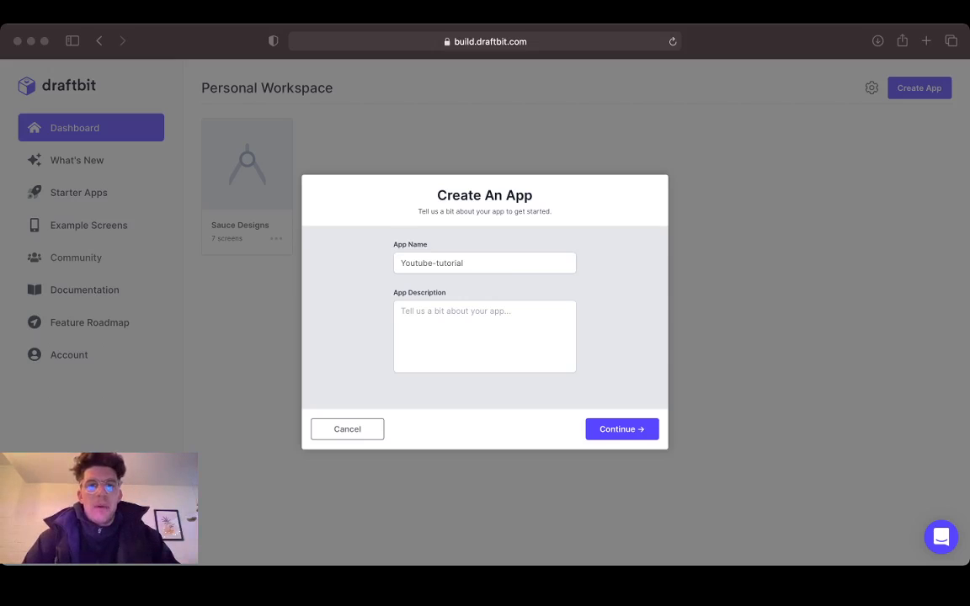
- Create a new app named Youtube-tutorial and start it from a blank app
click(485, 336)
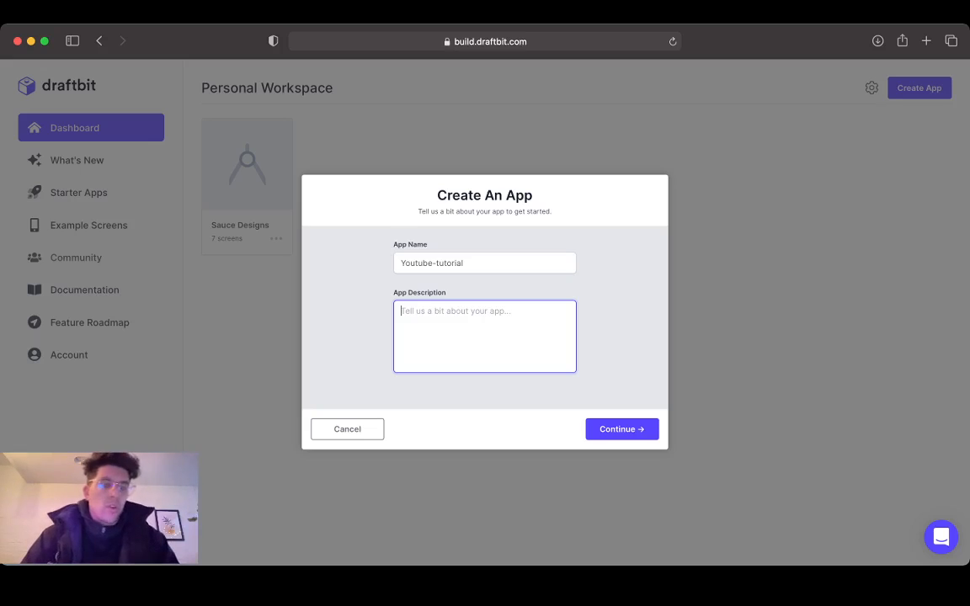
click(485, 263)
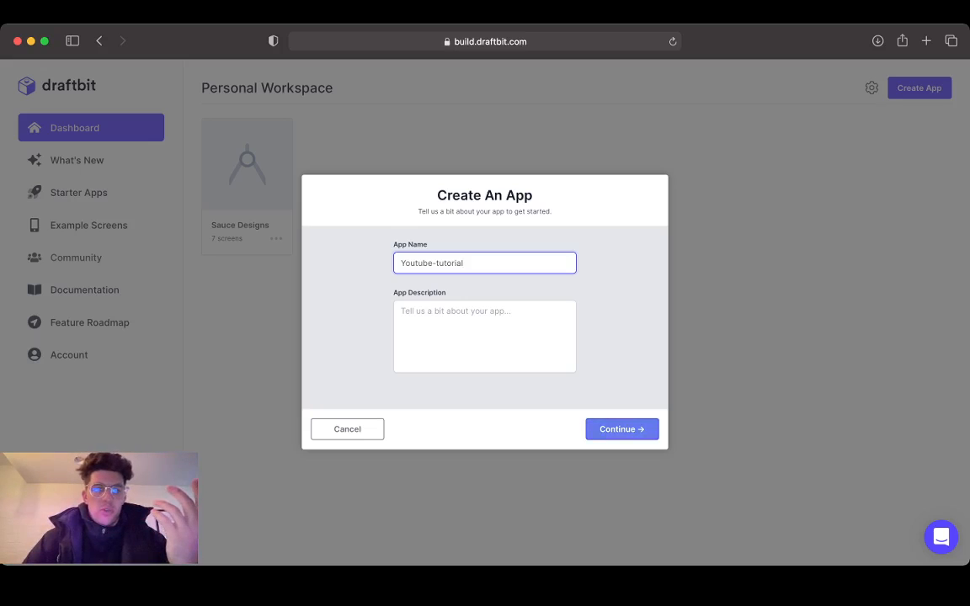
click(621, 429)
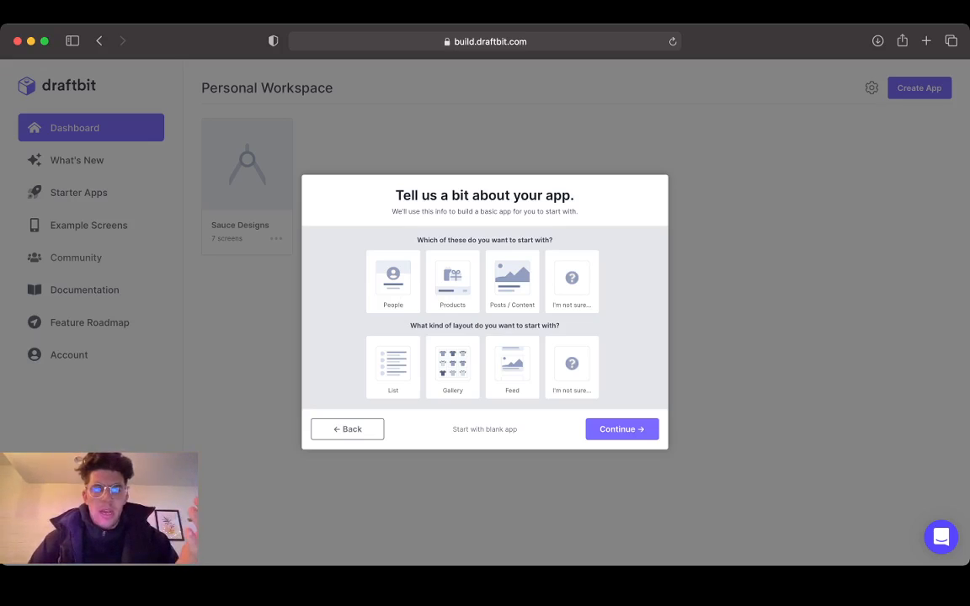
click(621, 430)
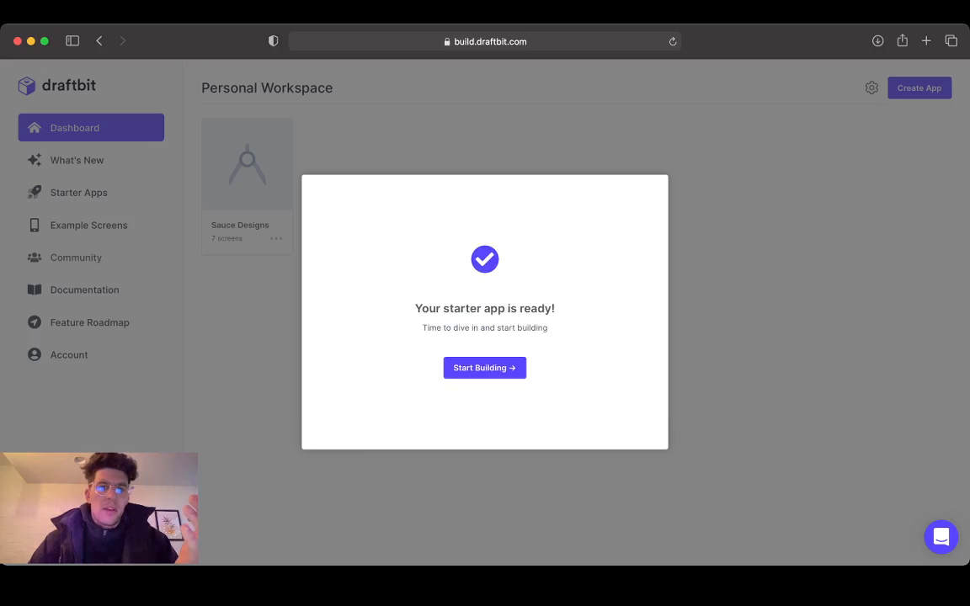
- Start building the app and add a View to the Blank screen
click(485, 367)
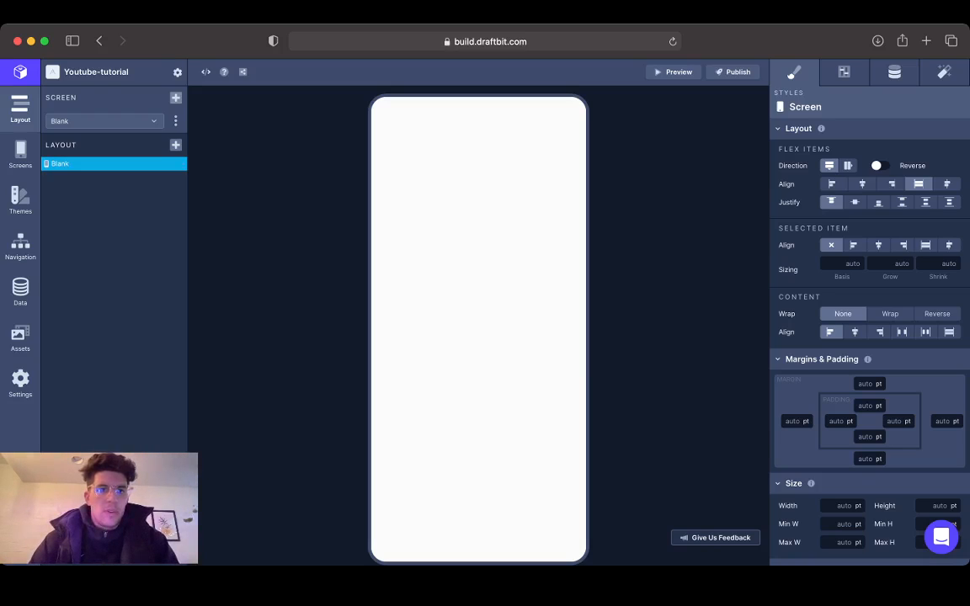
click(175, 96)
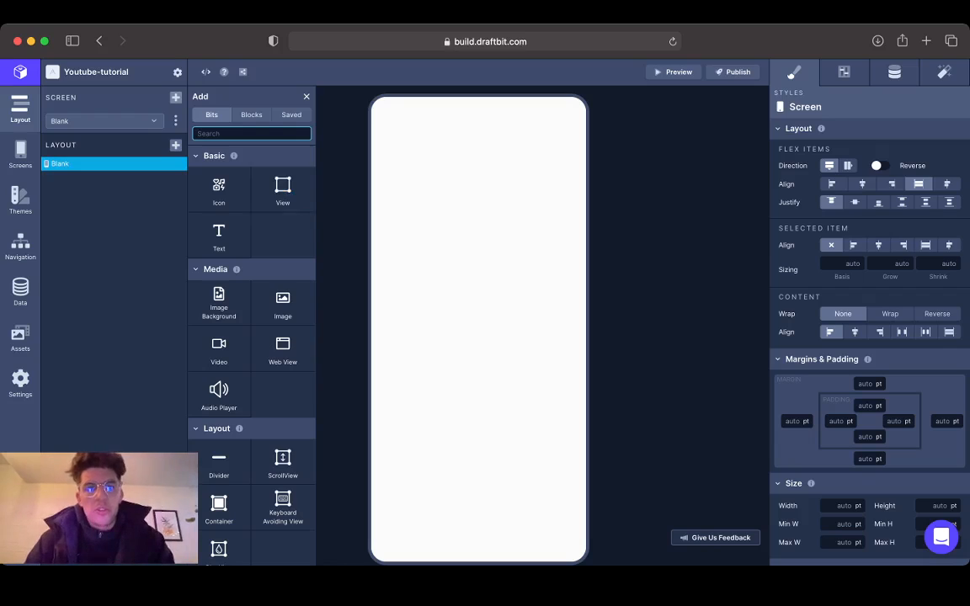
click(283, 189)
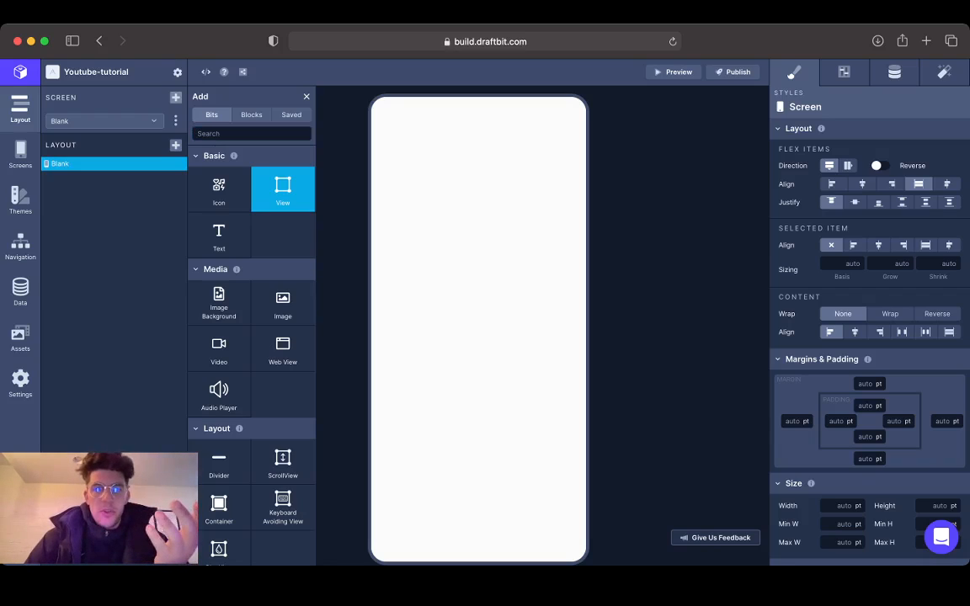
click(283, 189)
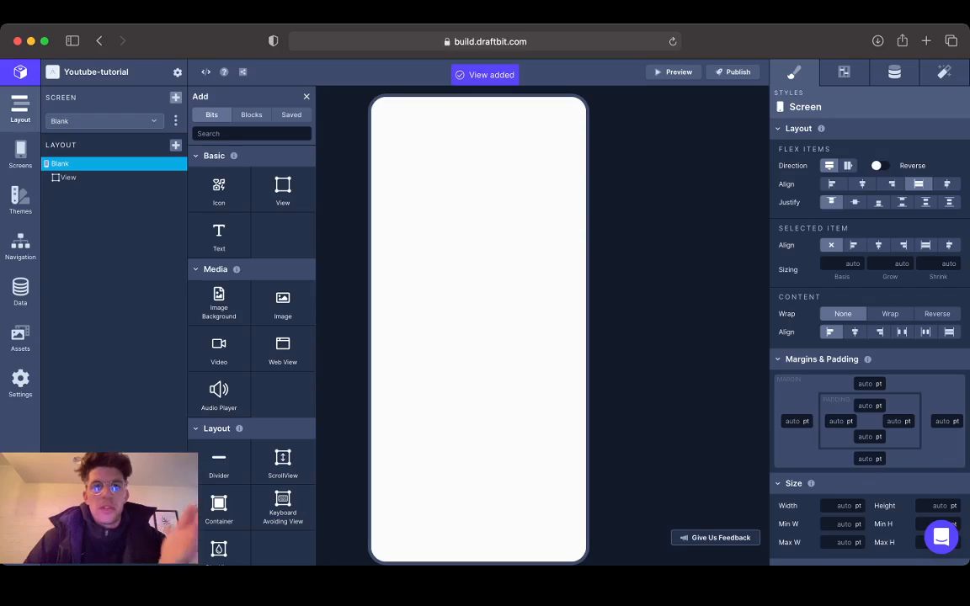
- Size the View to 100% width and height and rename it Content-wrapper
click(67, 177)
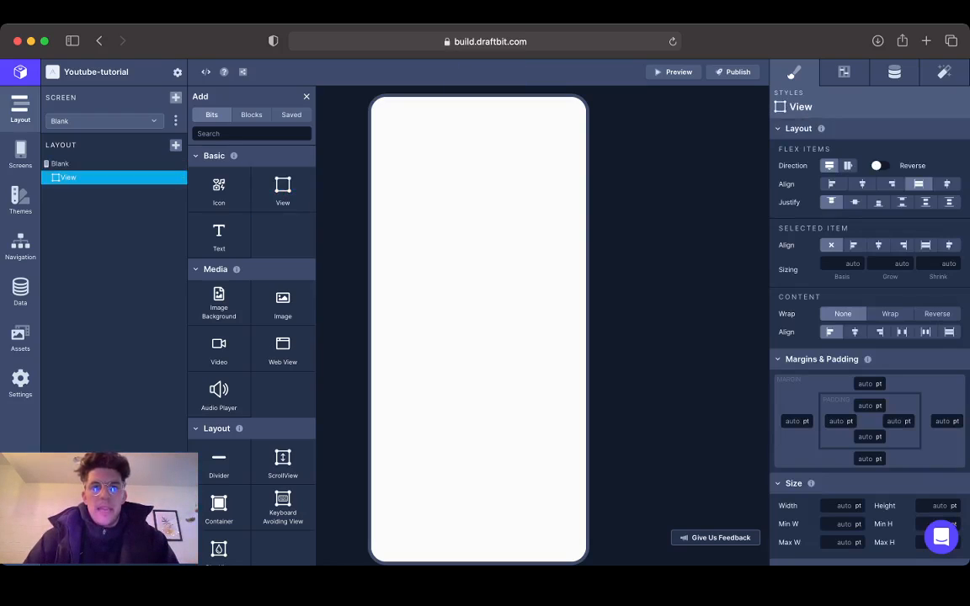
scroll(down, 3)
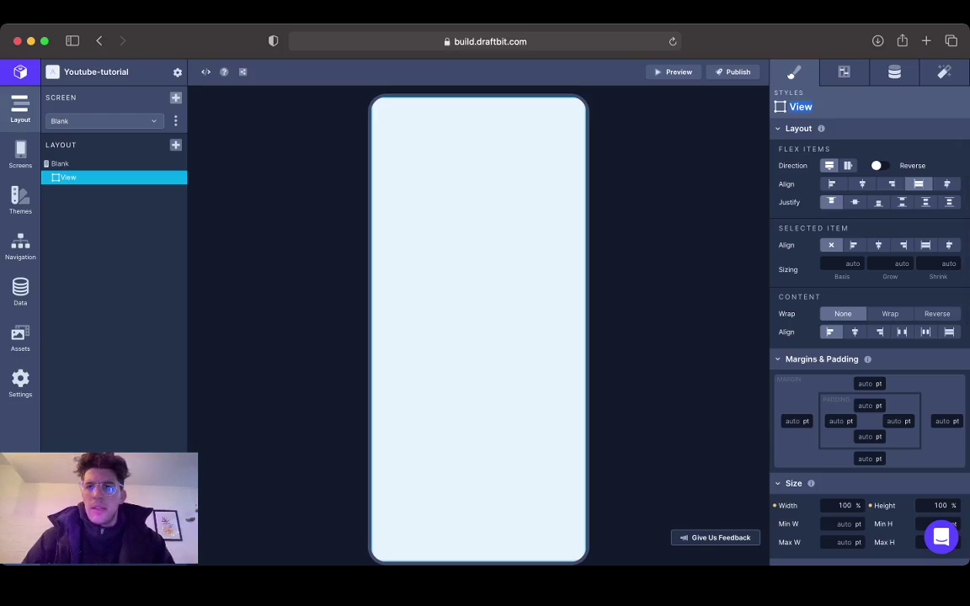
click(844, 73)
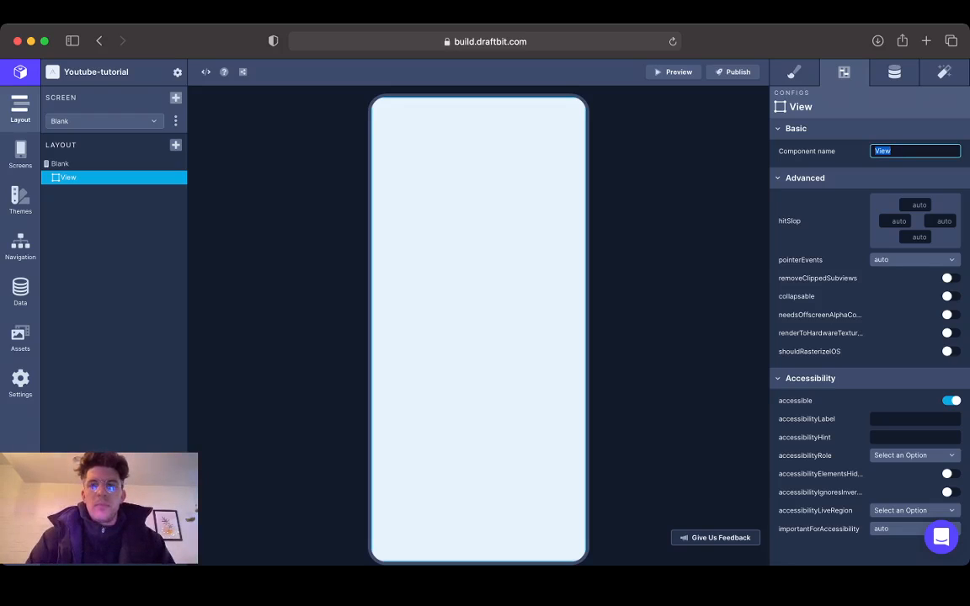
text(Content-wrapper)
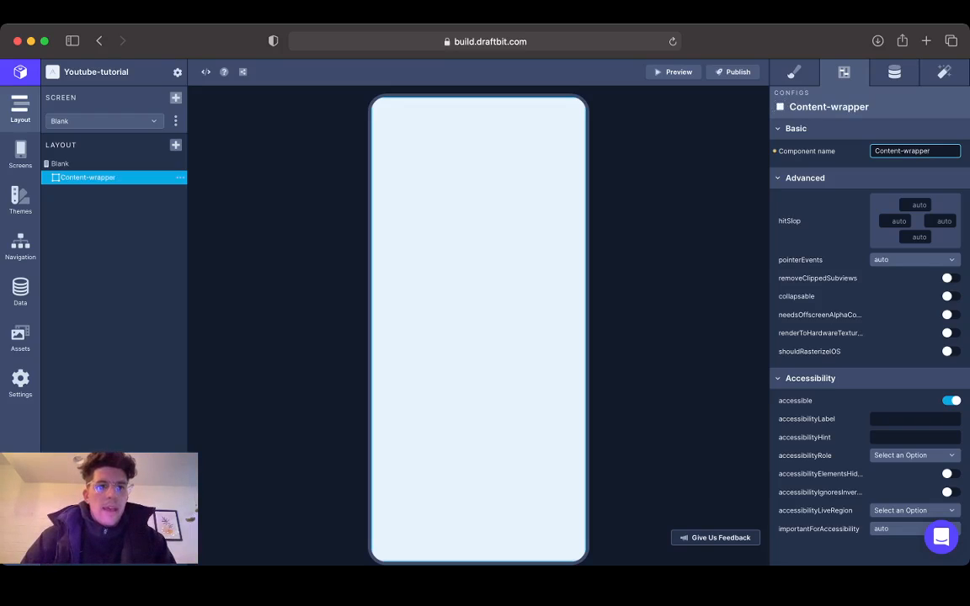
- Add a Hello World! Text inside Content-wrapper and centre it with align and justify center
click(175, 145)
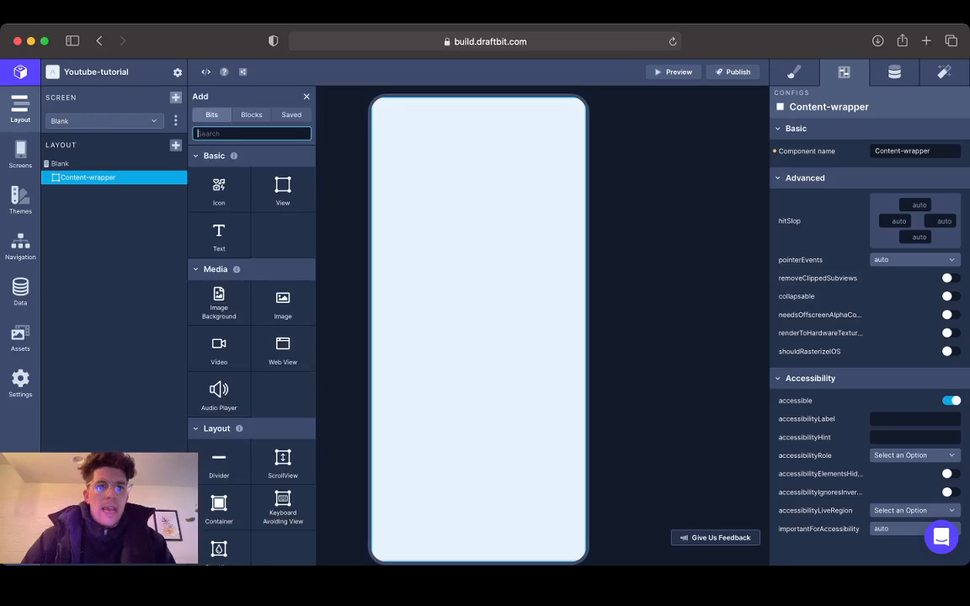
text(na)
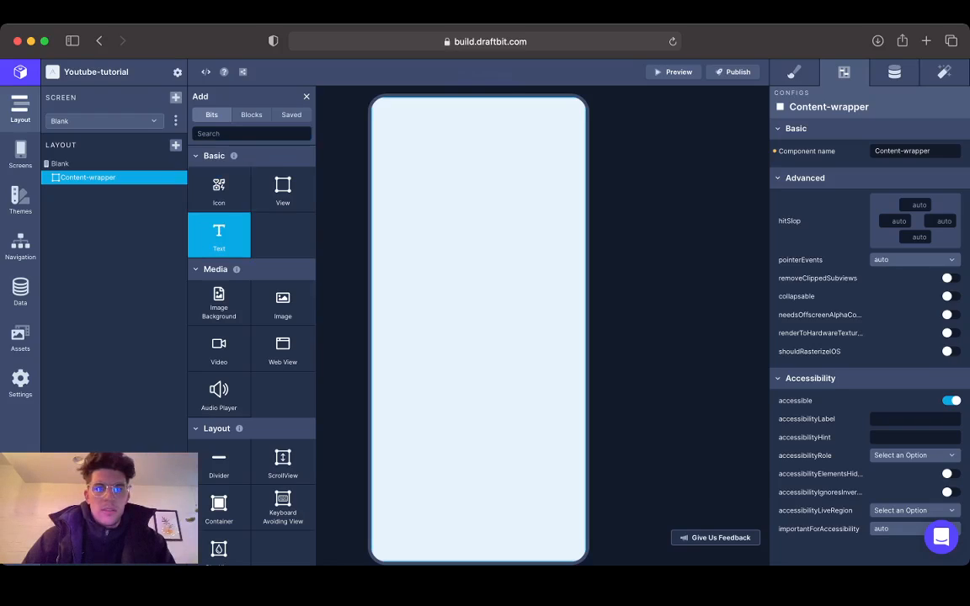
click(219, 236)
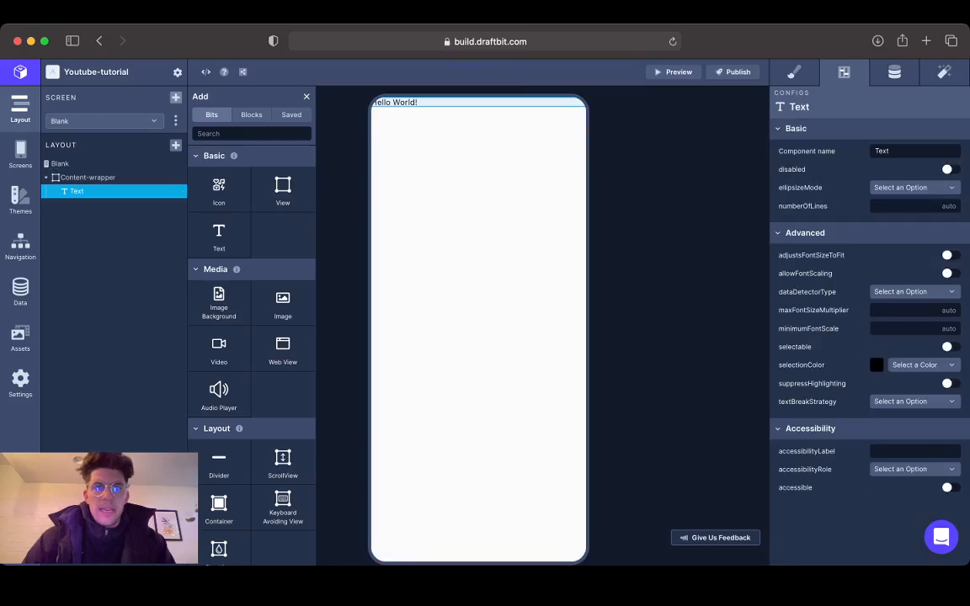
click(87, 177)
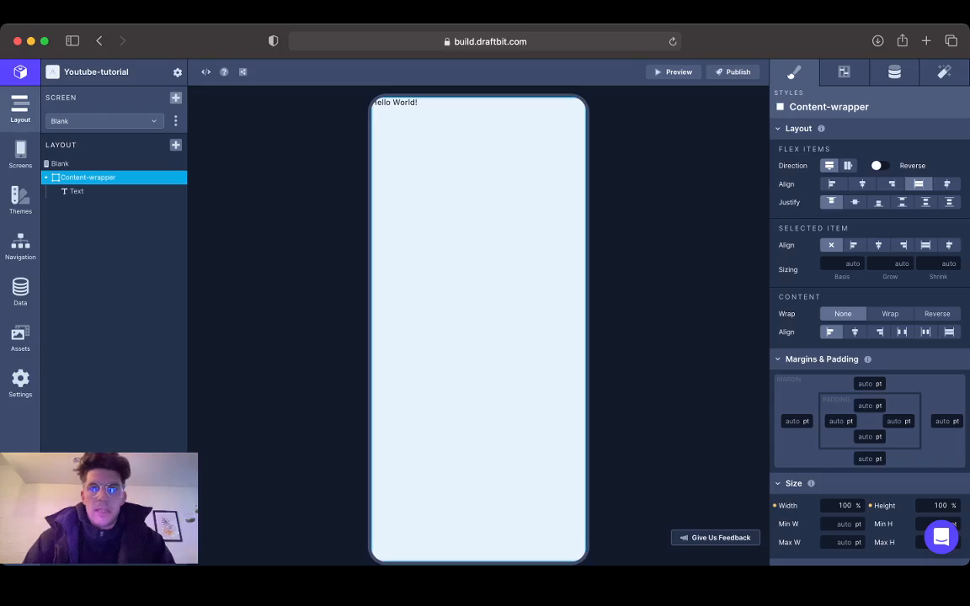
mouse_move(829, 165)
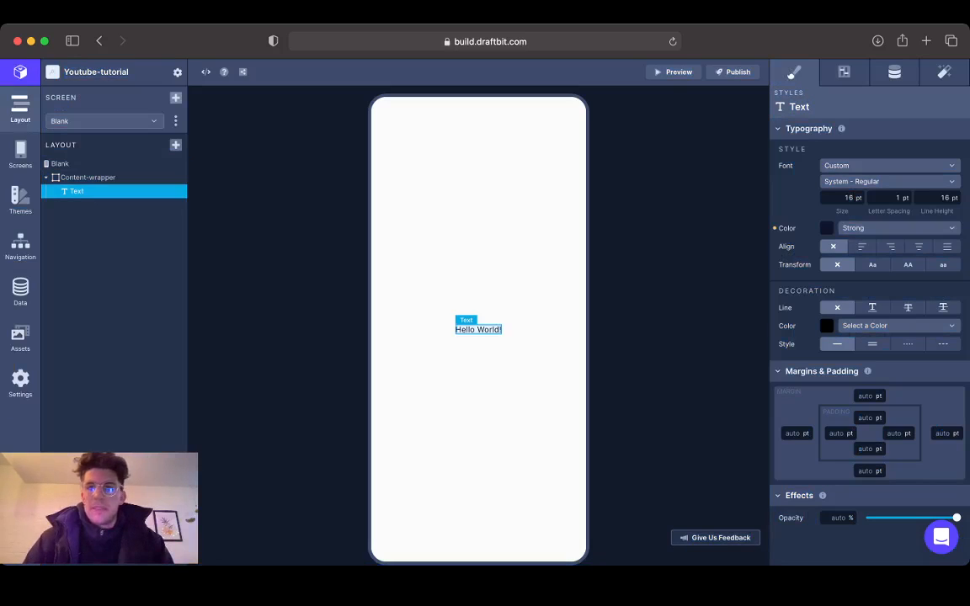
- Rename the Text to Home-text and change its value to Home Page
click(844, 71)
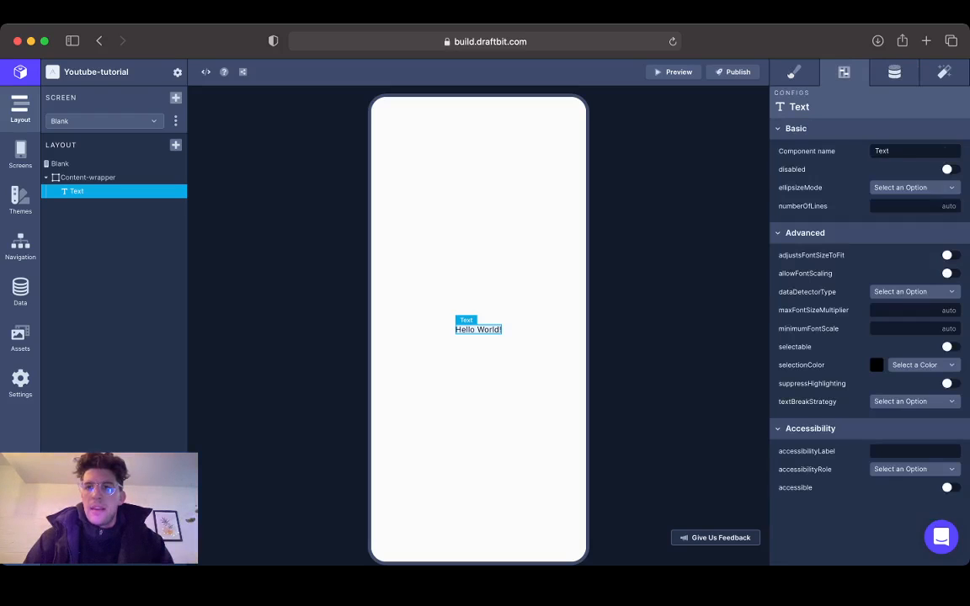
text(Home-t)
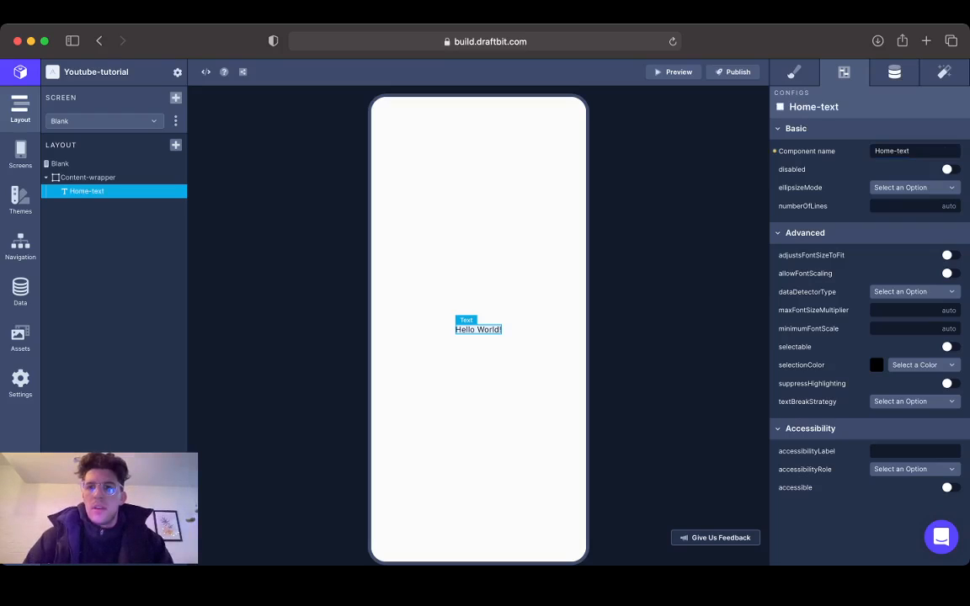
click(889, 71)
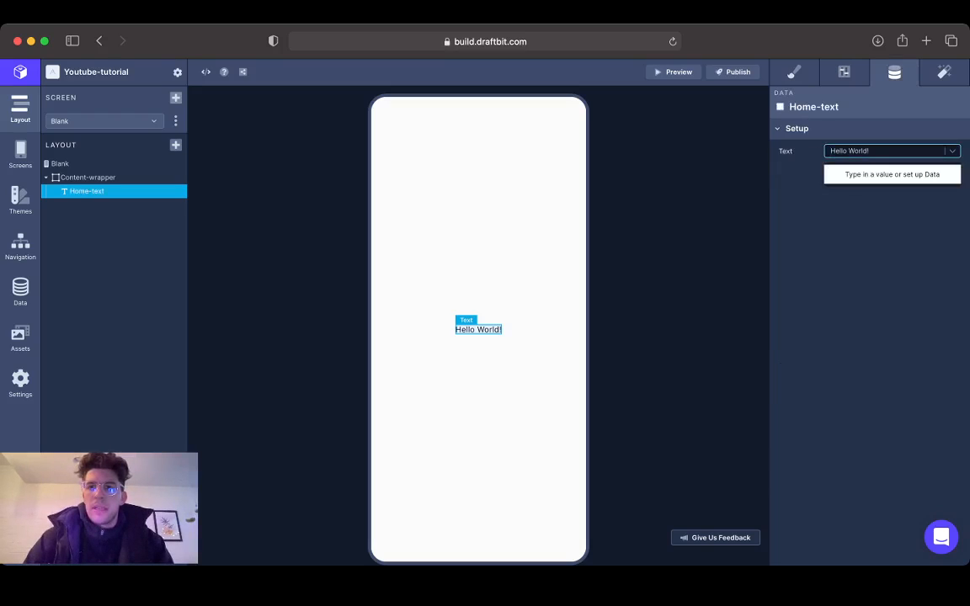
text(Home Page)
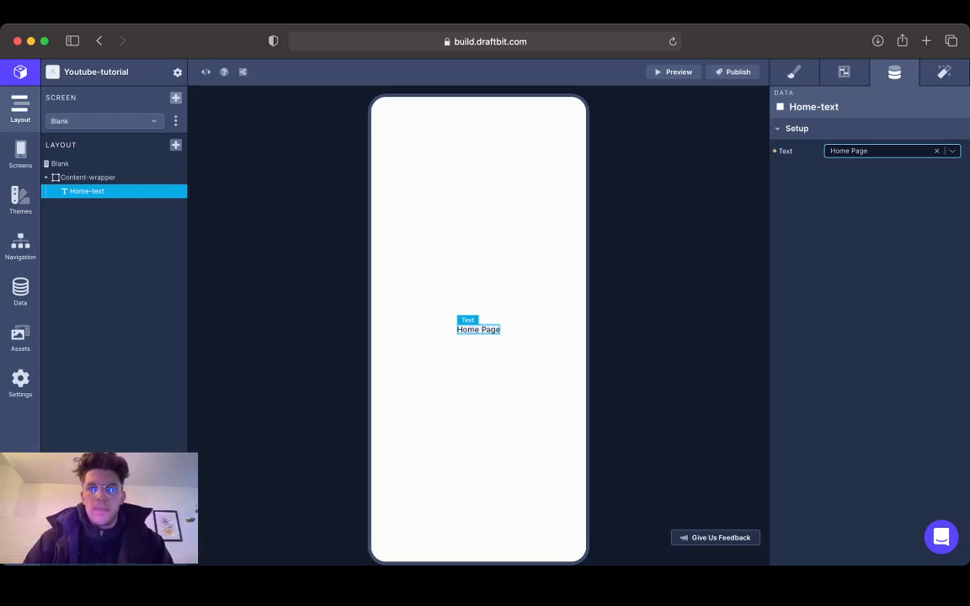
click(791, 70)
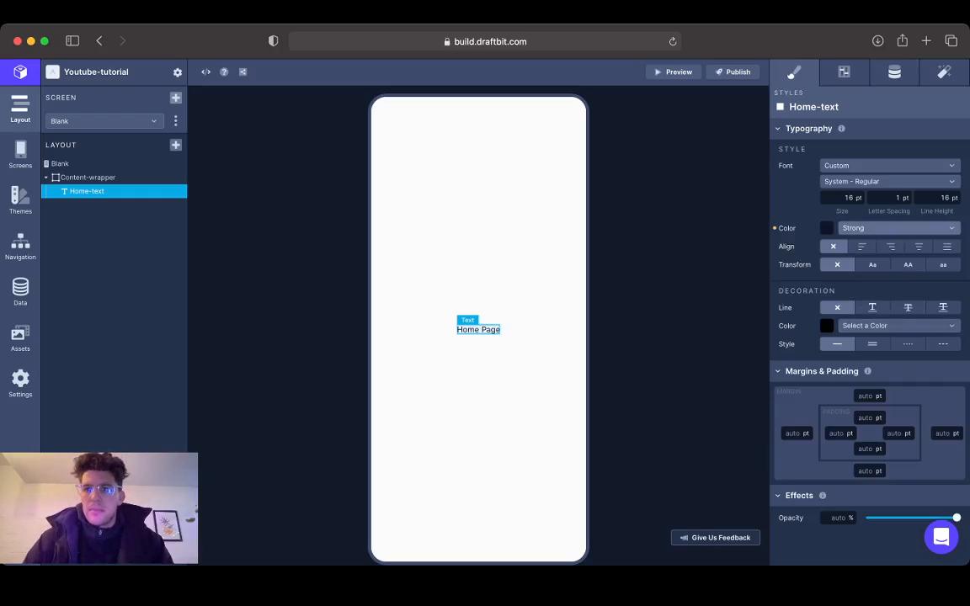
- Give the Home Page text a bold font from the Typography font list
click(888, 182)
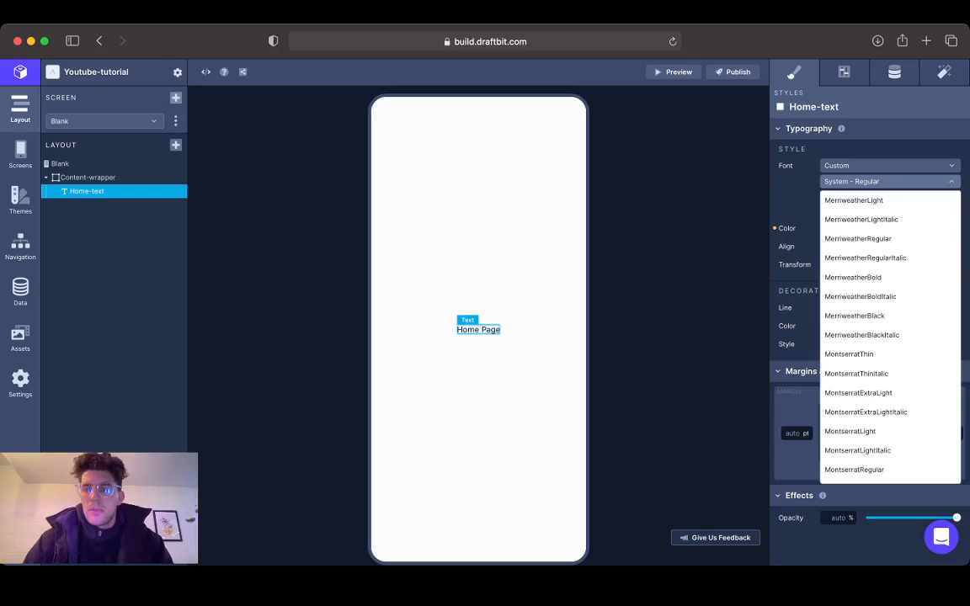
scroll(down, 3)
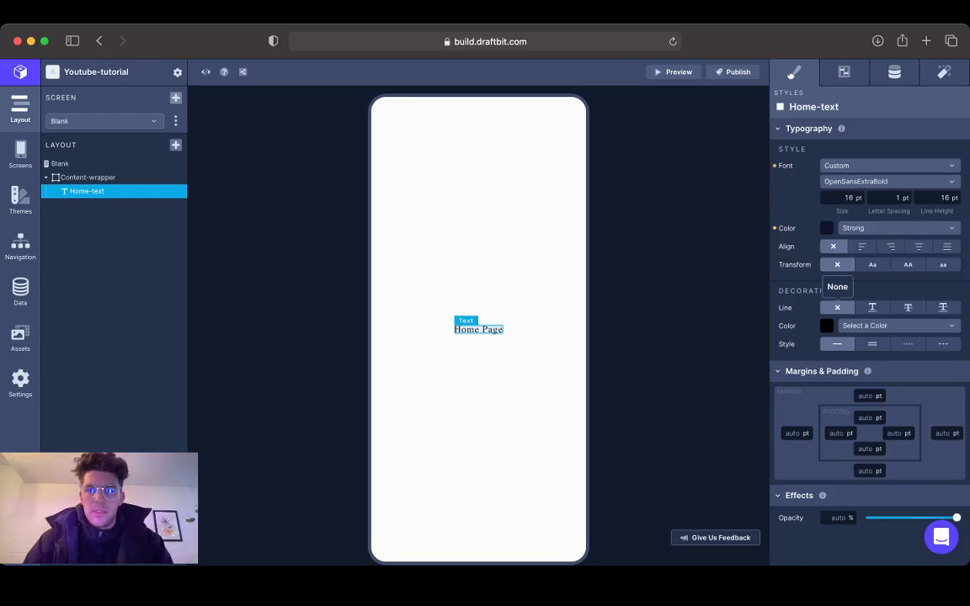
click(885, 182)
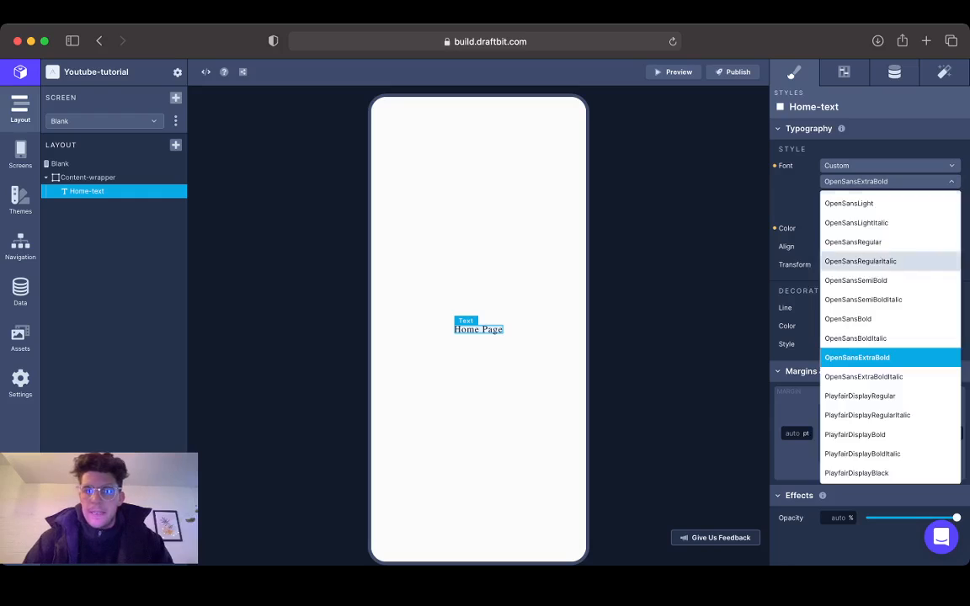
scroll(down, 3)
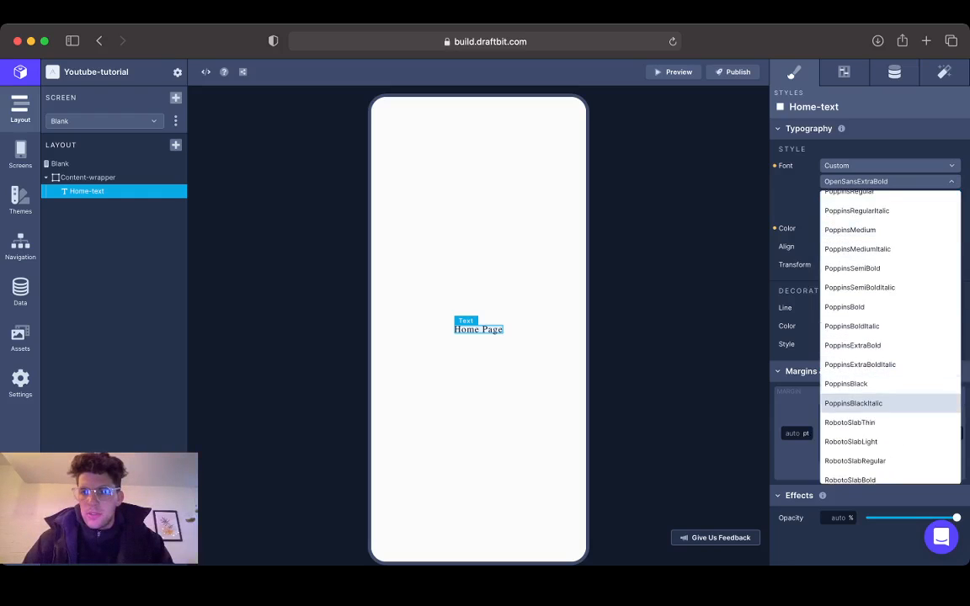
click(845, 307)
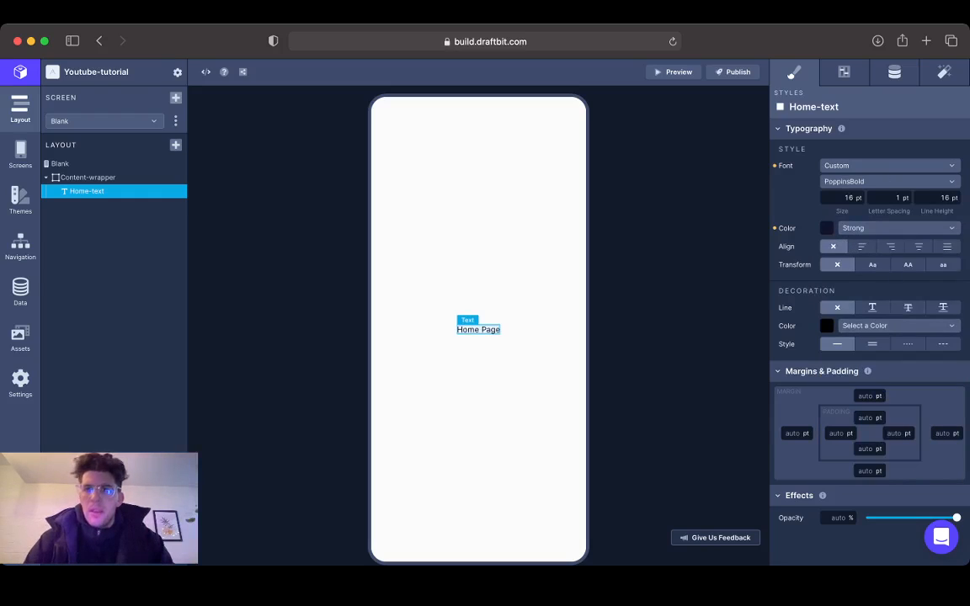
click(87, 177)
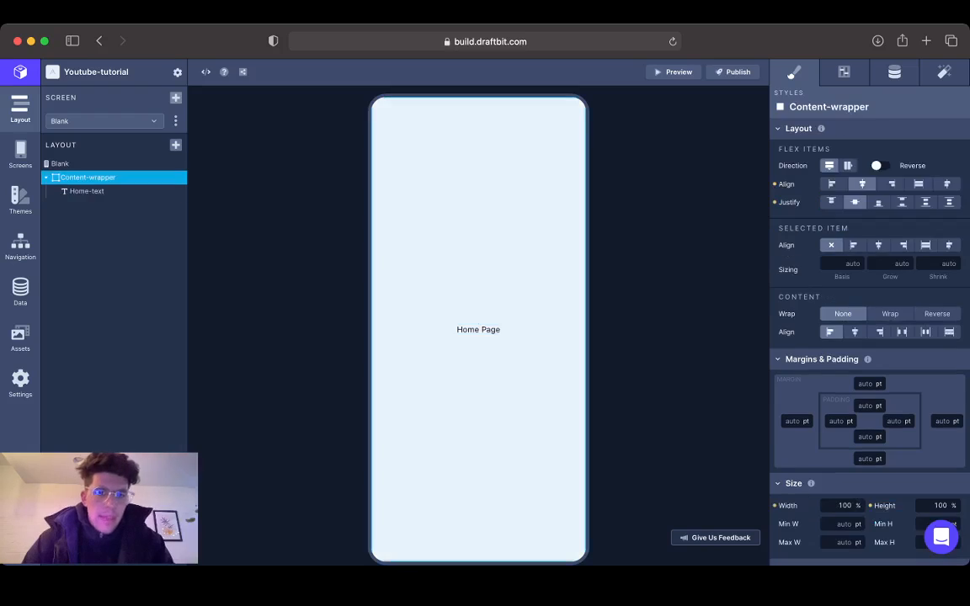
click(86, 192)
text(22)
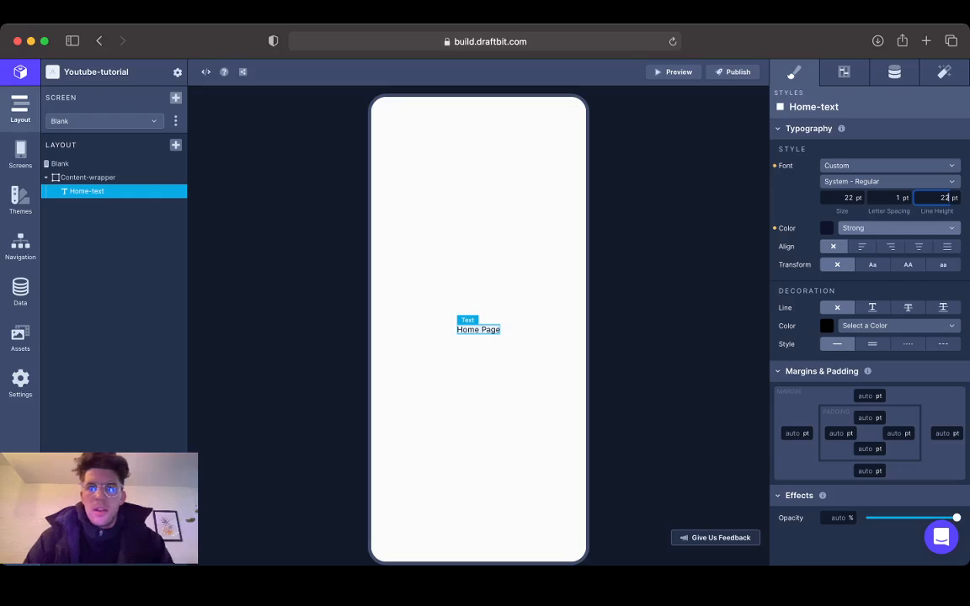
- Adjust the Home Page text to a bold 22 pt system font, then select the Screen
click(886, 182)
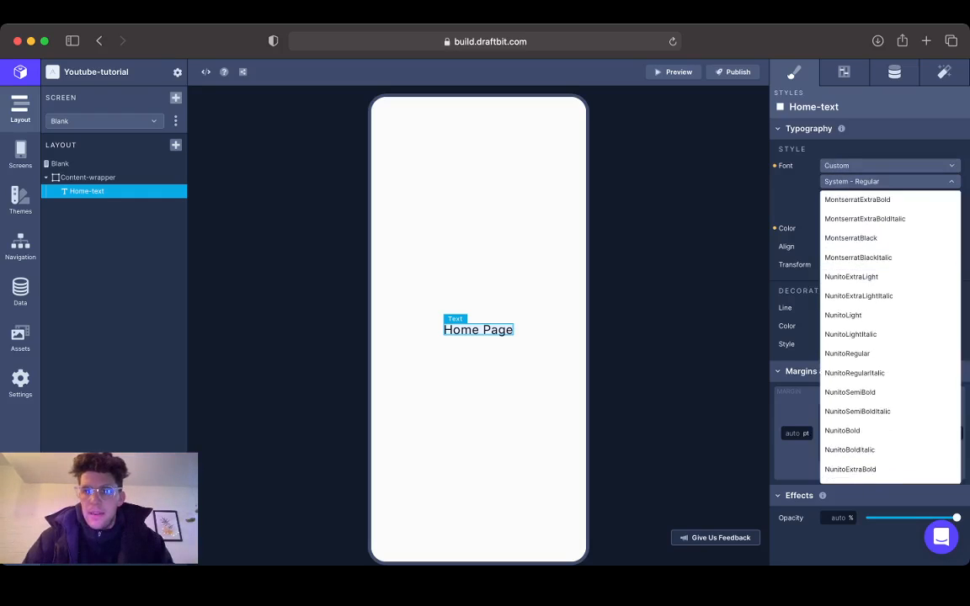
scroll(down, 3)
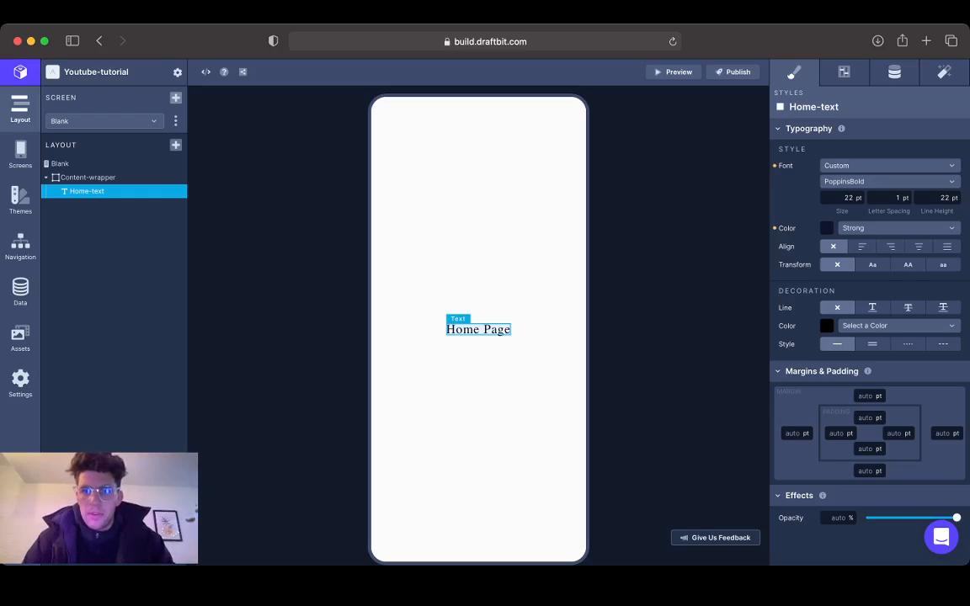
click(889, 182)
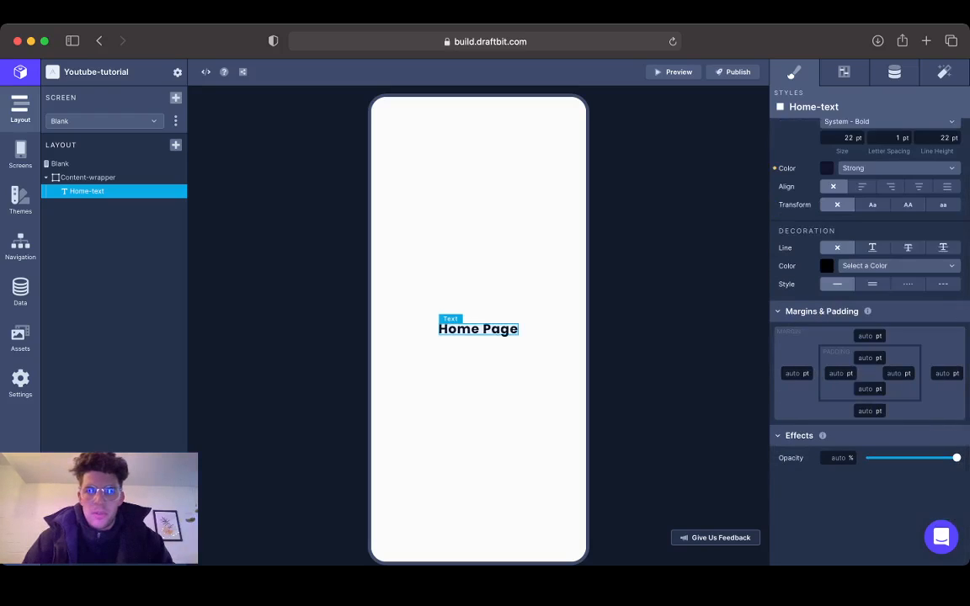
click(808, 128)
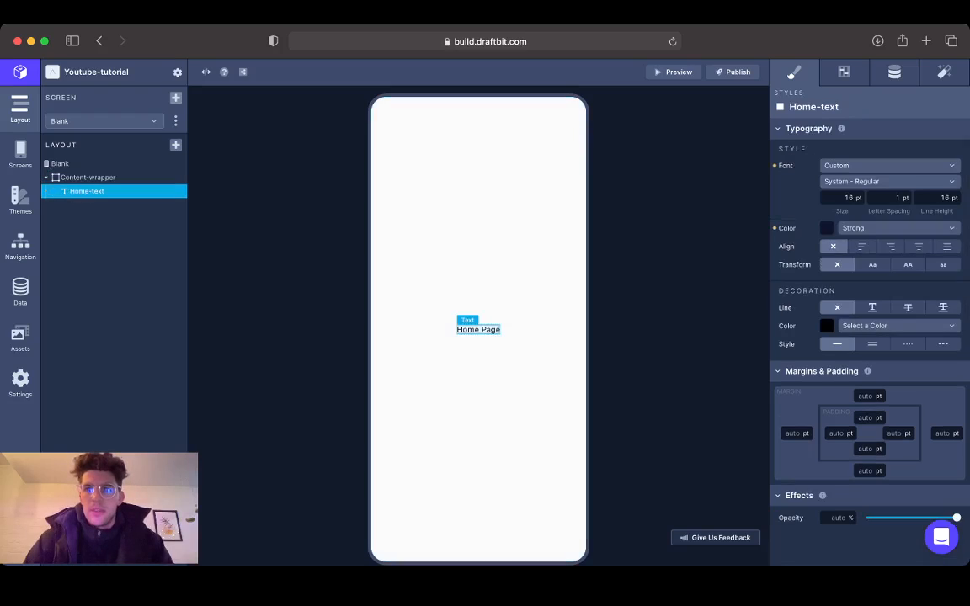
click(889, 182)
text(22)
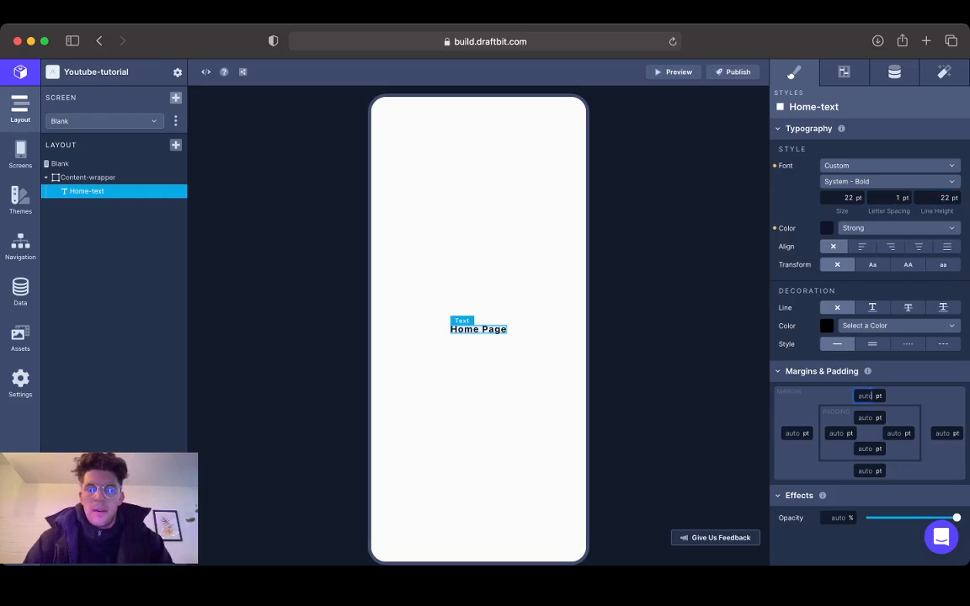
click(87, 176)
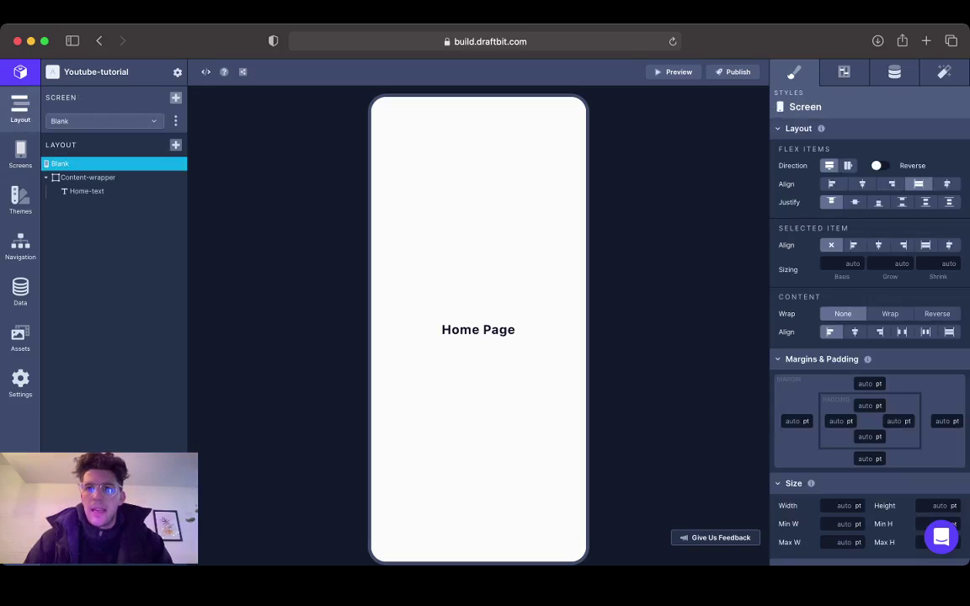
- Rename the screen to Home and add a new blank screen from the Screens panel
click(844, 70)
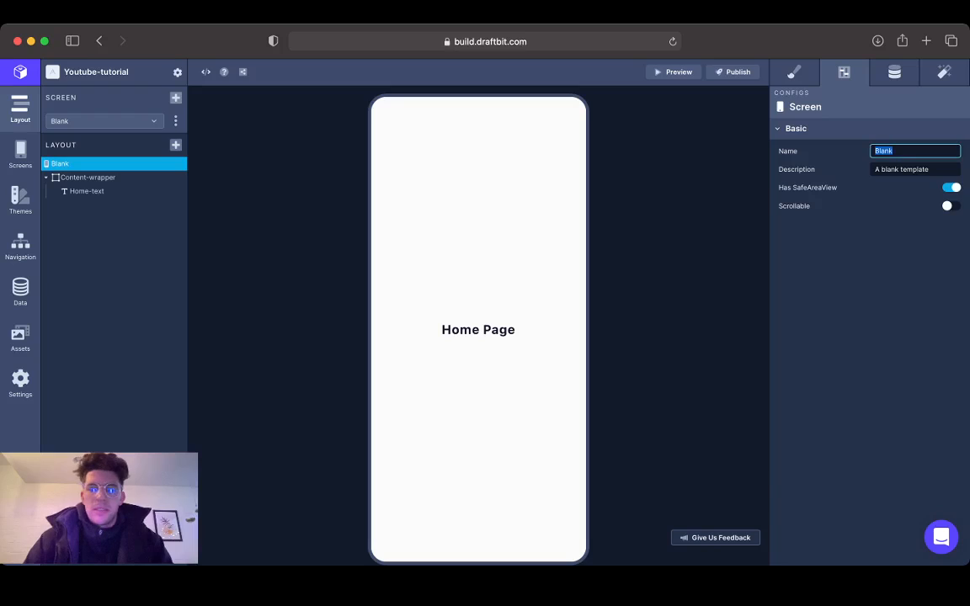
text(Home)
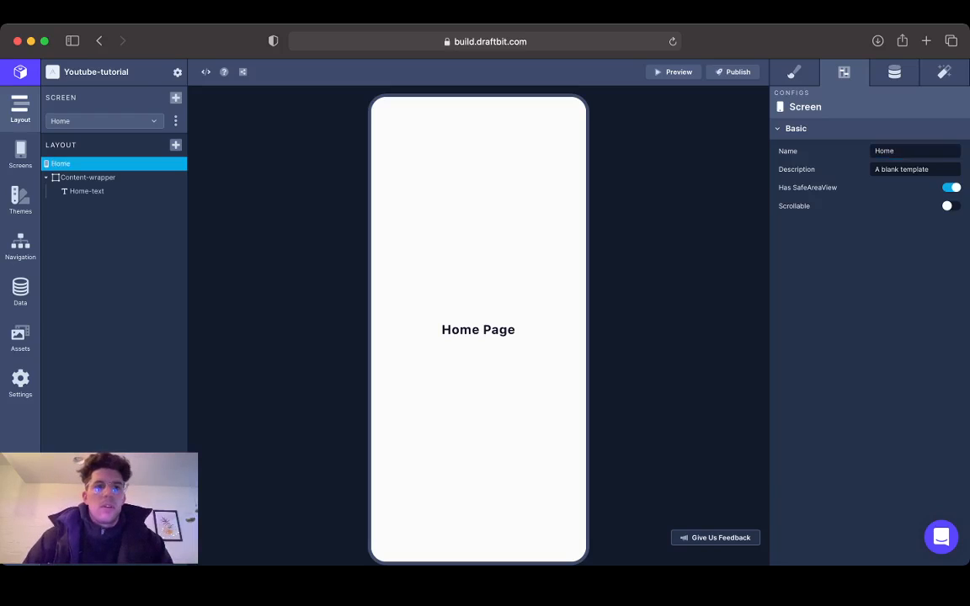
click(21, 155)
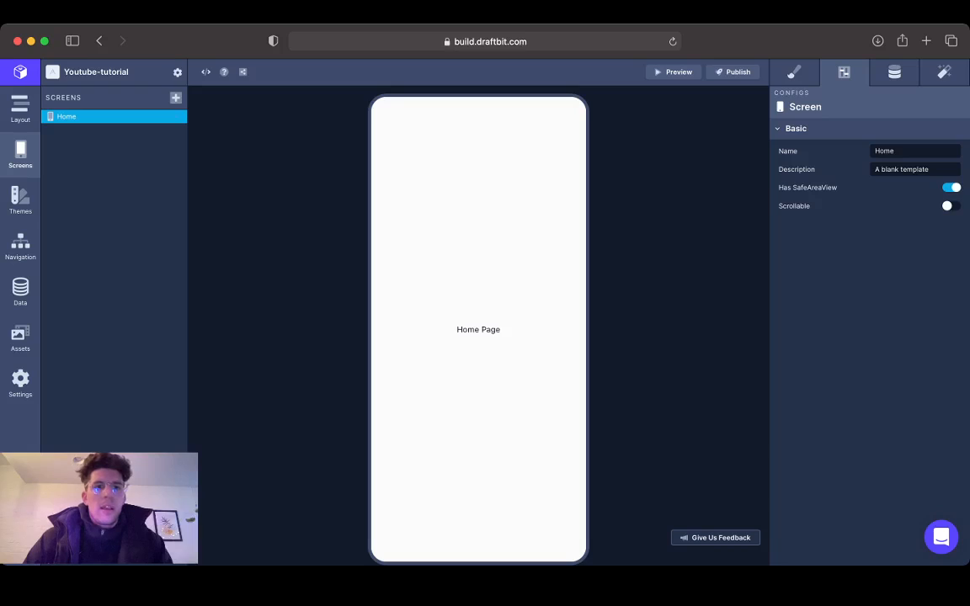
click(175, 98)
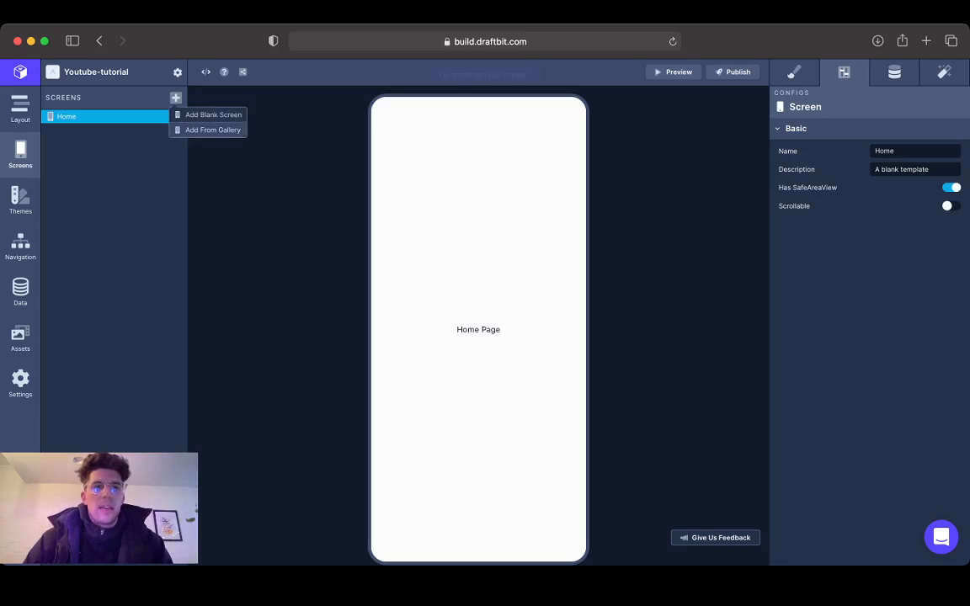
click(212, 115)
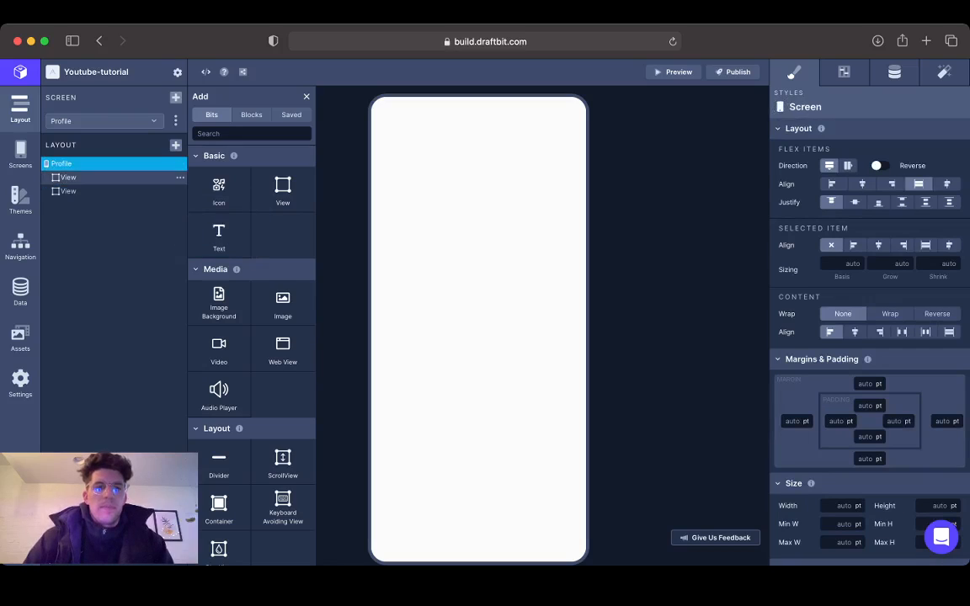
- Delete the Profile screen's extra View and rename the remaining one content-wrapper
click(67, 177)
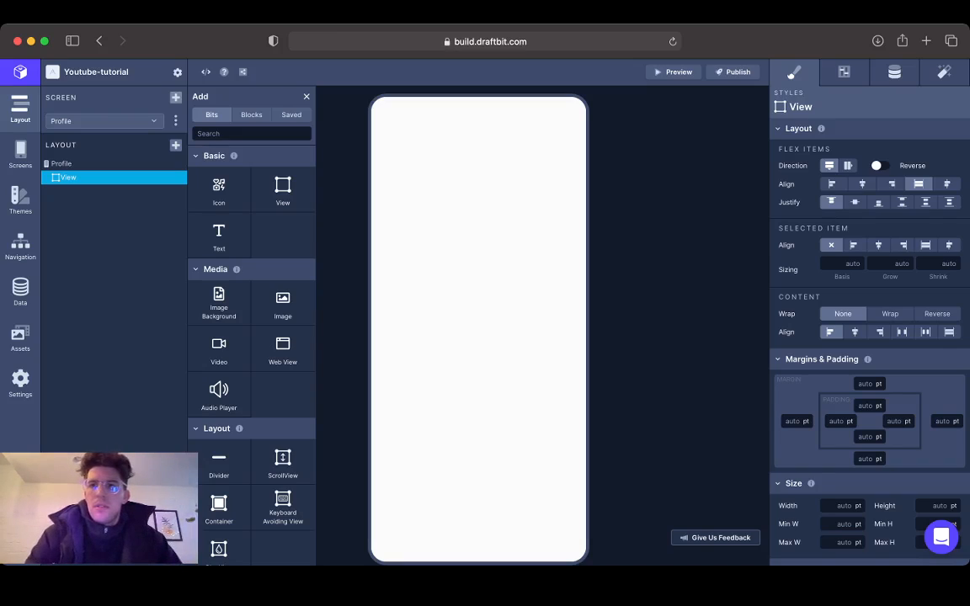
click(306, 96)
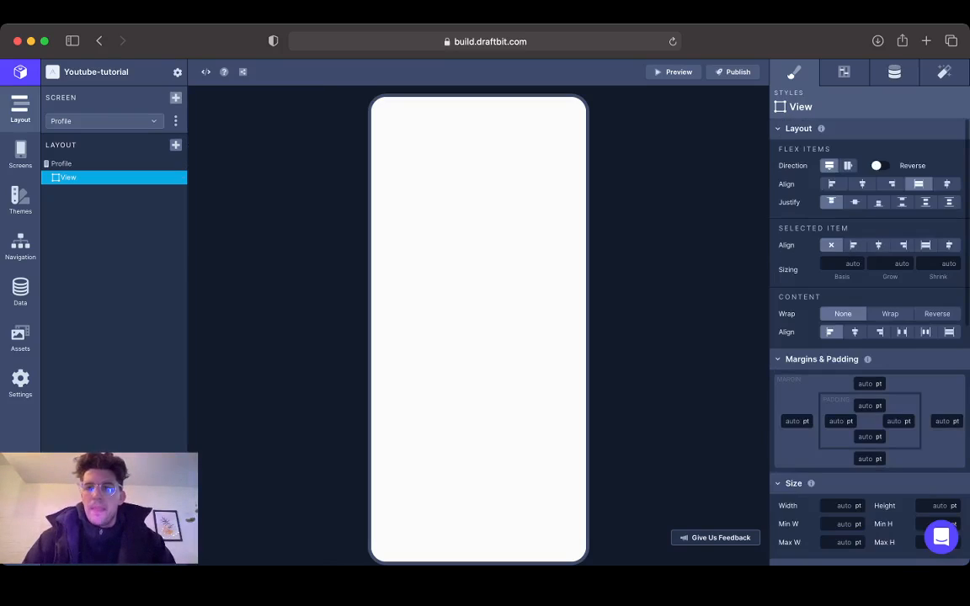
scroll(down, 3)
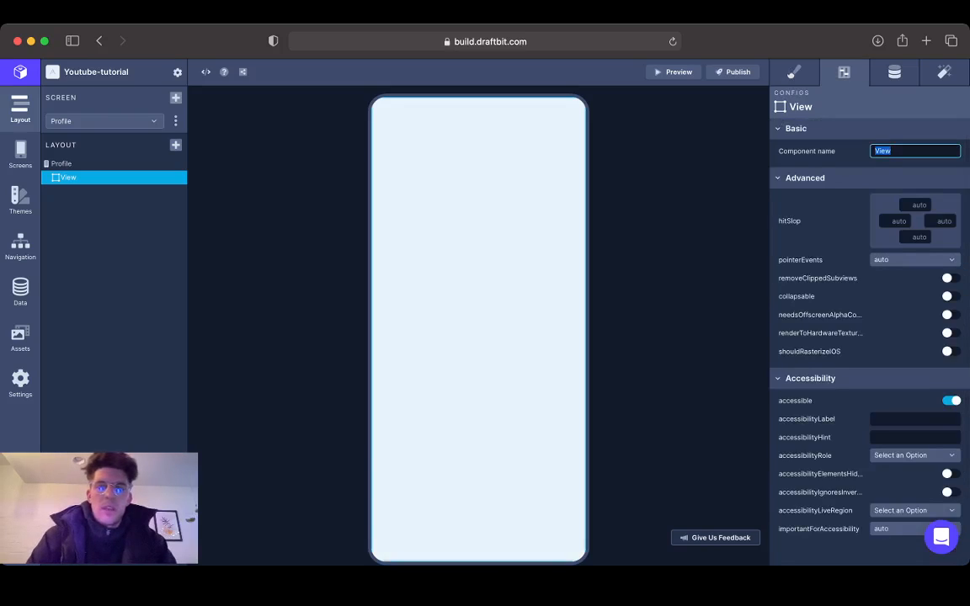
text(content-wrapper)
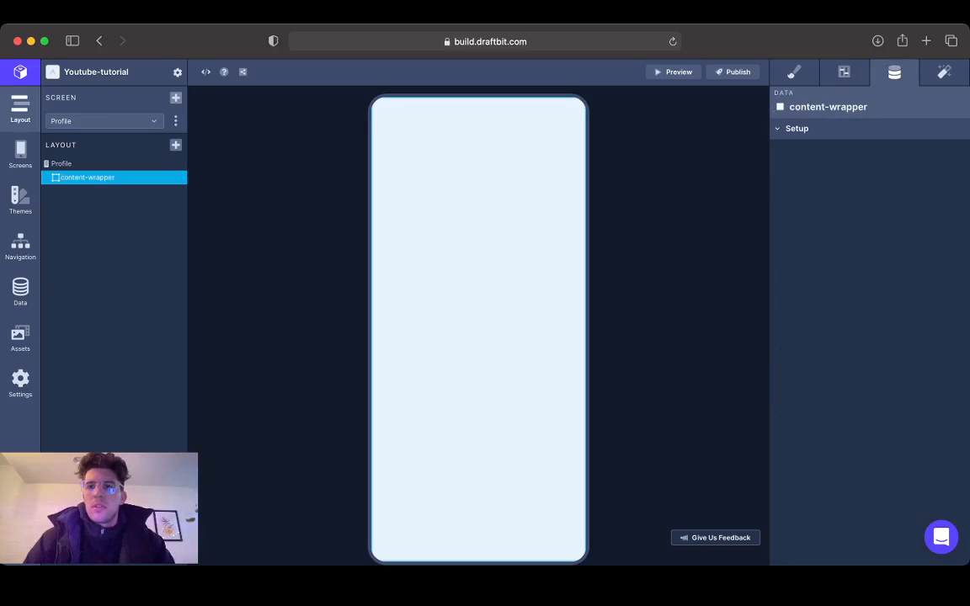
- Add a Text named Profile-text reading Profile Page inside content-wrapper, styled bold
click(792, 70)
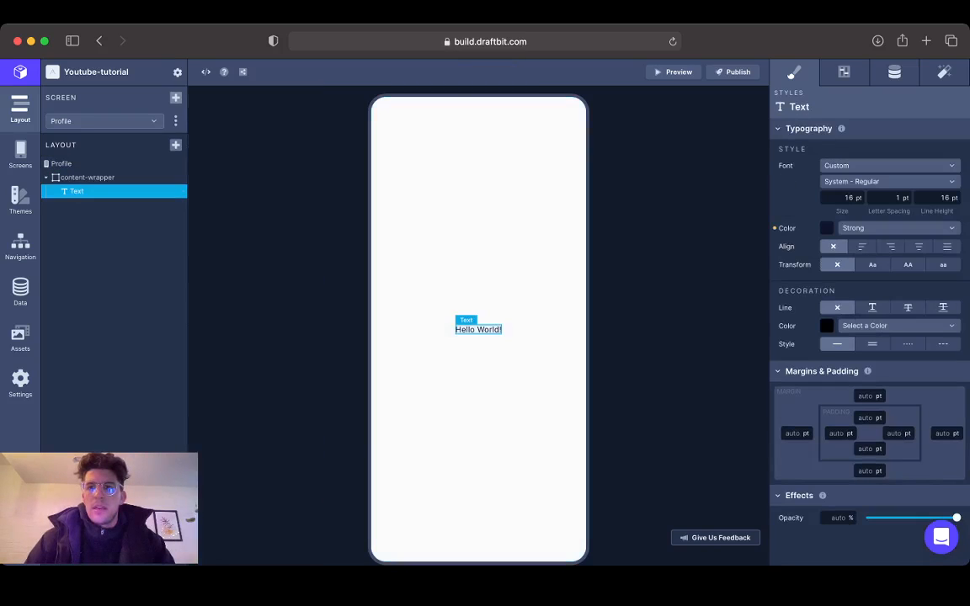
click(845, 71)
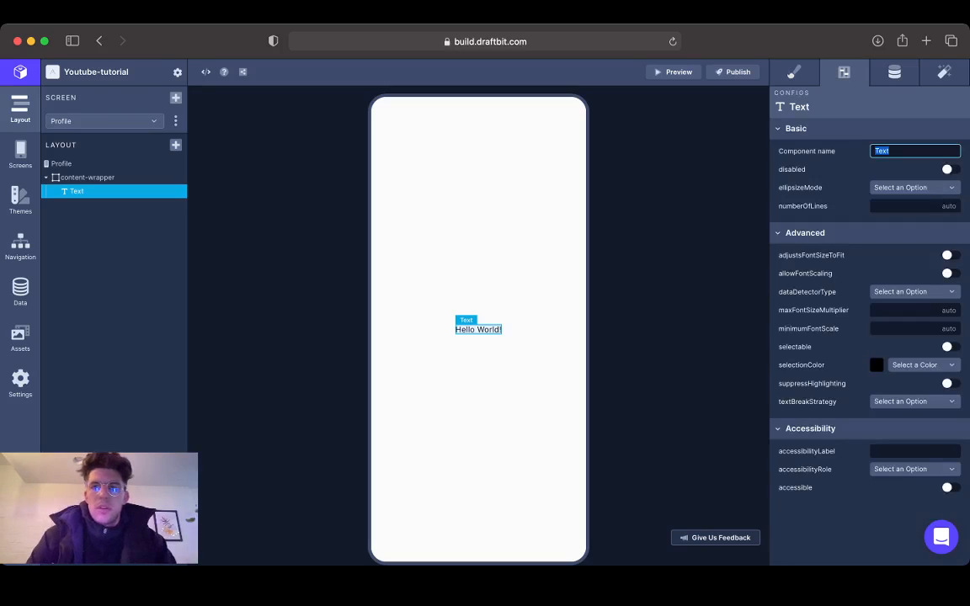
text(Profile-texxt)
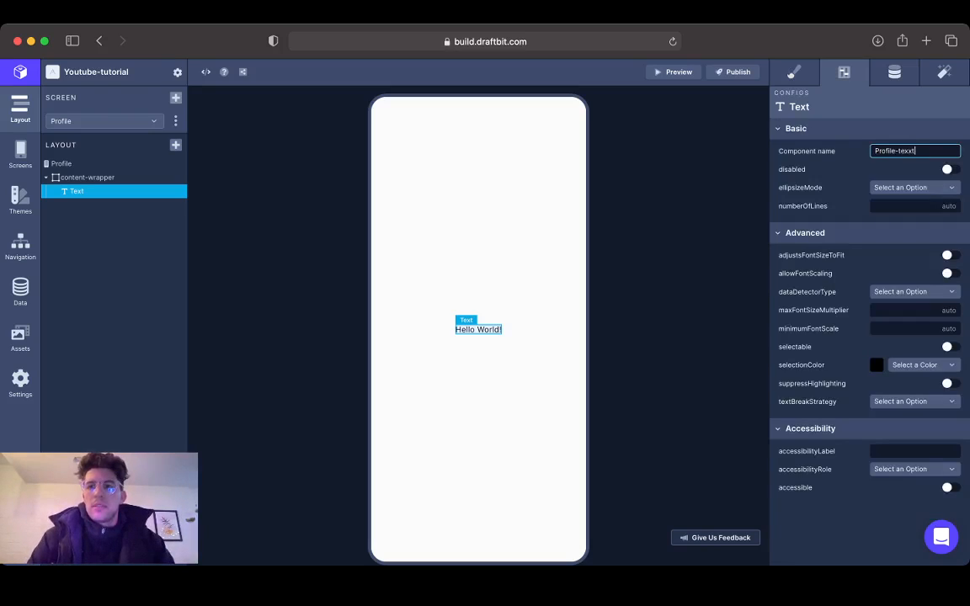
click(893, 72)
text(Pror)
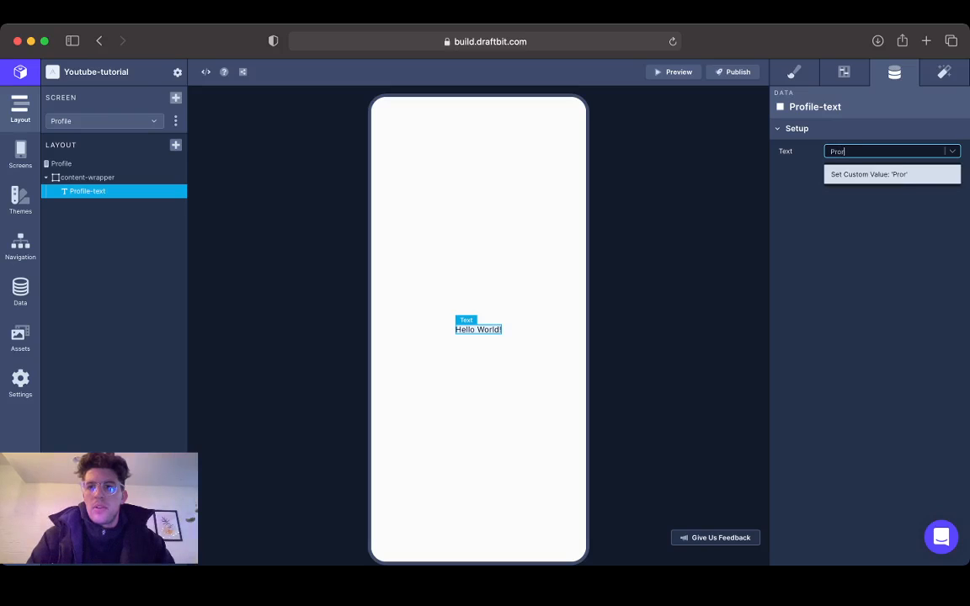
text(Profile P)
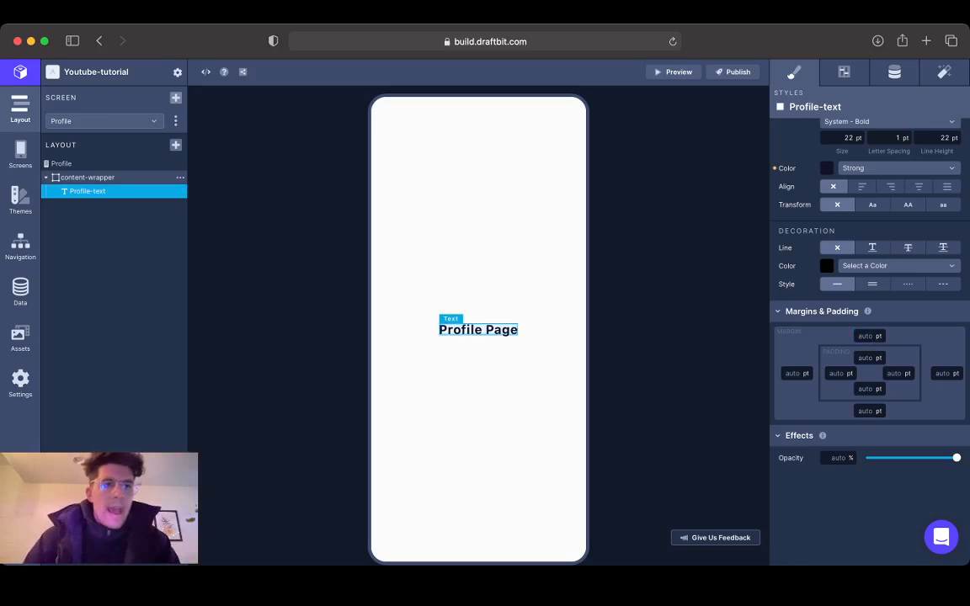
click(87, 177)
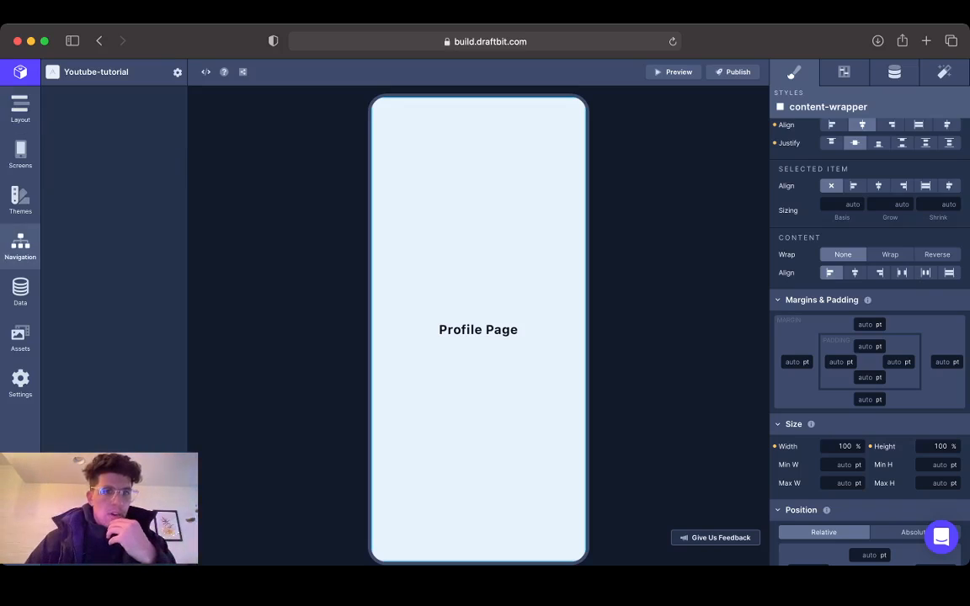
- Add a tab navigator under the root navigator holding the Home and Profile screens
click(20, 244)
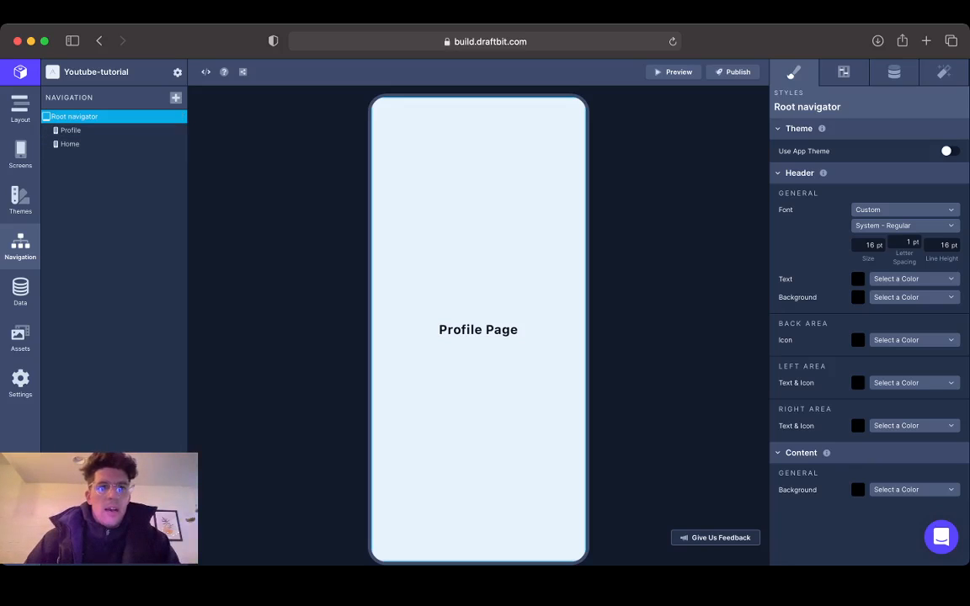
click(175, 96)
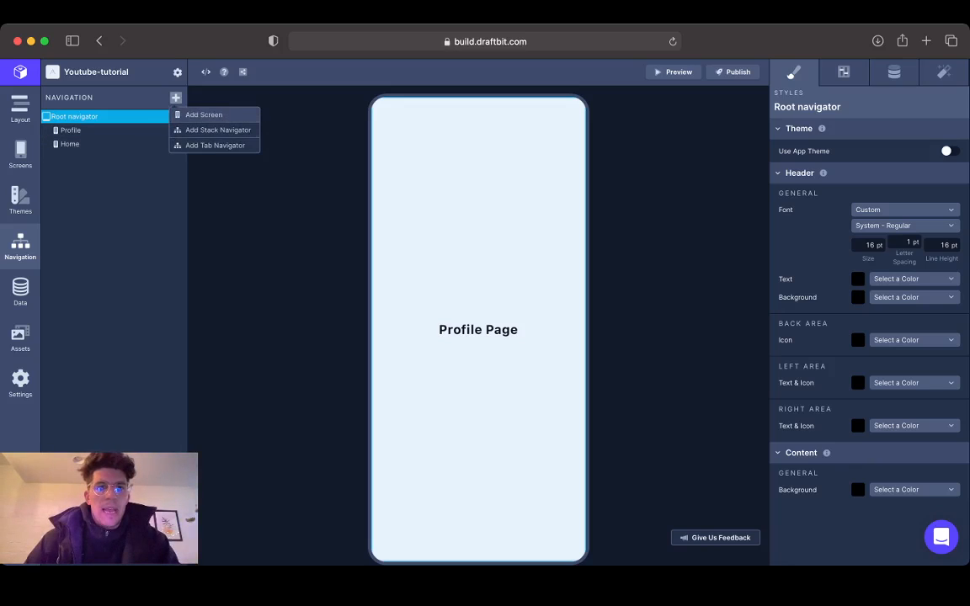
click(219, 129)
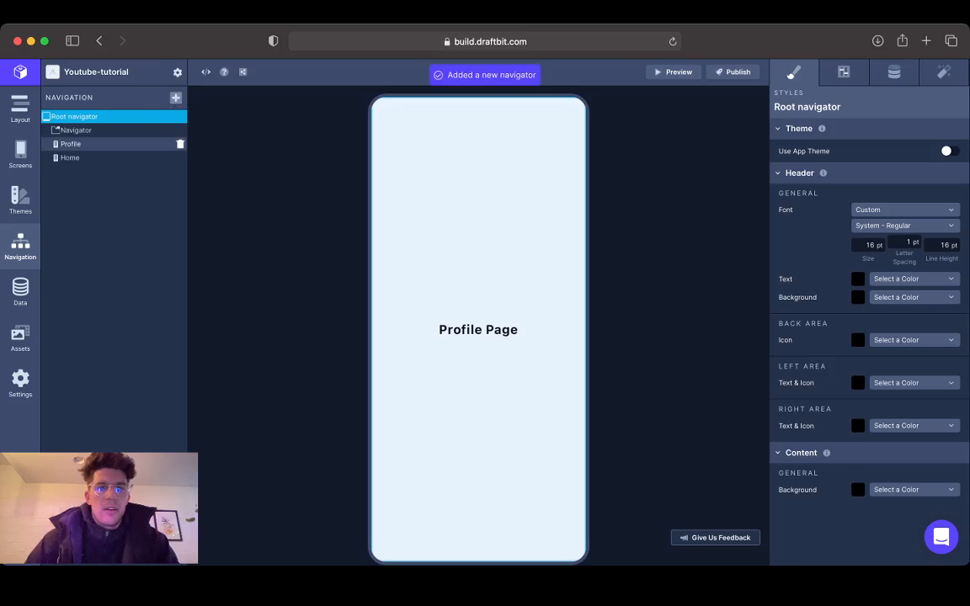
click(75, 130)
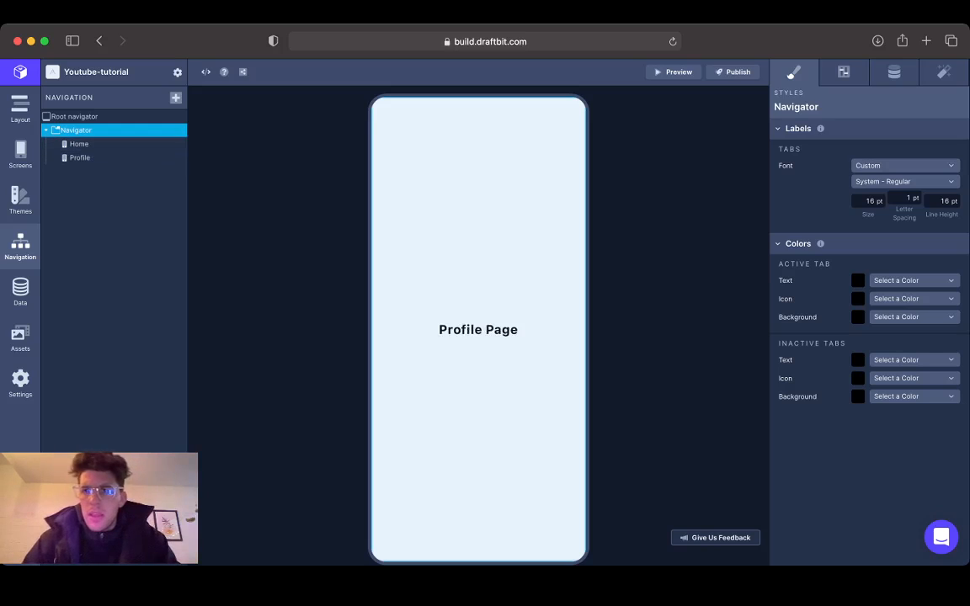
- Set the navigator to 2 tabs, initial route Home, Tab 1 Home and Tab 2 Profile
click(837, 72)
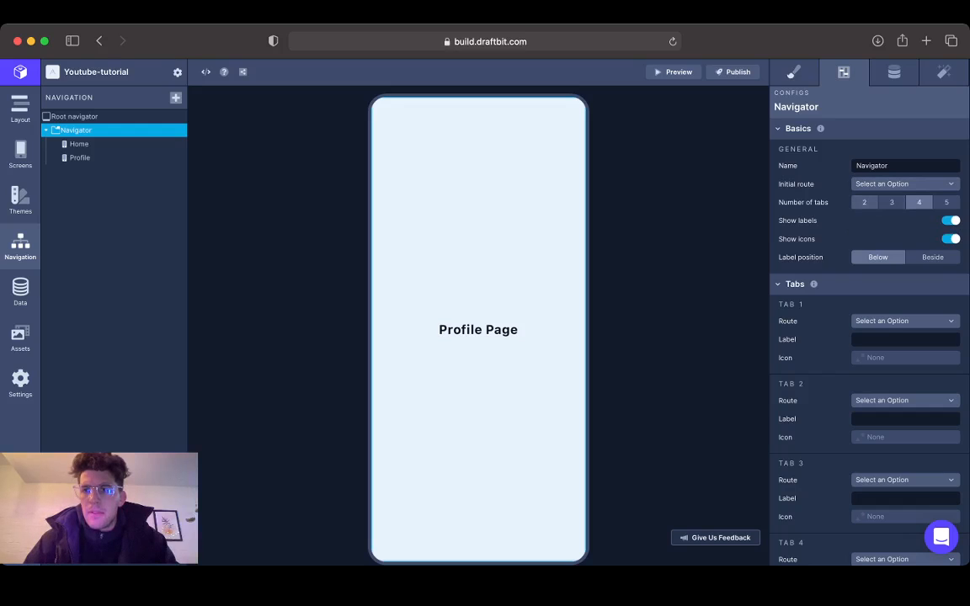
click(891, 202)
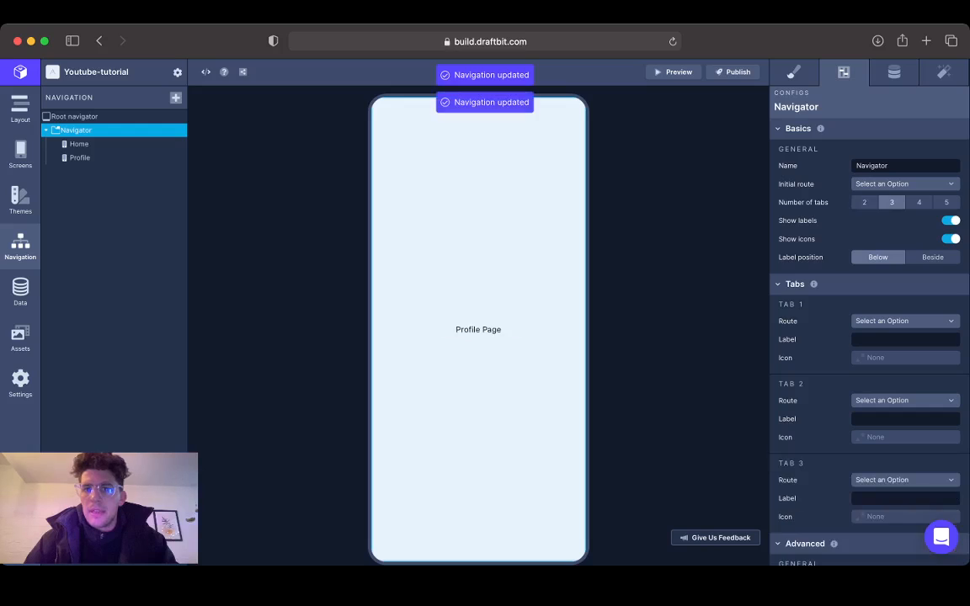
click(904, 182)
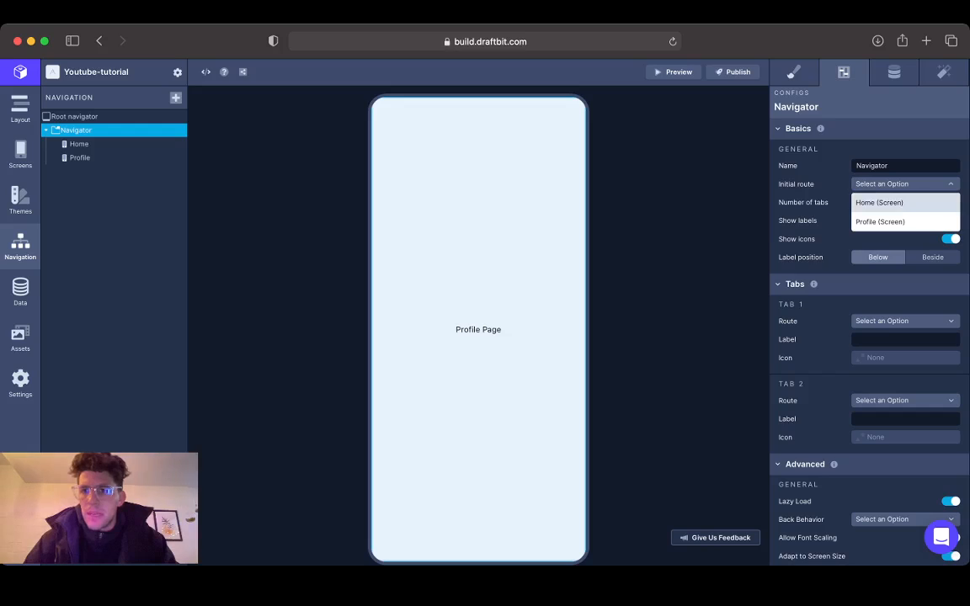
click(872, 202)
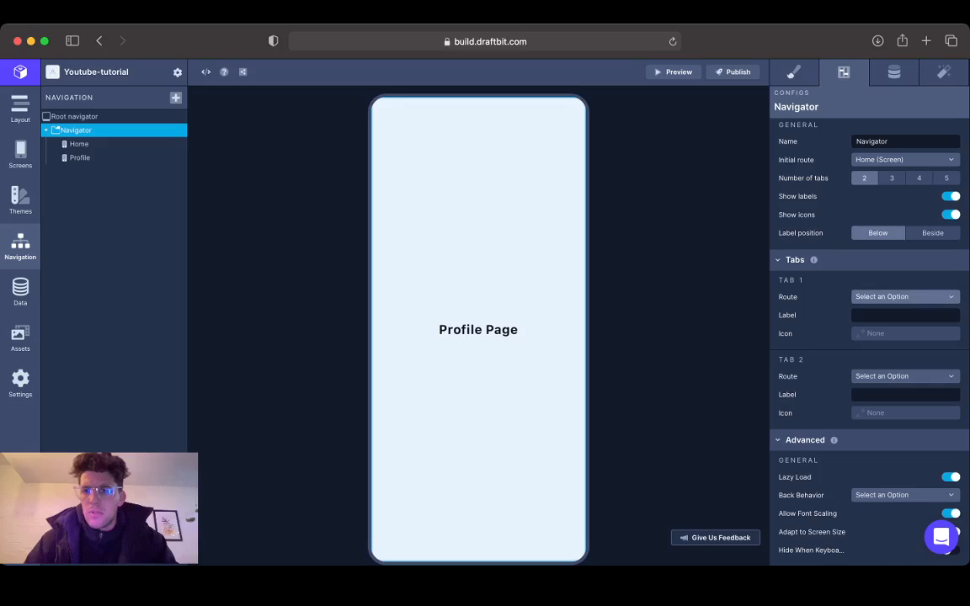
click(902, 297)
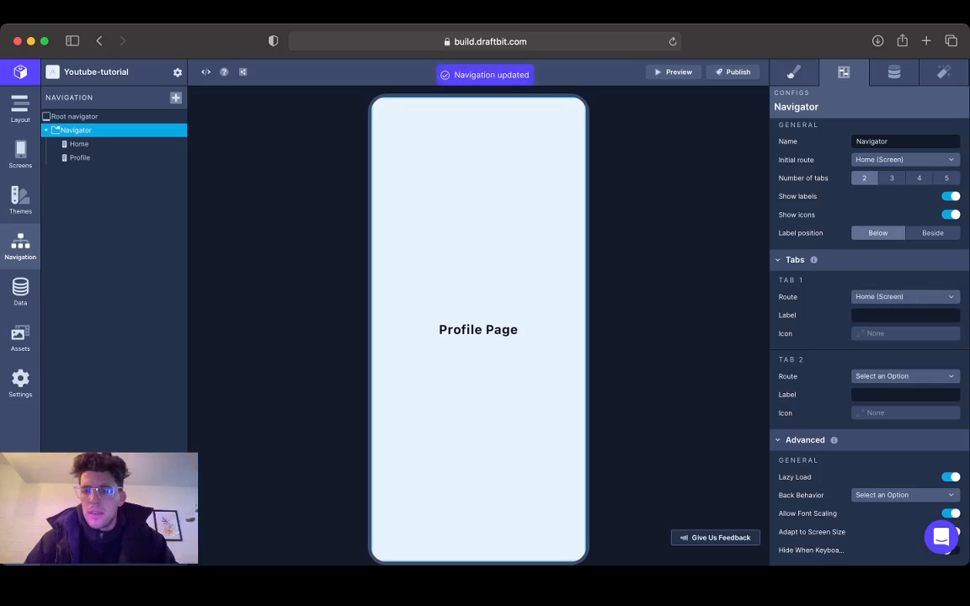
click(904, 377)
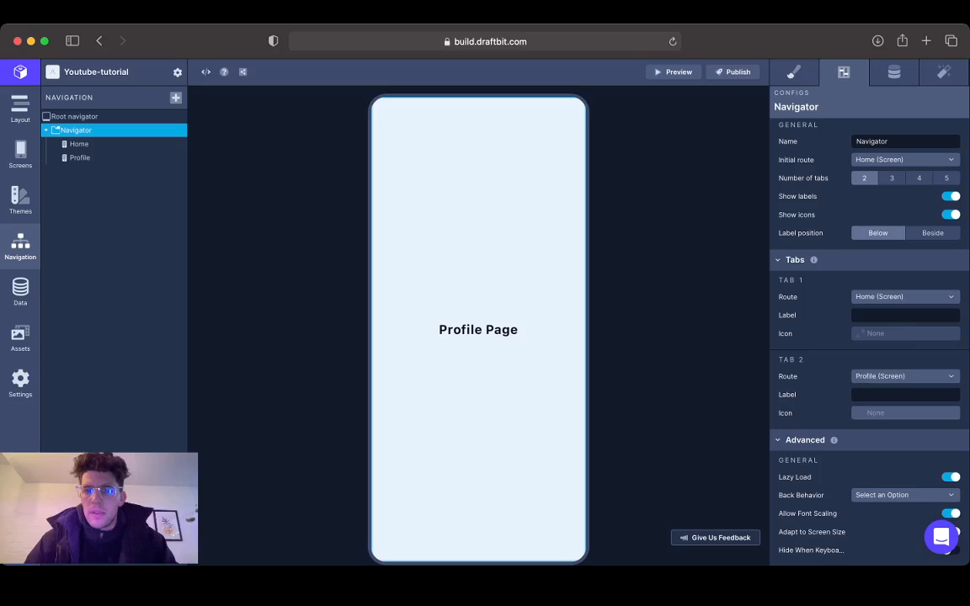
click(906, 315)
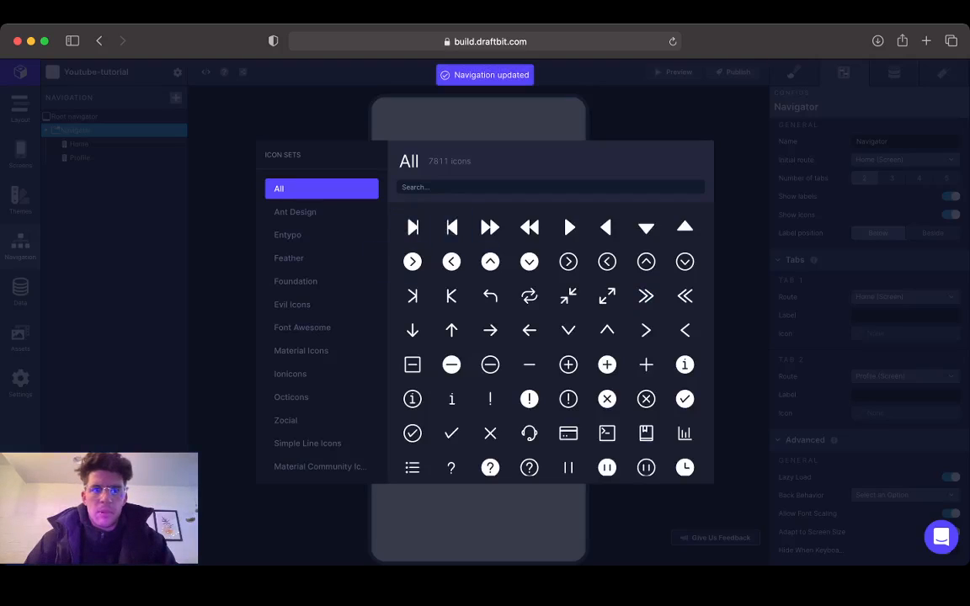
- Assign the house icon to the Home tab and the user icon to the Profile tab, then switch to Sauce Designs
text(home)
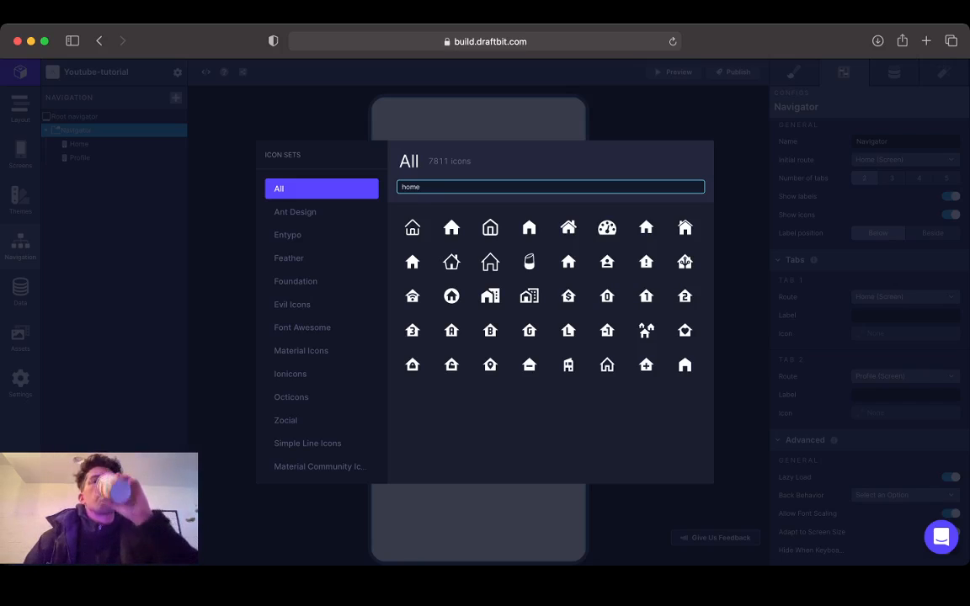
mouse_move(411, 228)
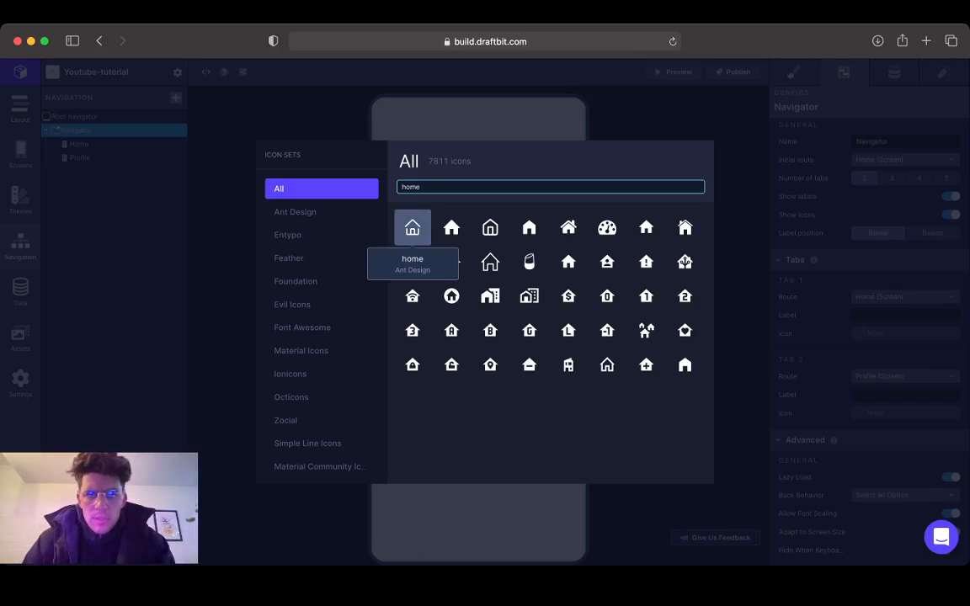
click(411, 227)
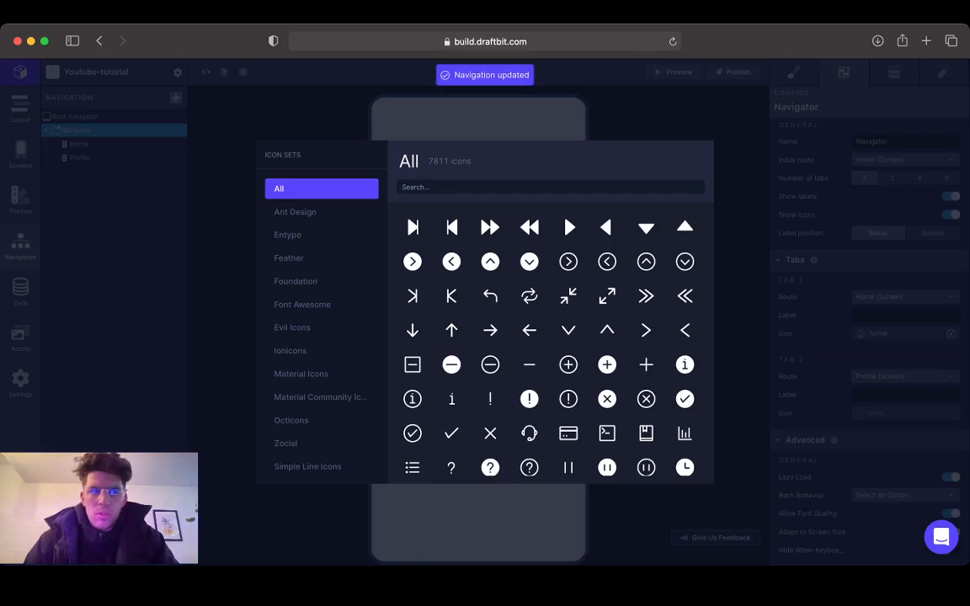
text(user)
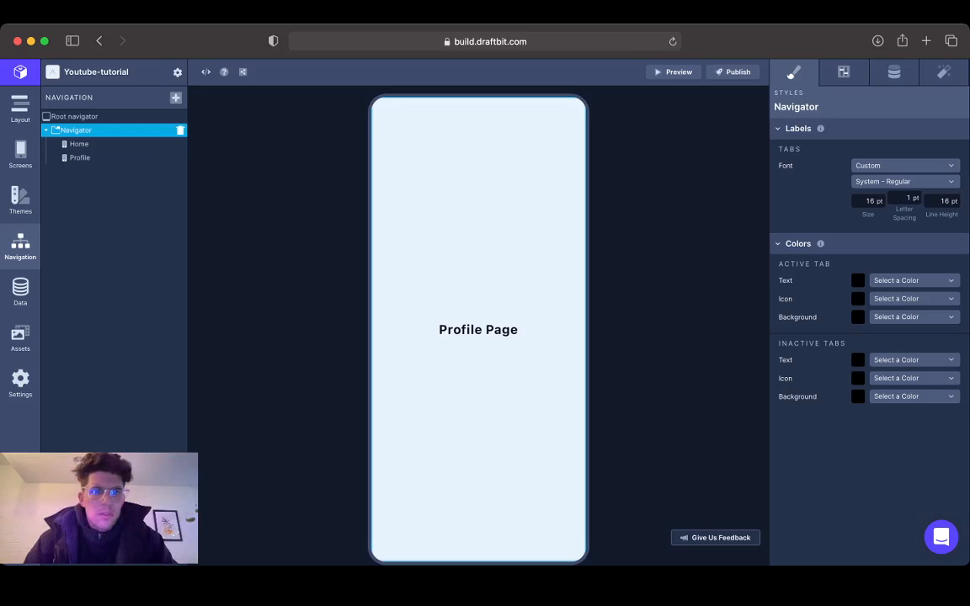
click(79, 145)
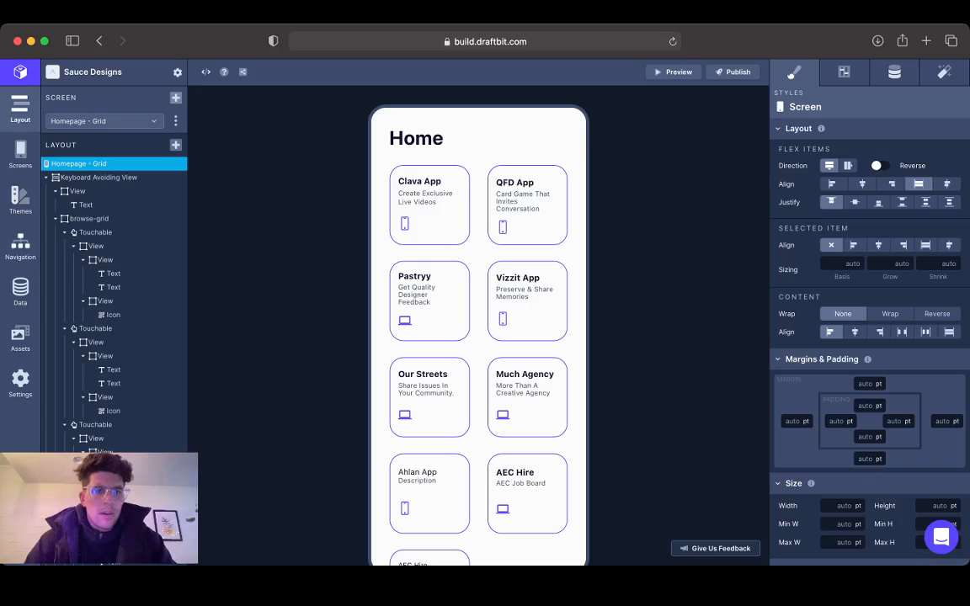
- Review the Sauce Designs tab navigator's configuration in the Navigation panel
click(20, 244)
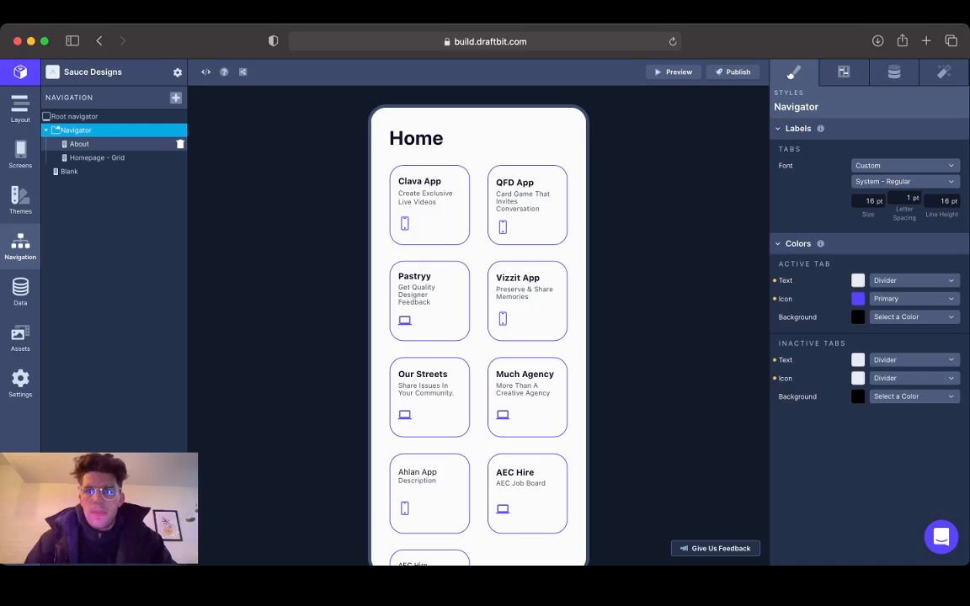
click(841, 71)
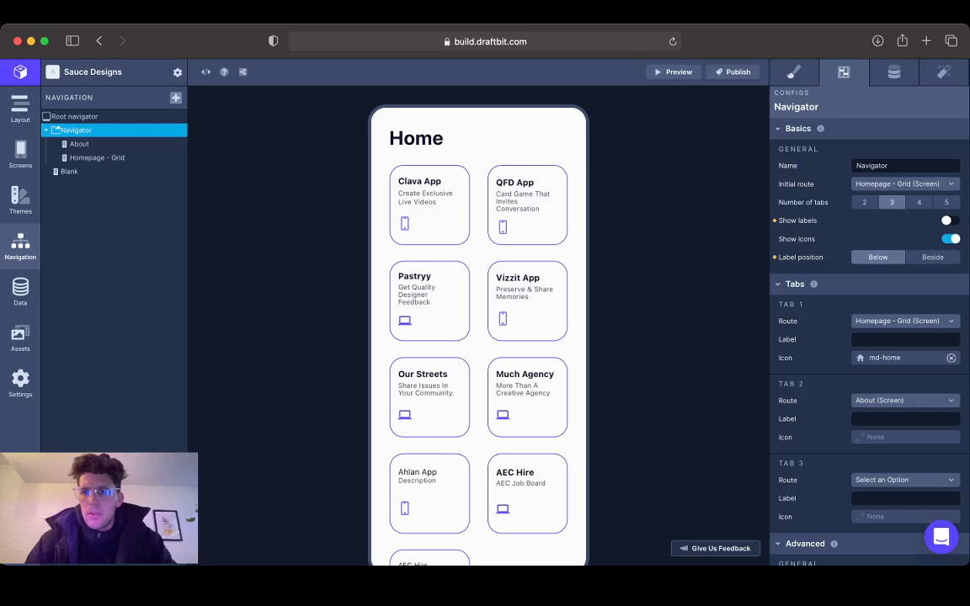
scroll(down, 3)
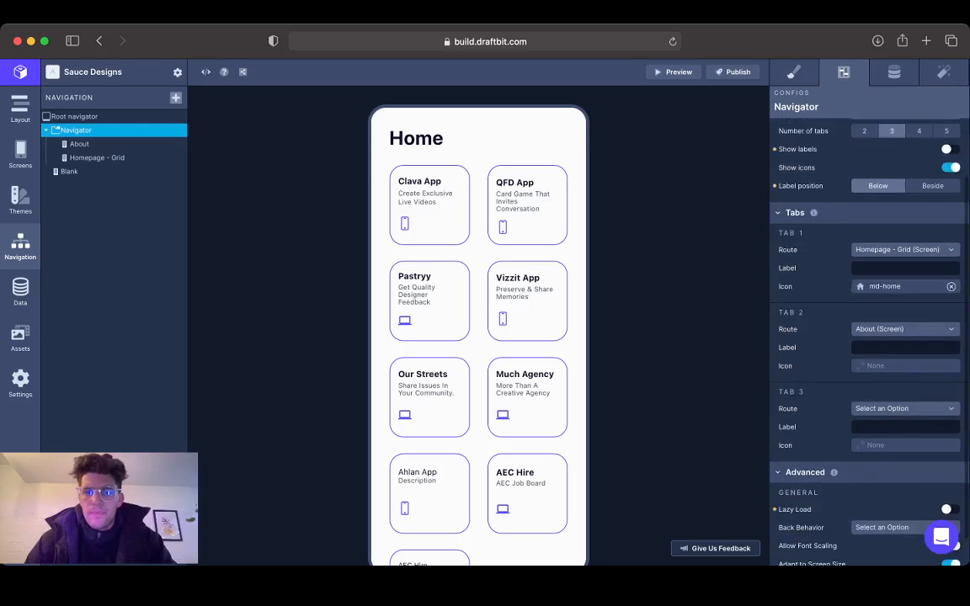
scroll(down, 3)
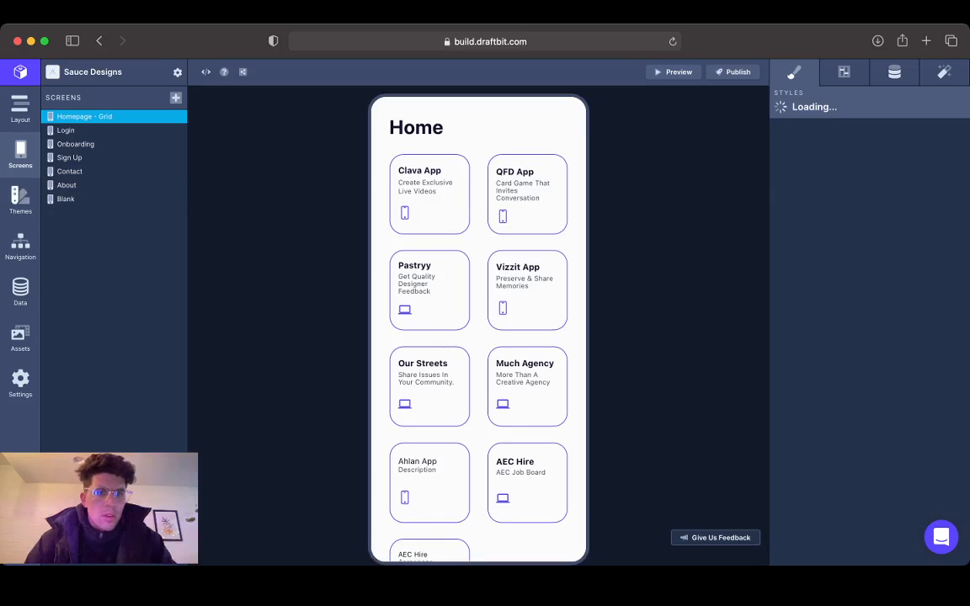
- Step through the Blank, Homepage - Grid and About screens and the navigator, then leave for the workspace dashboard
click(20, 244)
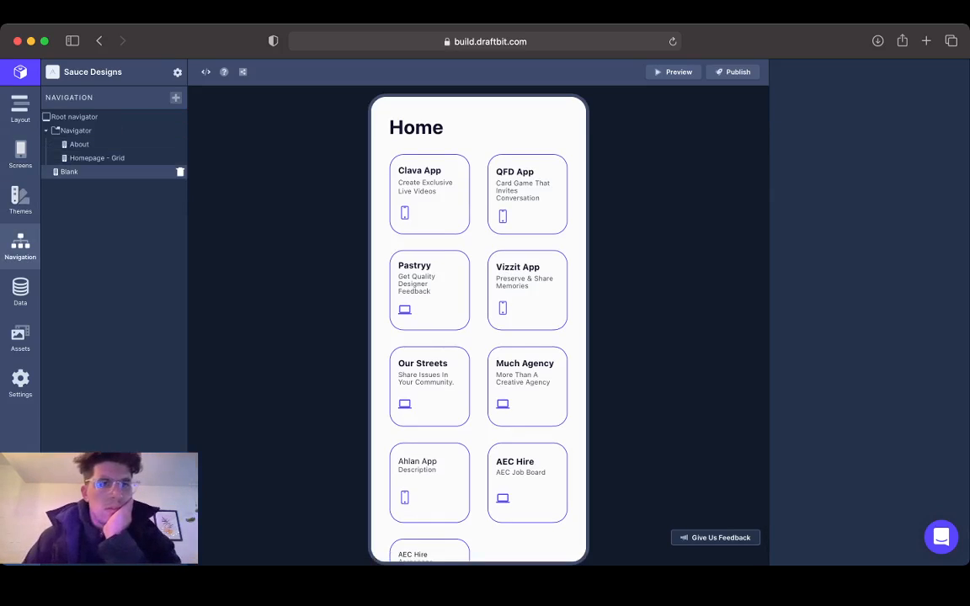
click(71, 172)
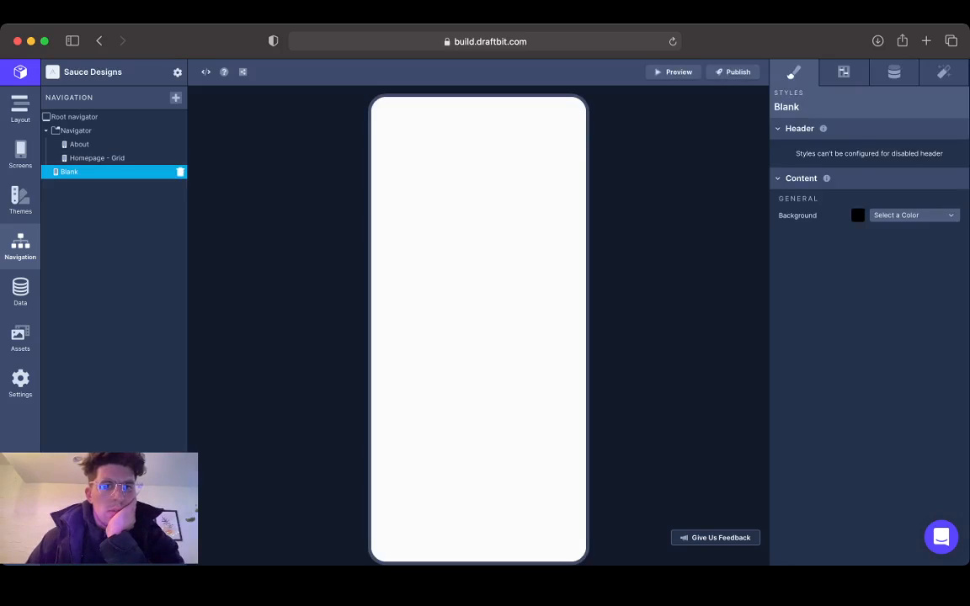
click(98, 158)
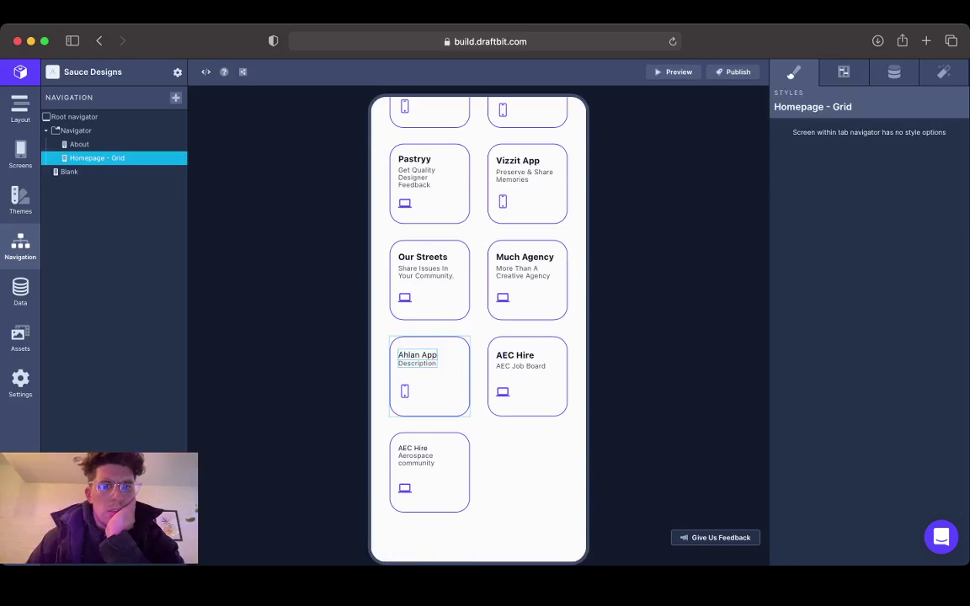
click(77, 145)
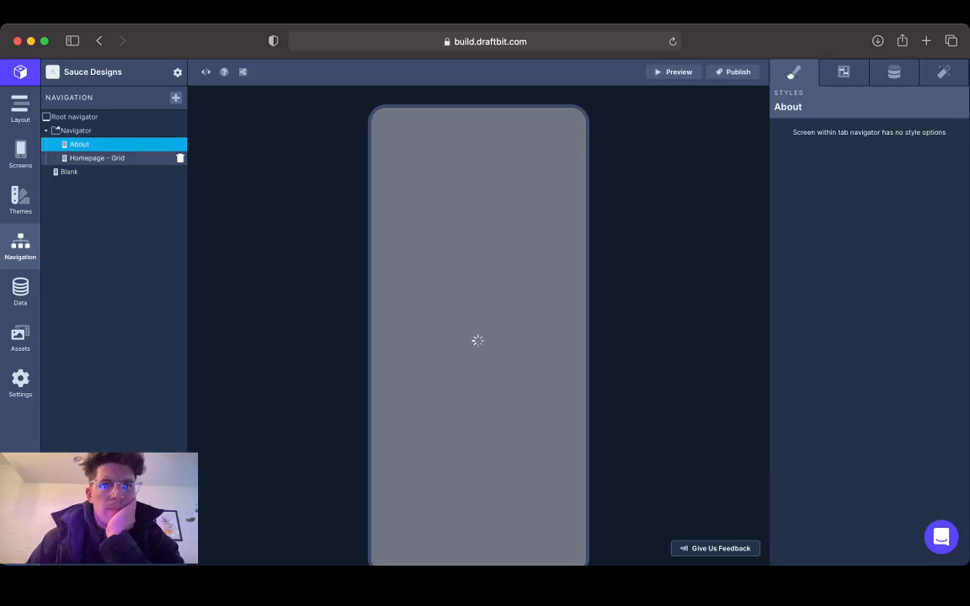
click(97, 158)
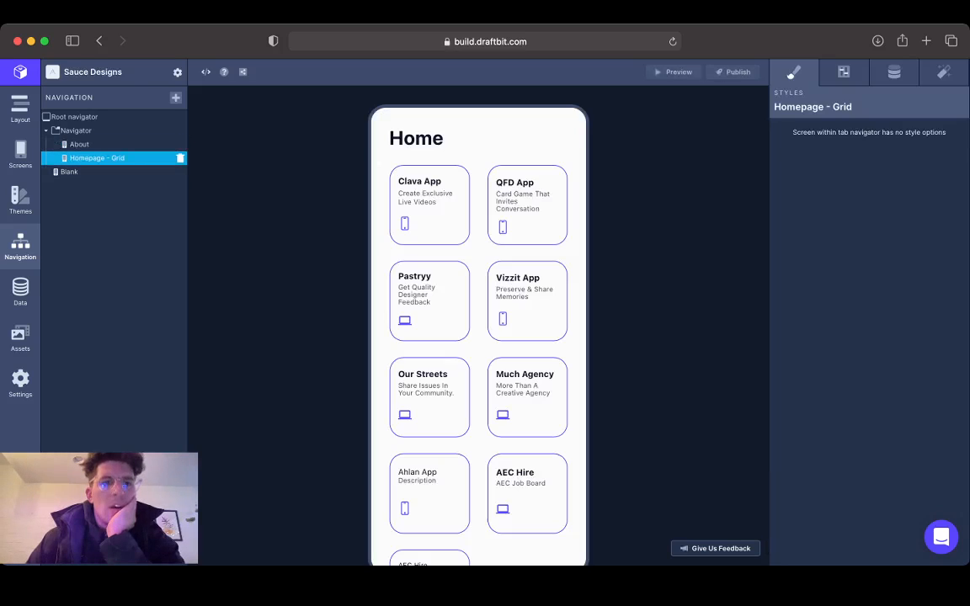
click(76, 132)
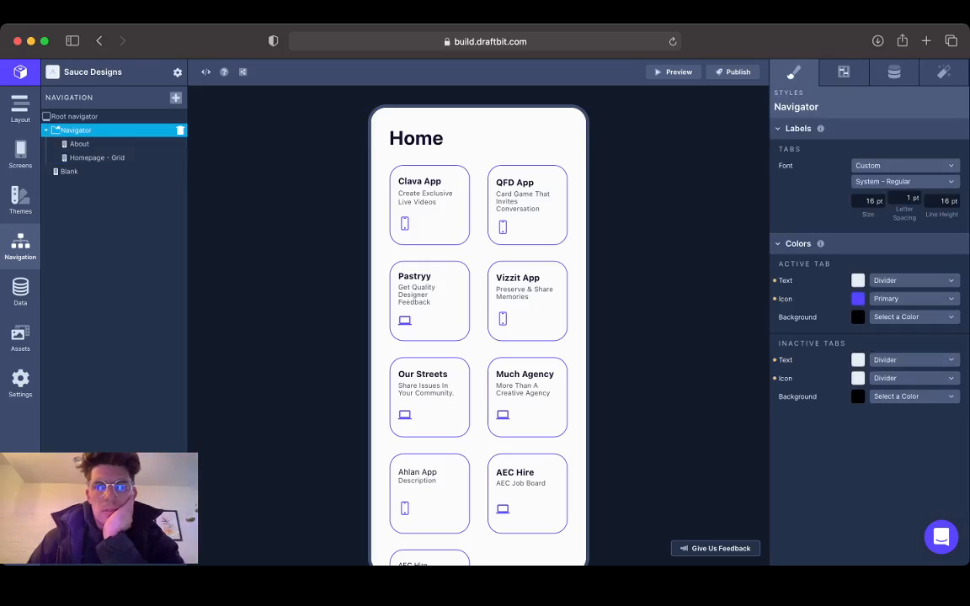
click(837, 71)
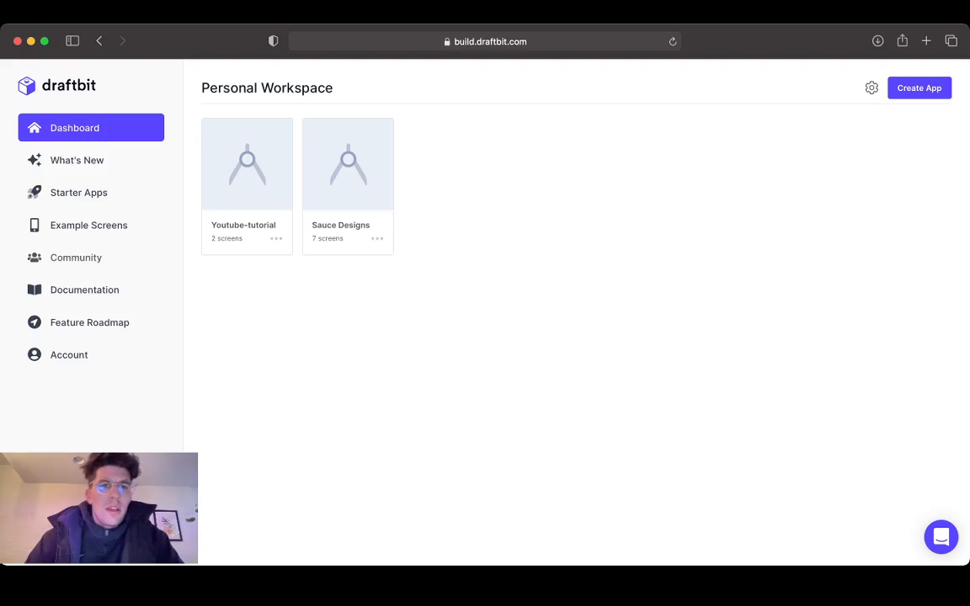
- Reopen Youtube-tutorial and switch Show labels off on its tab navigator
double_click(246, 165)
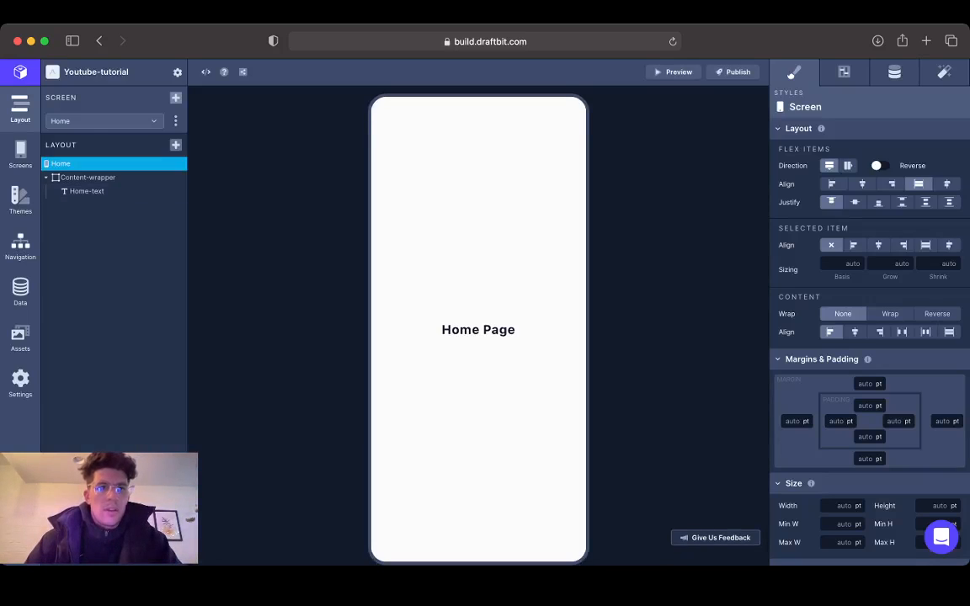
click(20, 243)
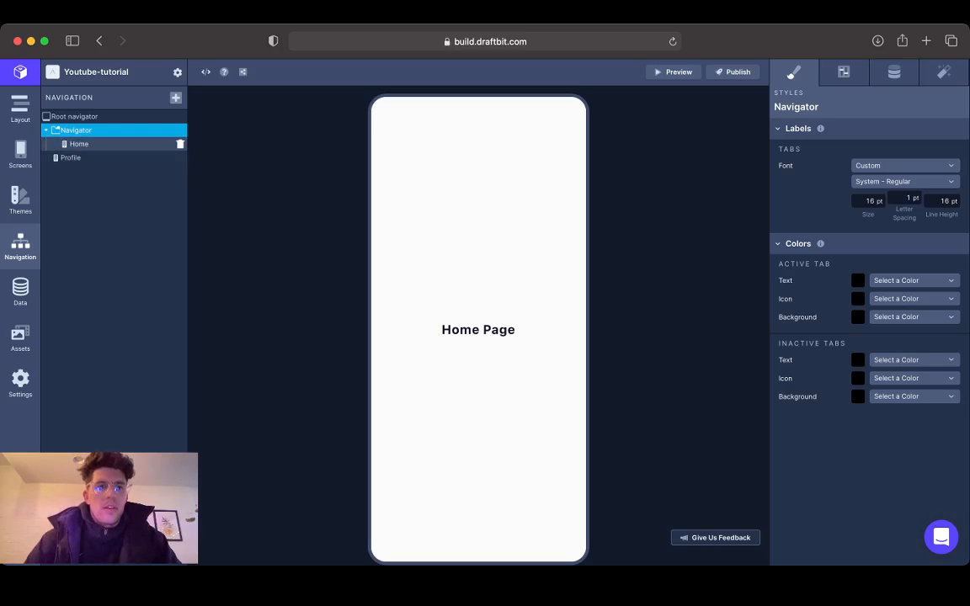
drag(77, 143, 78, 160)
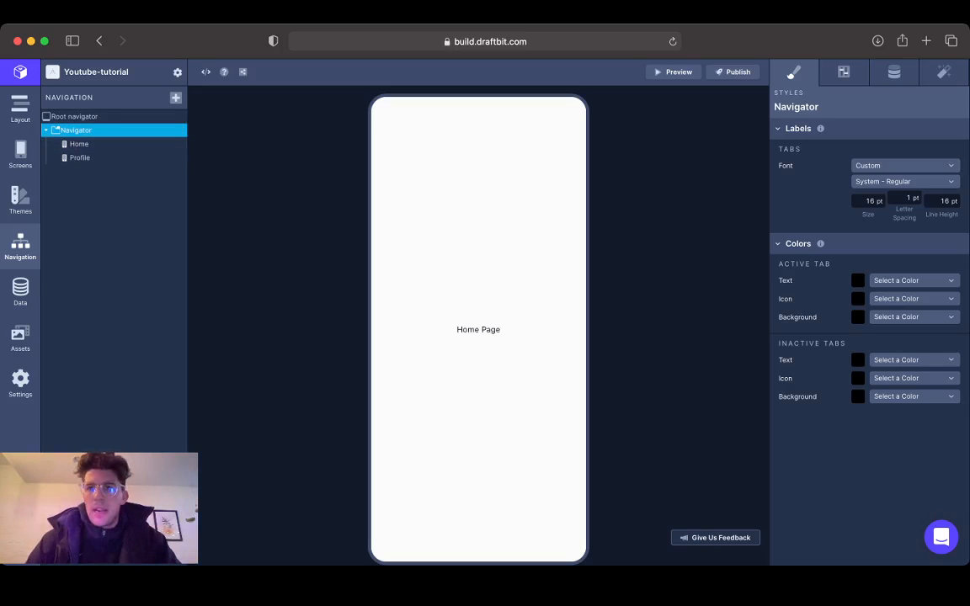
click(838, 71)
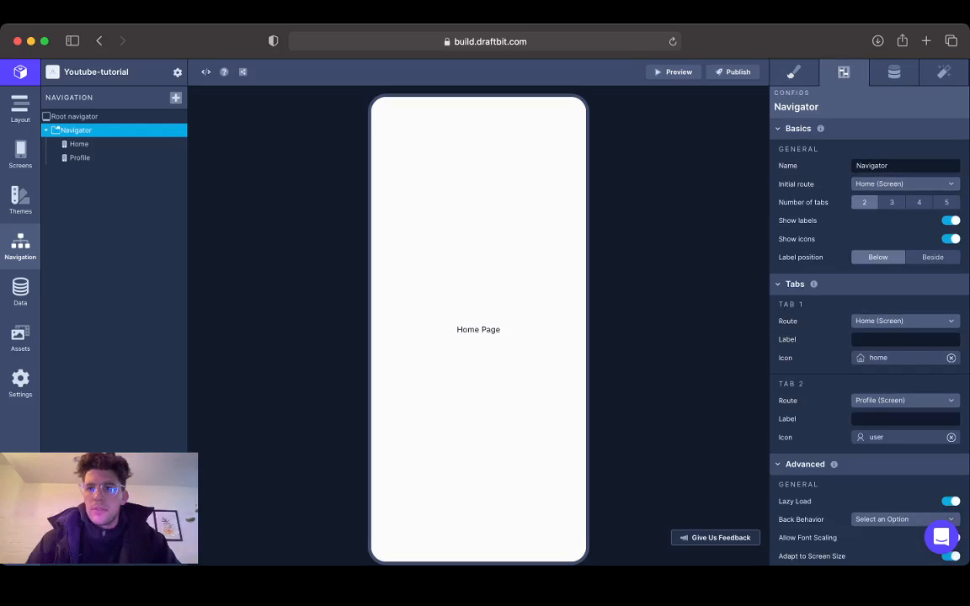
click(948, 221)
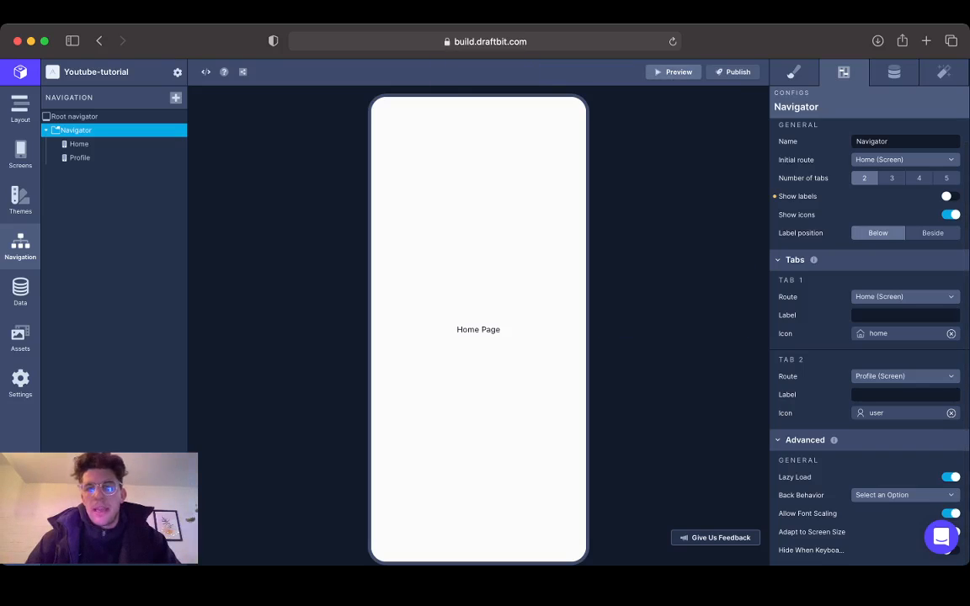
click(676, 71)
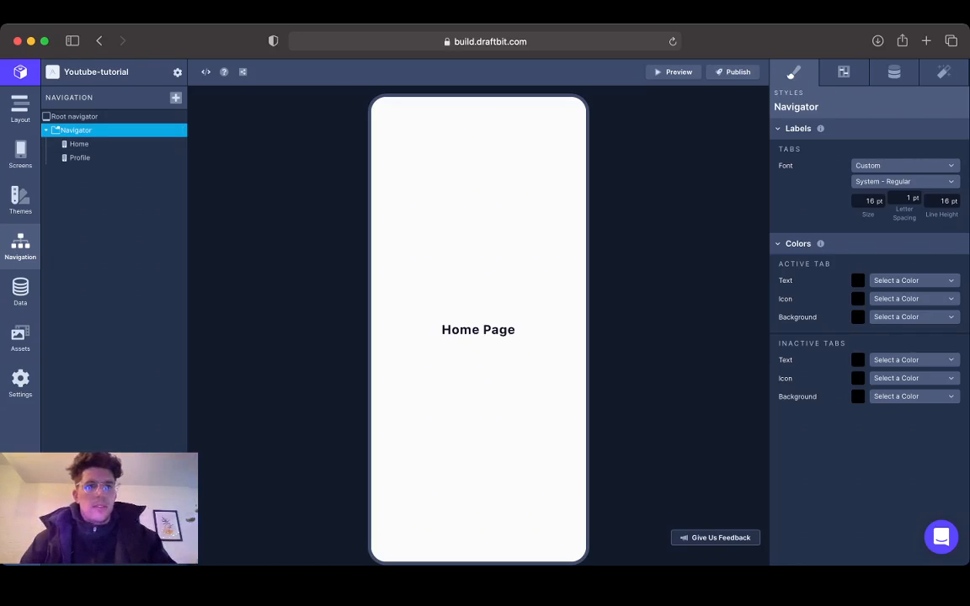
- Launch the Live Preview panel with its QR code for running the app on a device
click(673, 70)
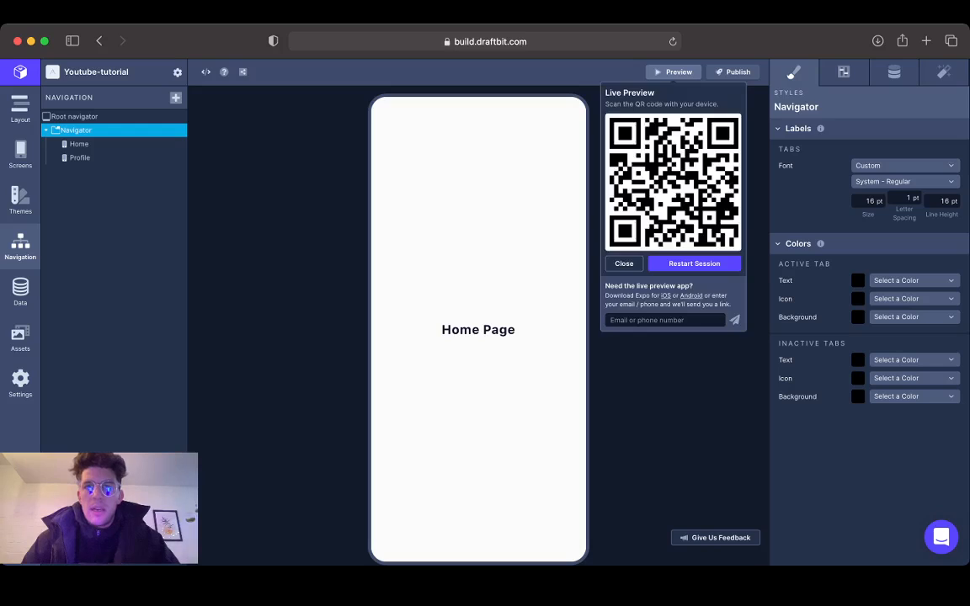
click(694, 263)
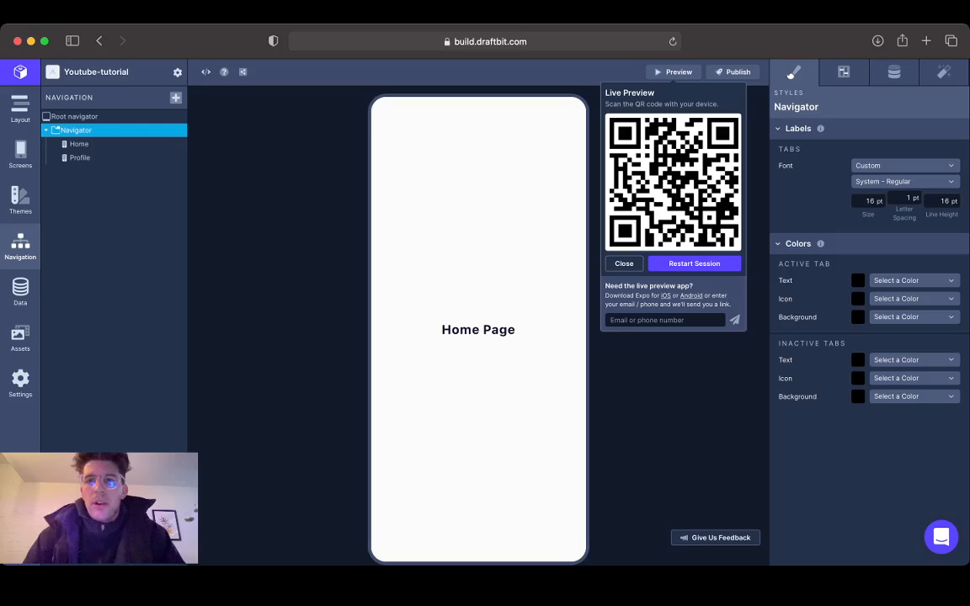
- Close the Live Preview and check the navigator's and Home tab's settings
click(622, 262)
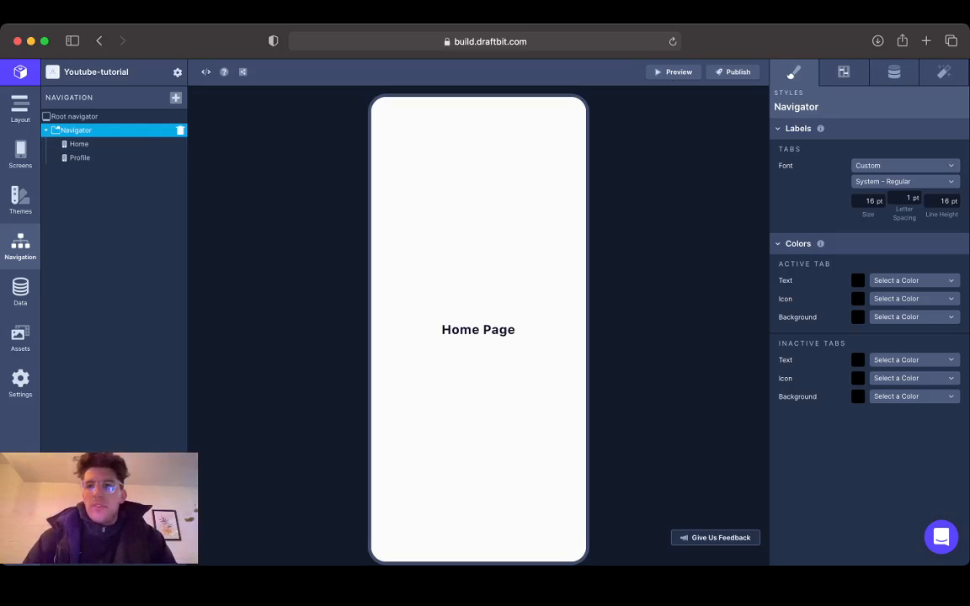
click(835, 70)
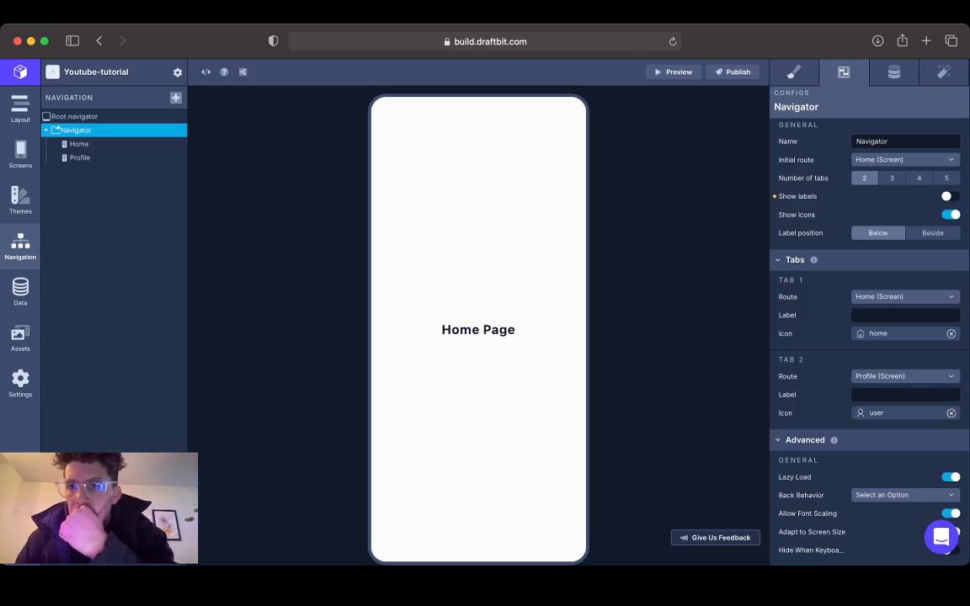
click(79, 145)
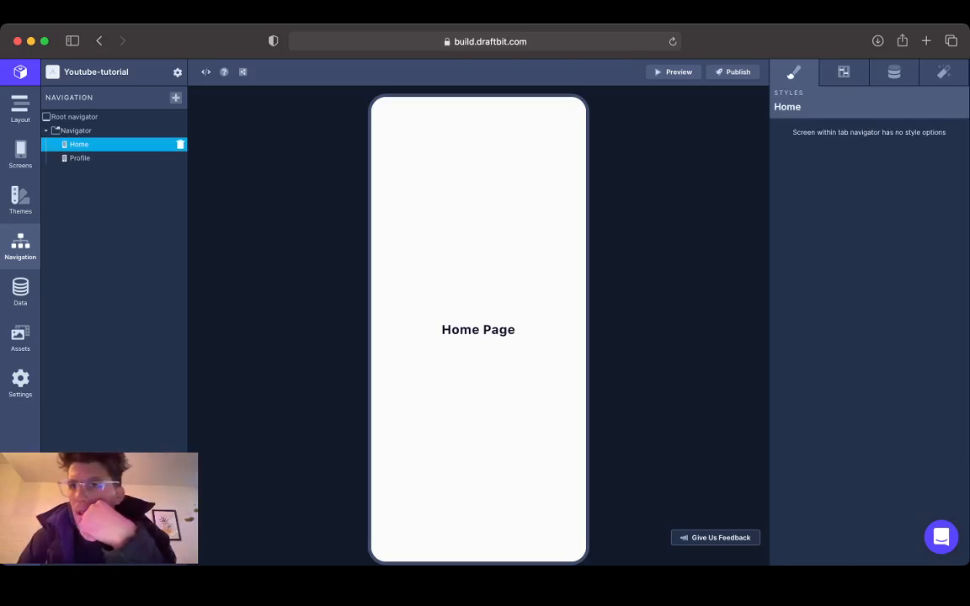
click(842, 71)
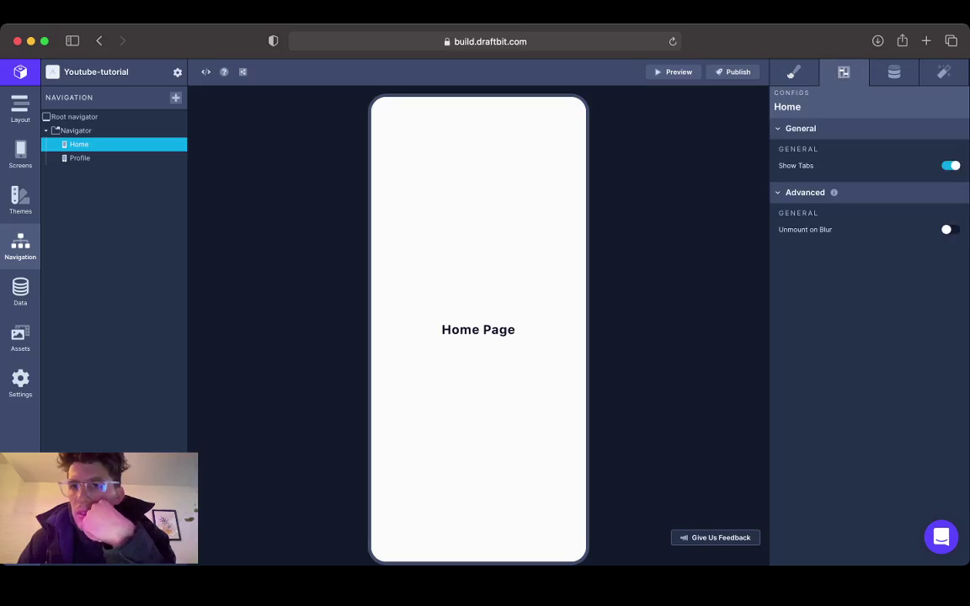
- Review the Home screen's config, interactions and styles, then return to the navigator's tab settings
click(20, 152)
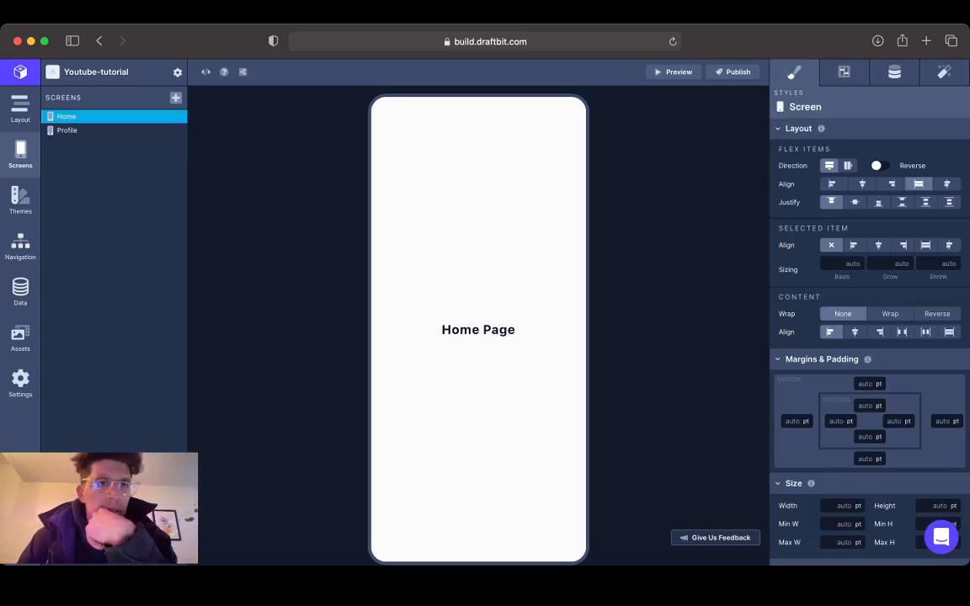
click(843, 71)
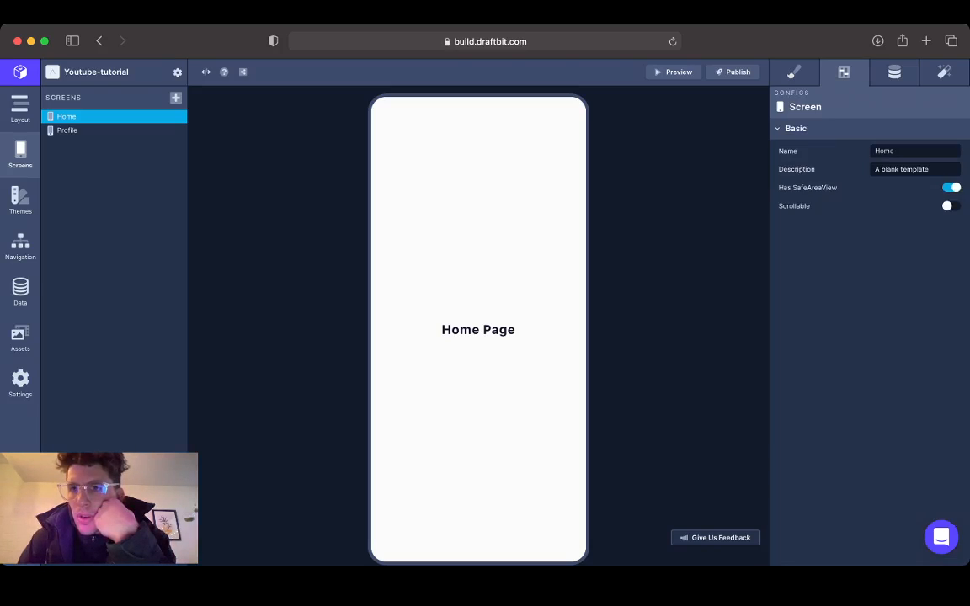
click(947, 70)
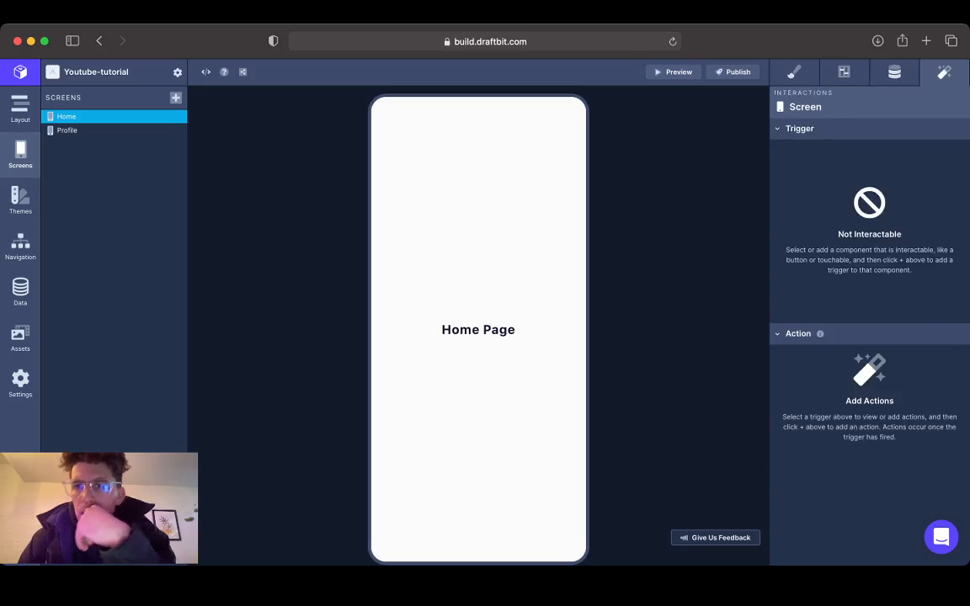
click(793, 71)
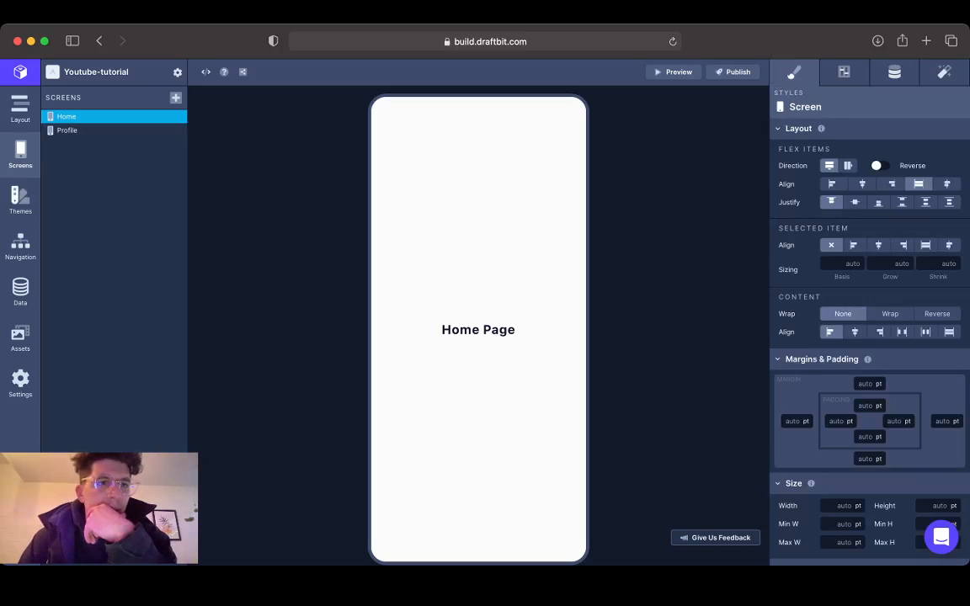
click(20, 244)
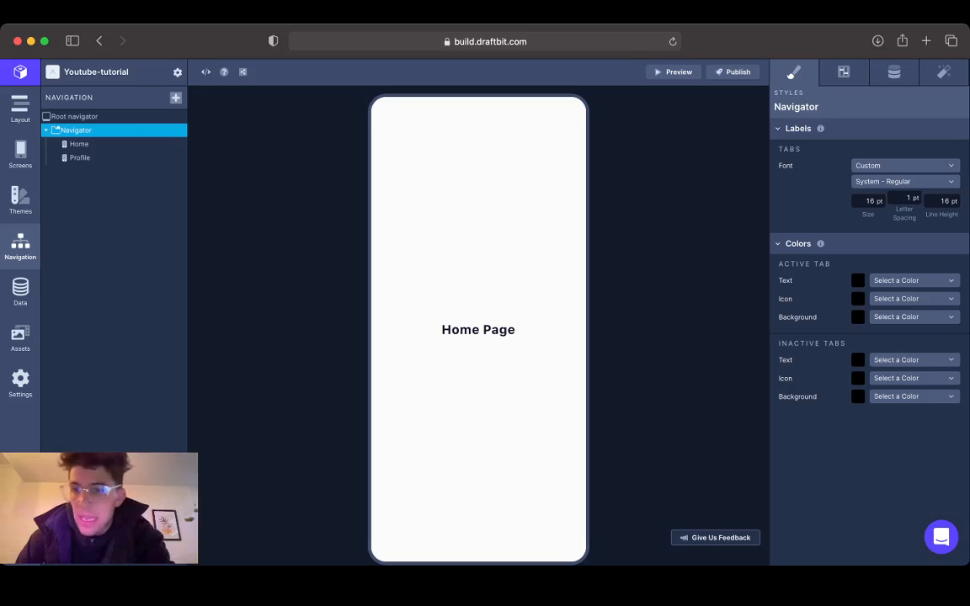
click(844, 71)
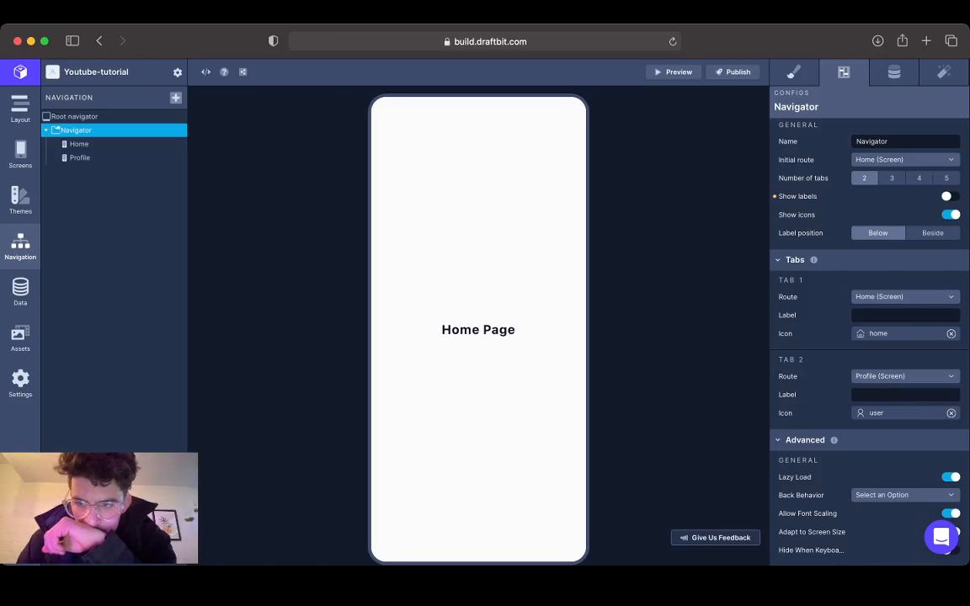
- Turn Has SafeAreaView off for the Home screen in its Config settings
click(21, 151)
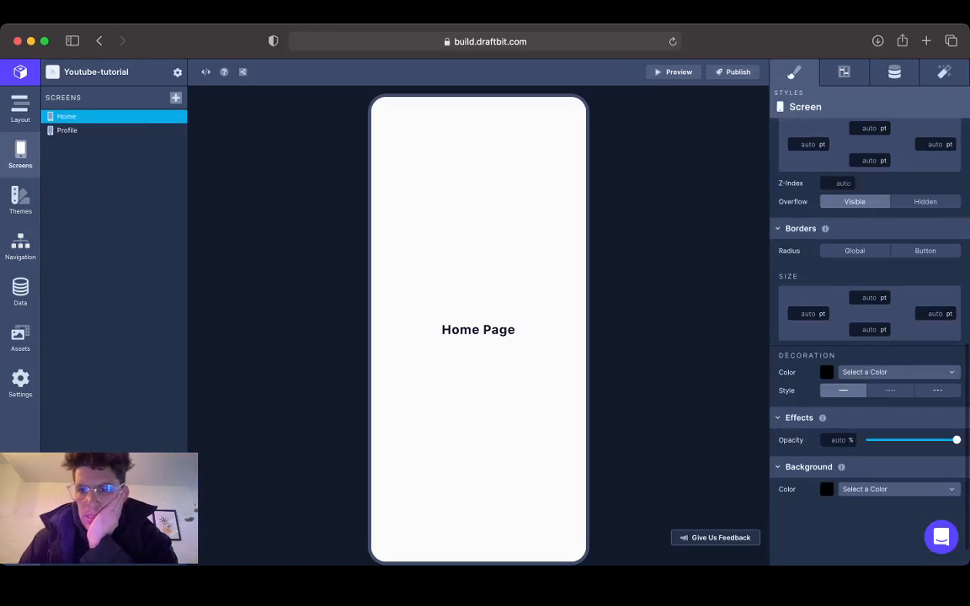
click(840, 71)
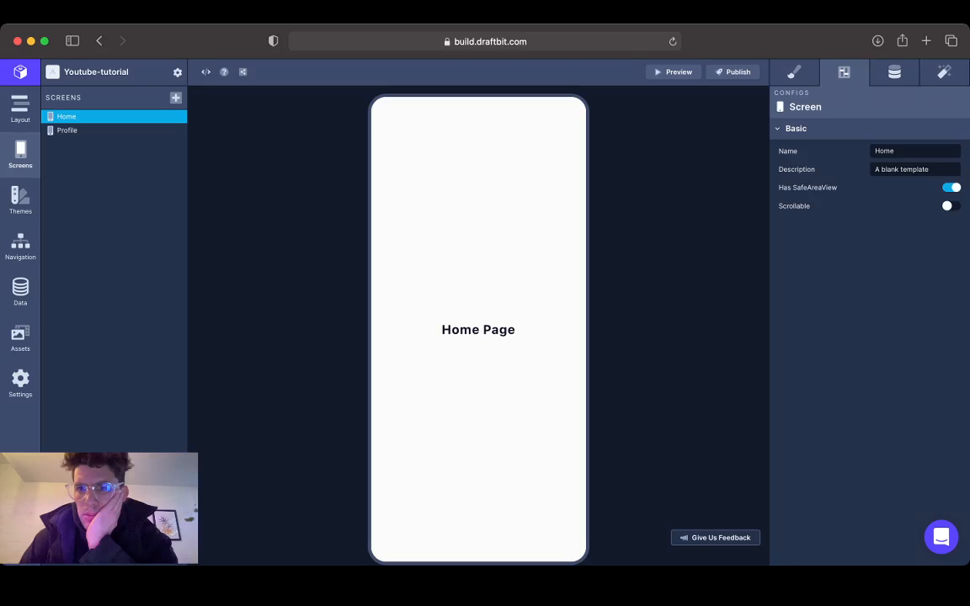
click(946, 187)
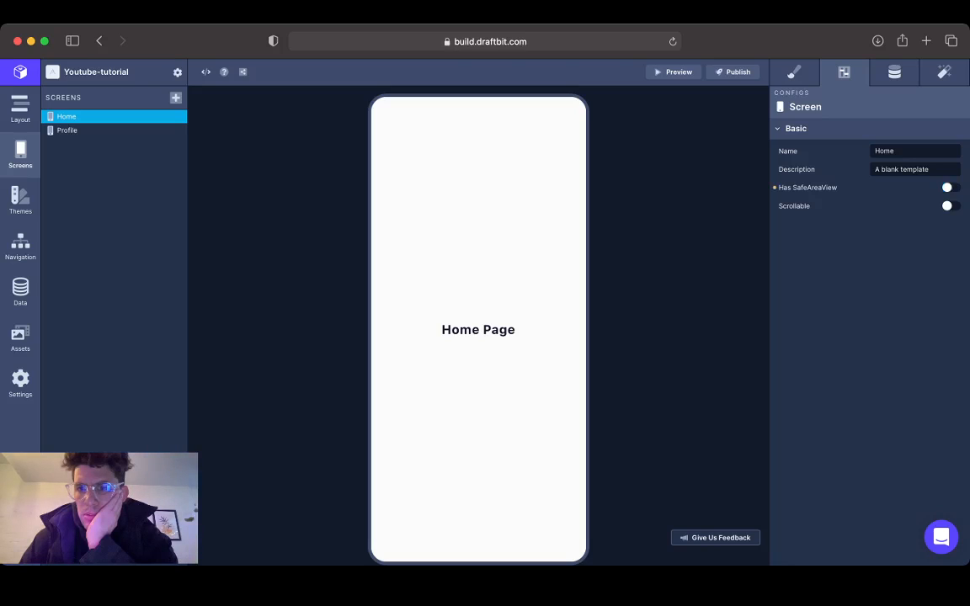
click(948, 189)
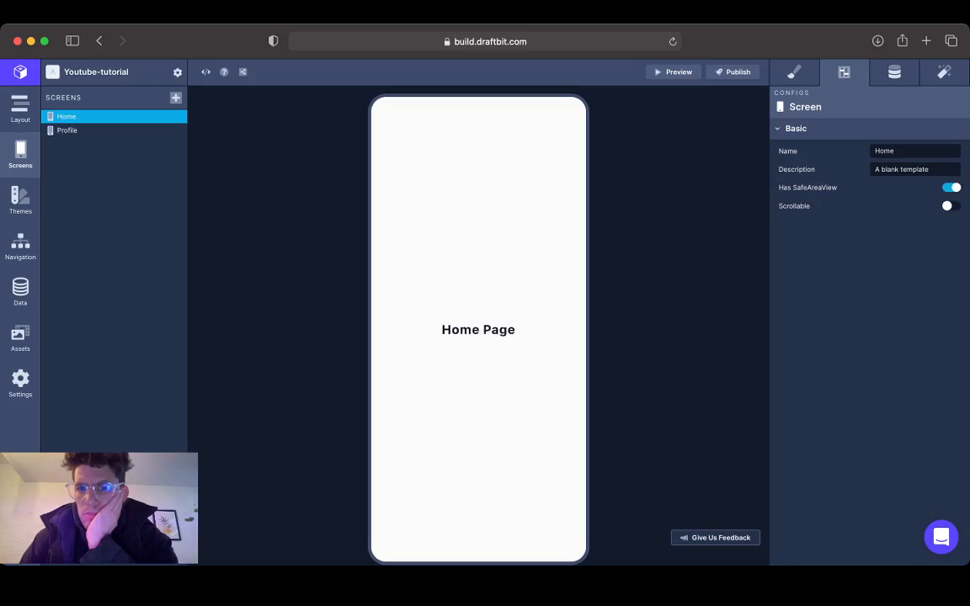
click(950, 187)
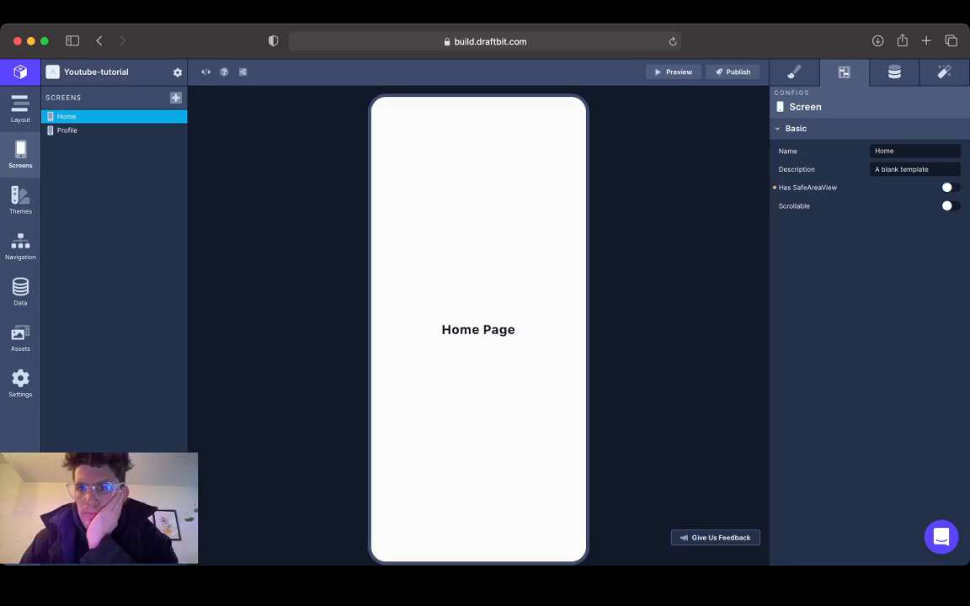
- Check the Home screen's Data and Styles settings, then go to the navigation structure
click(890, 71)
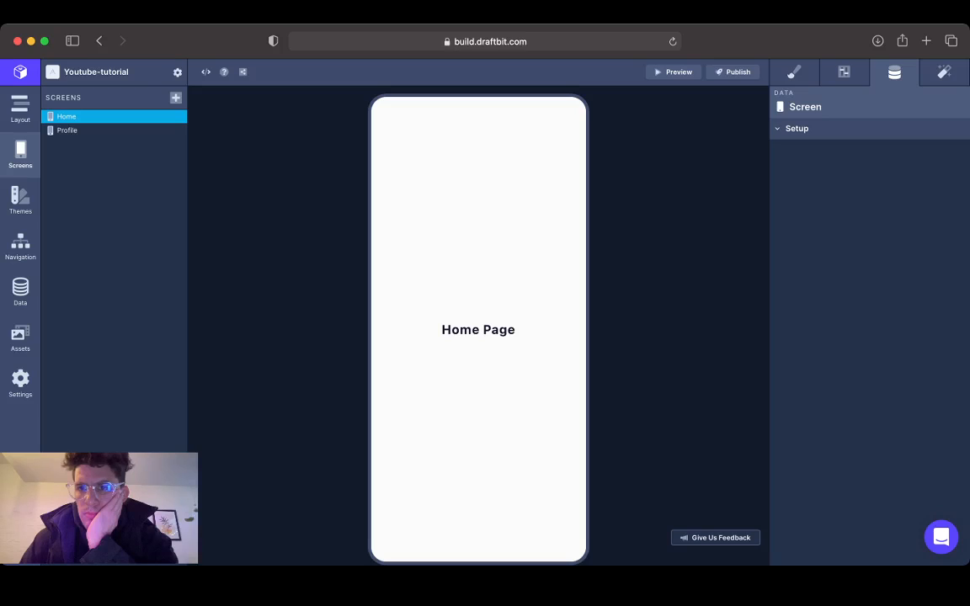
click(794, 71)
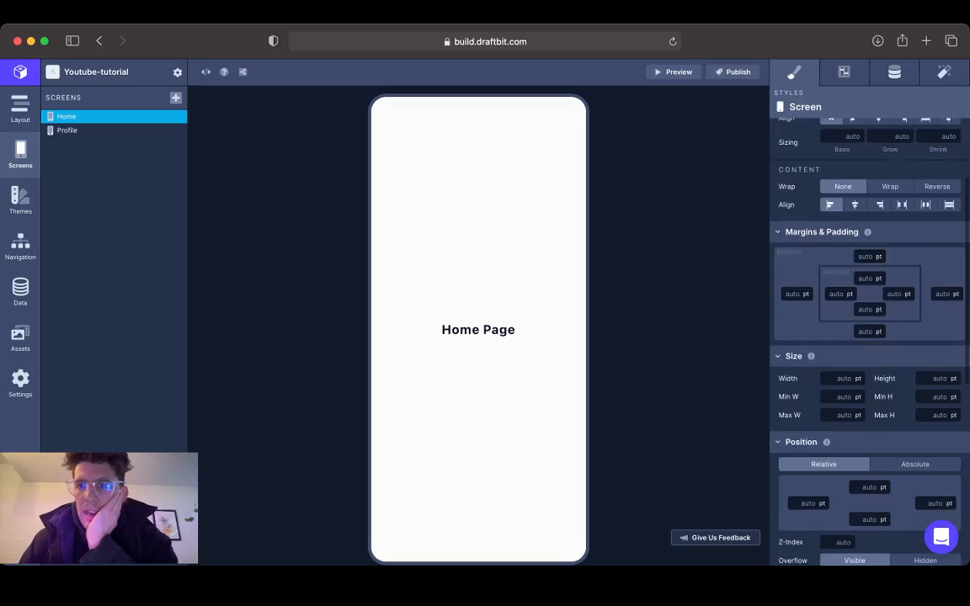
scroll(down, 3)
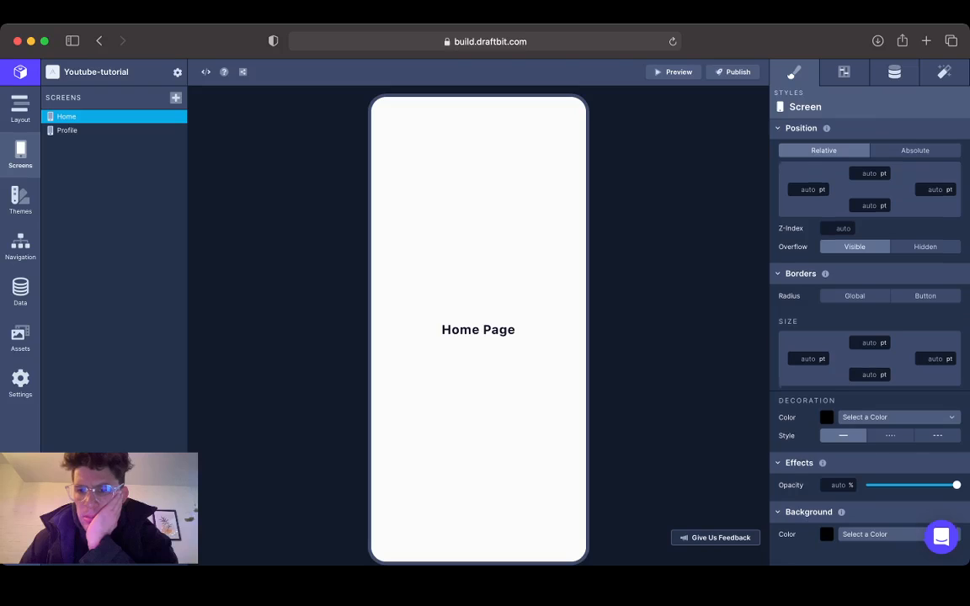
scroll(down, 3)
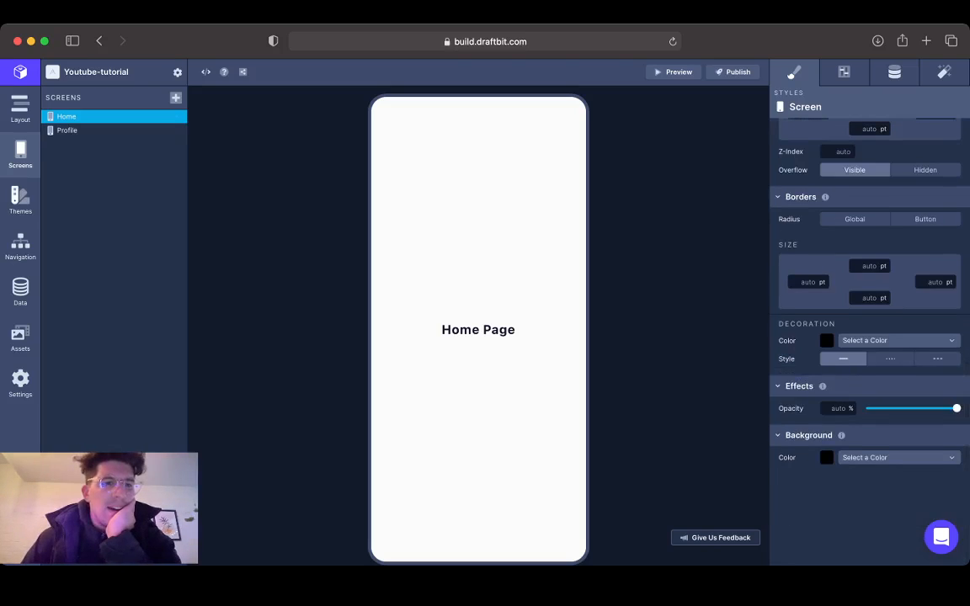
click(20, 245)
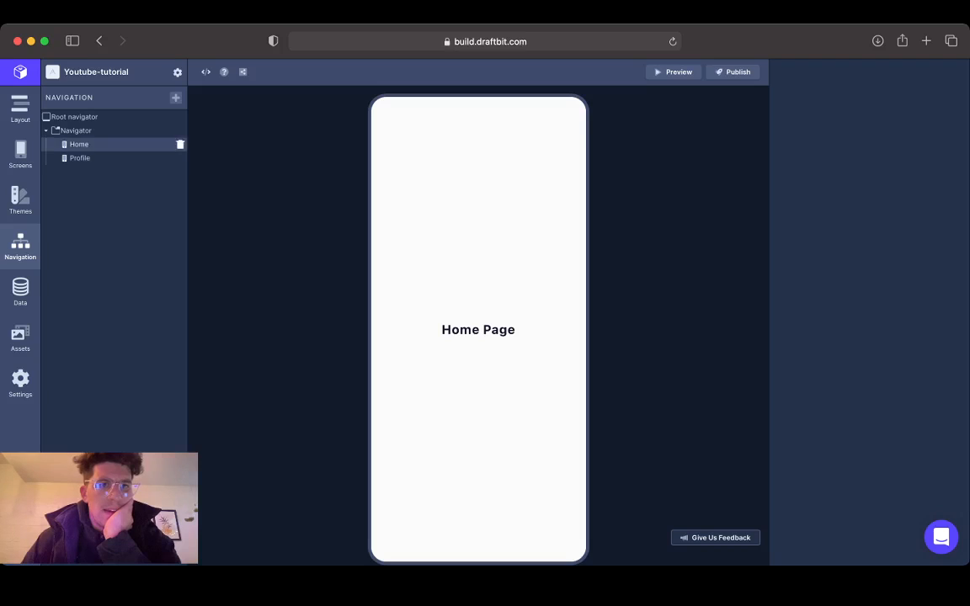
- Inspect the Root navigator's configuration and header mode
click(77, 118)
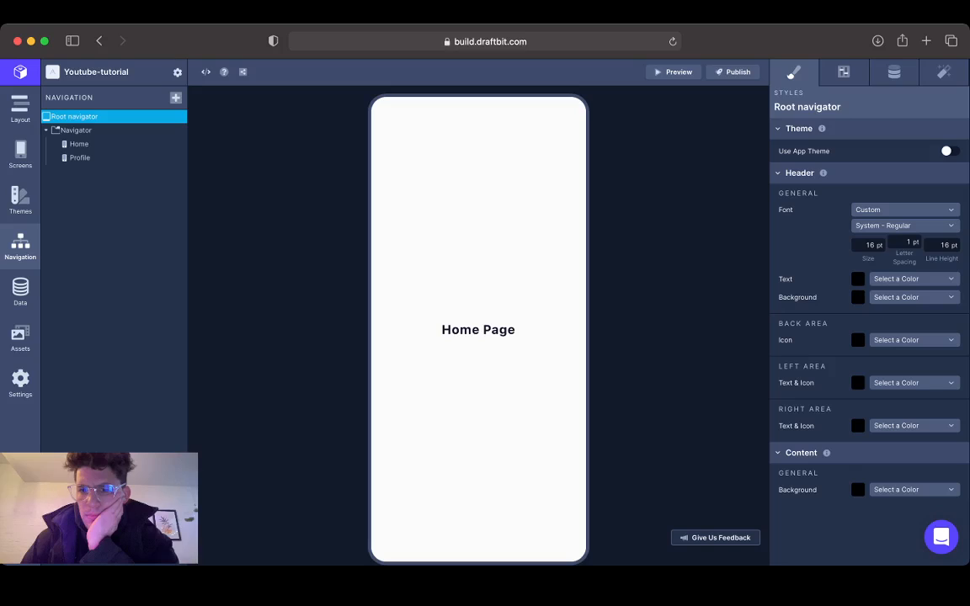
click(843, 70)
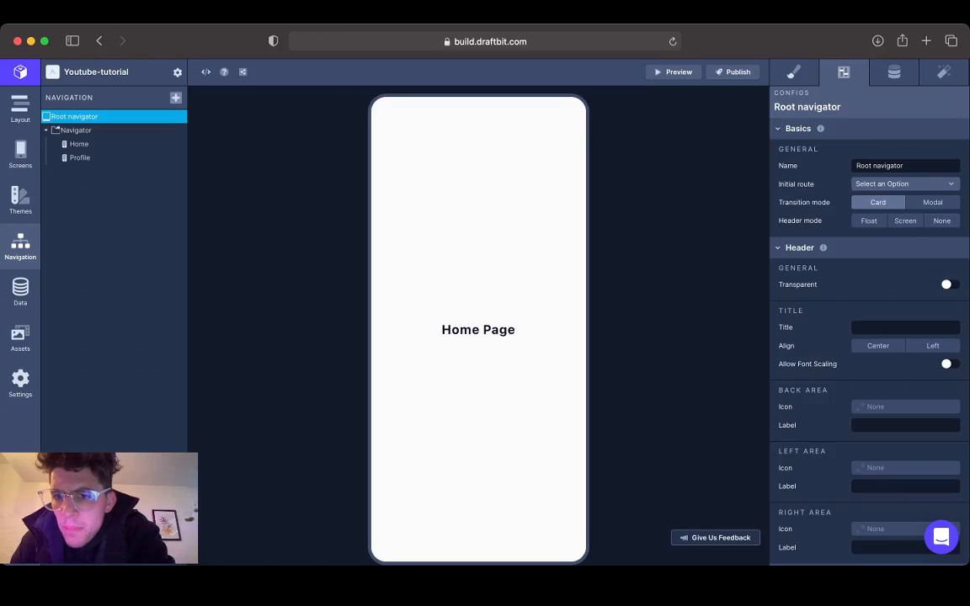
scroll(down, 3)
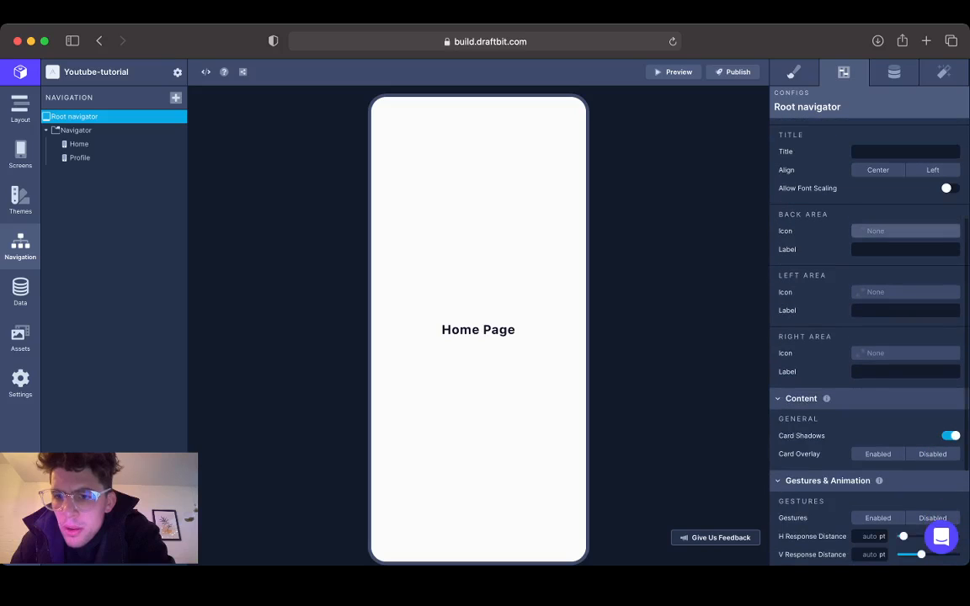
scroll(down, 3)
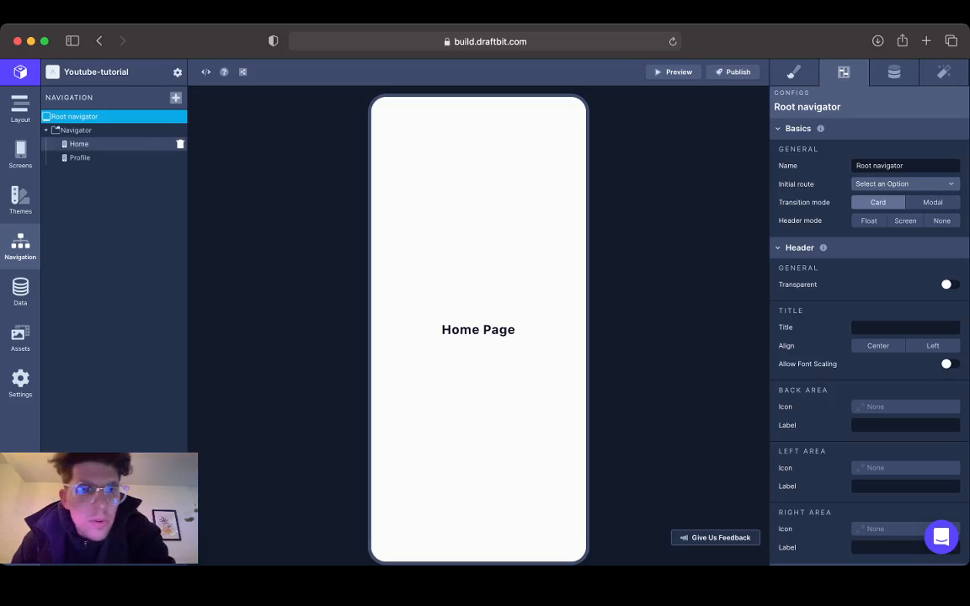
- Check the Home tab's config and the tab Navigator's label and colour styles
click(81, 145)
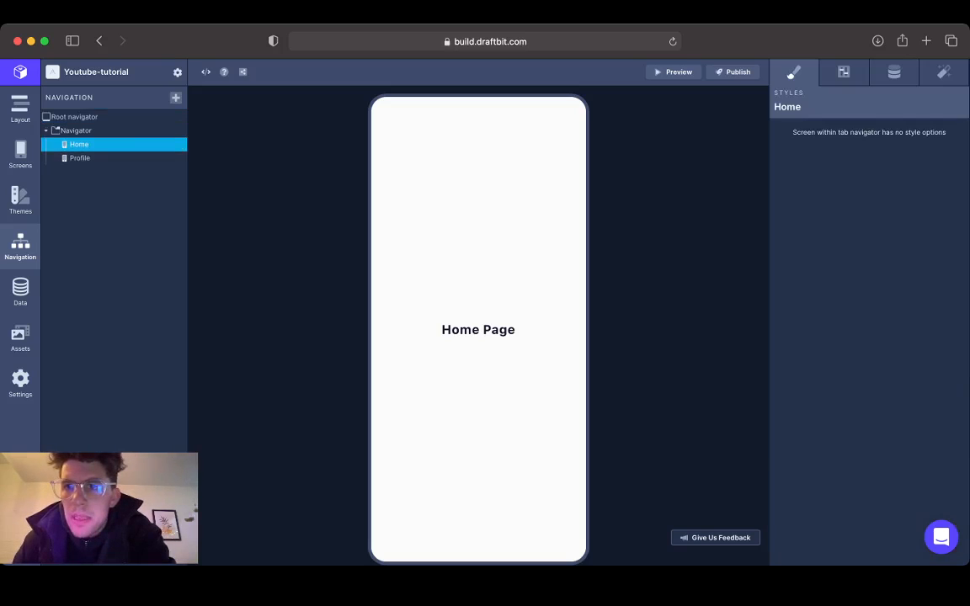
click(842, 70)
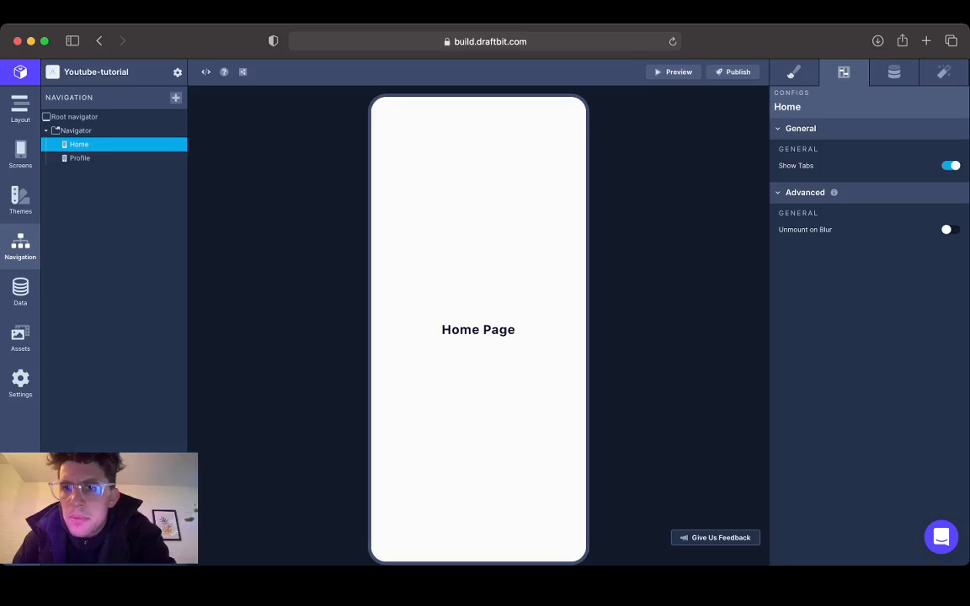
click(77, 131)
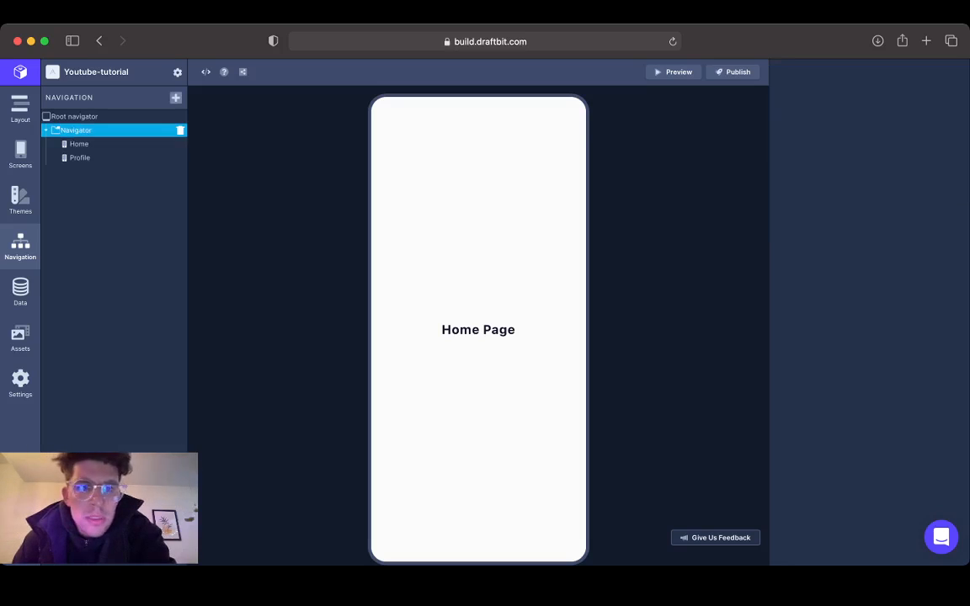
click(81, 132)
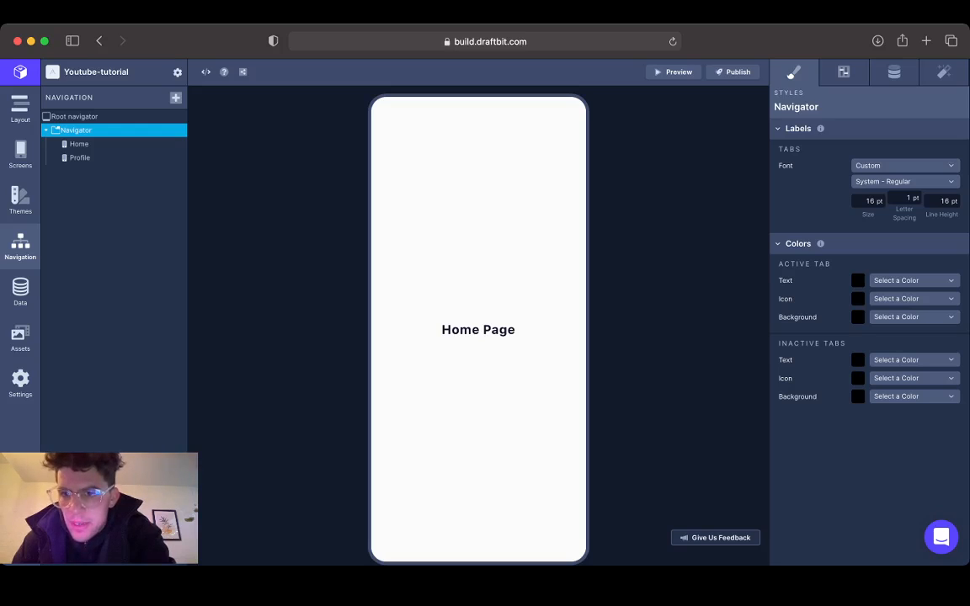
click(835, 71)
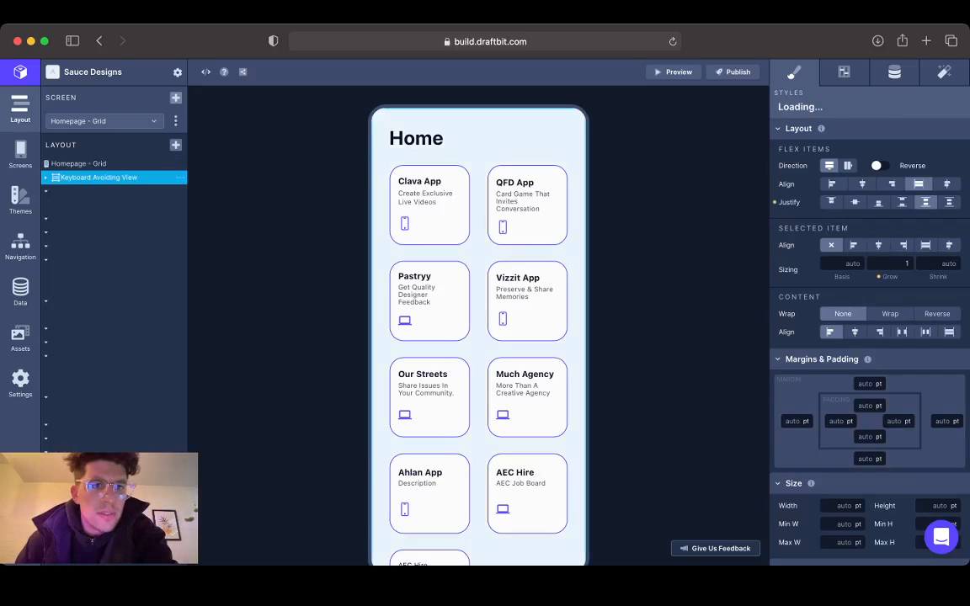
- Inspect the Homepage - Grid screen's Styles, Config and Data settings
click(81, 164)
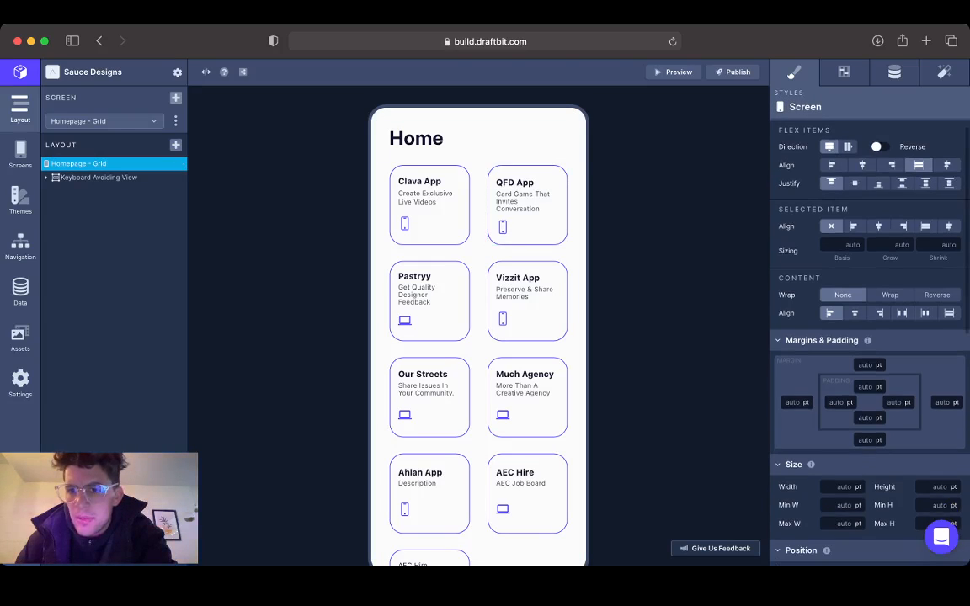
scroll(down, 3)
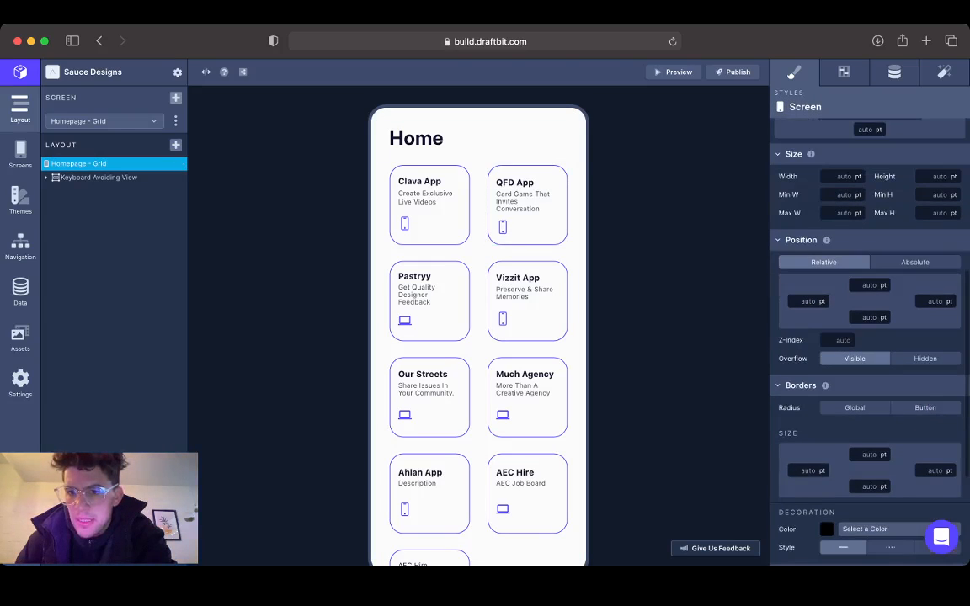
scroll(down, 3)
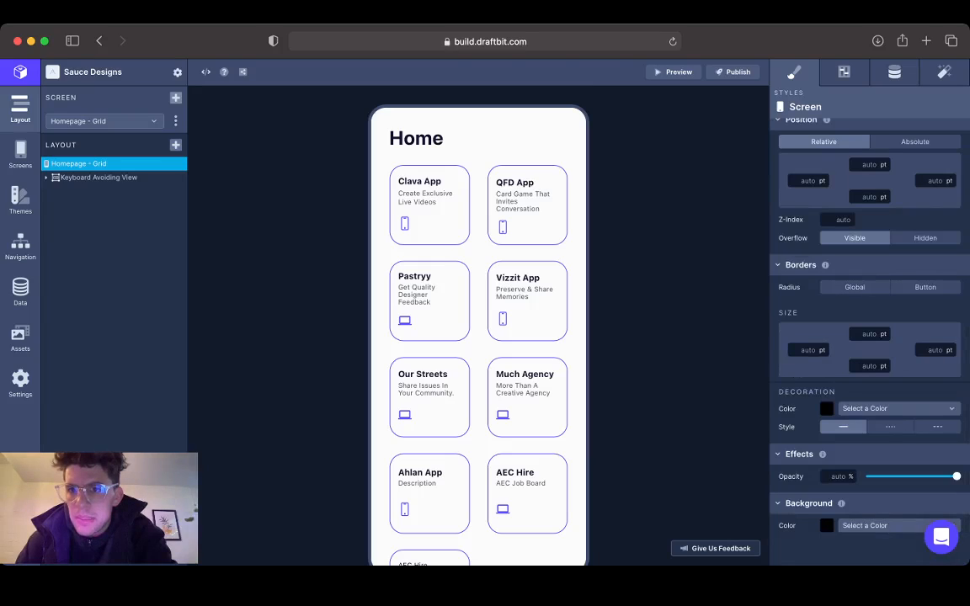
click(844, 71)
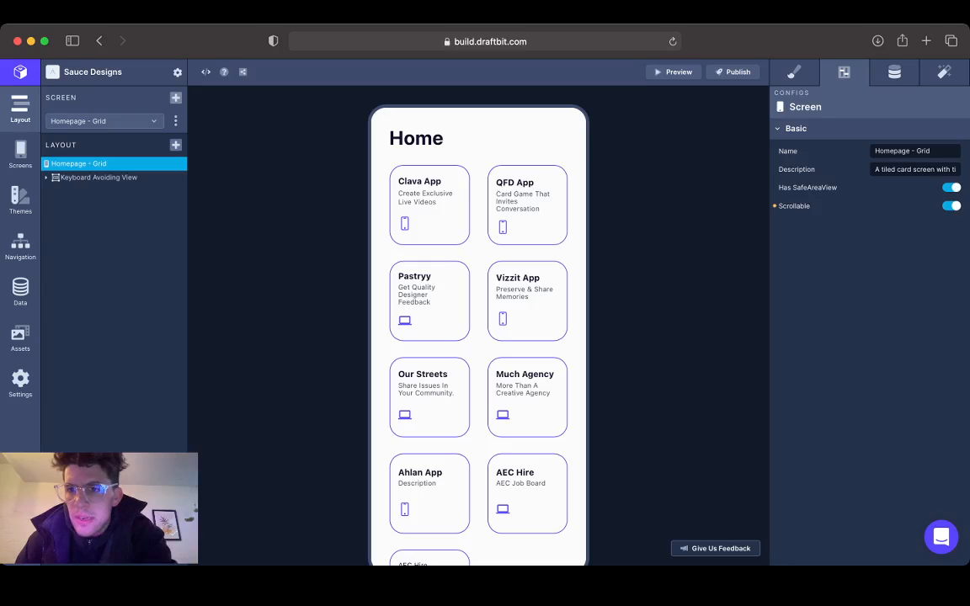
click(894, 70)
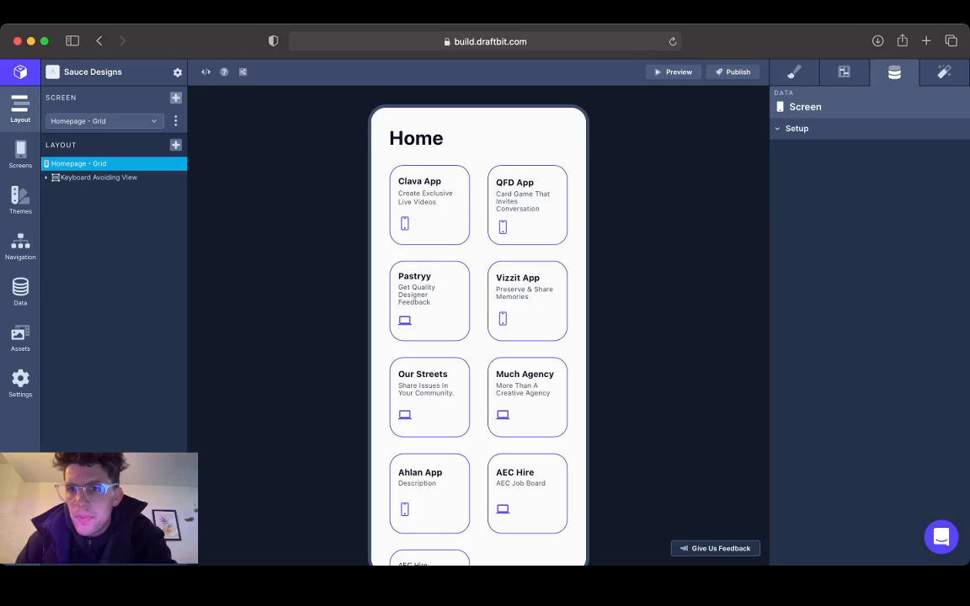
click(794, 71)
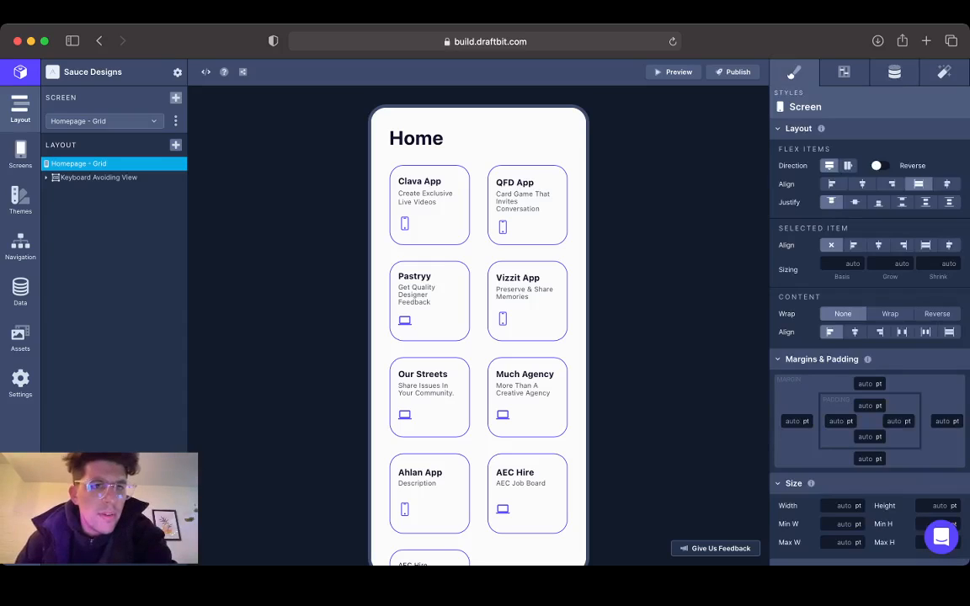
- Look at the project's Themes and Screens, then the Login screen's configuration
click(21, 199)
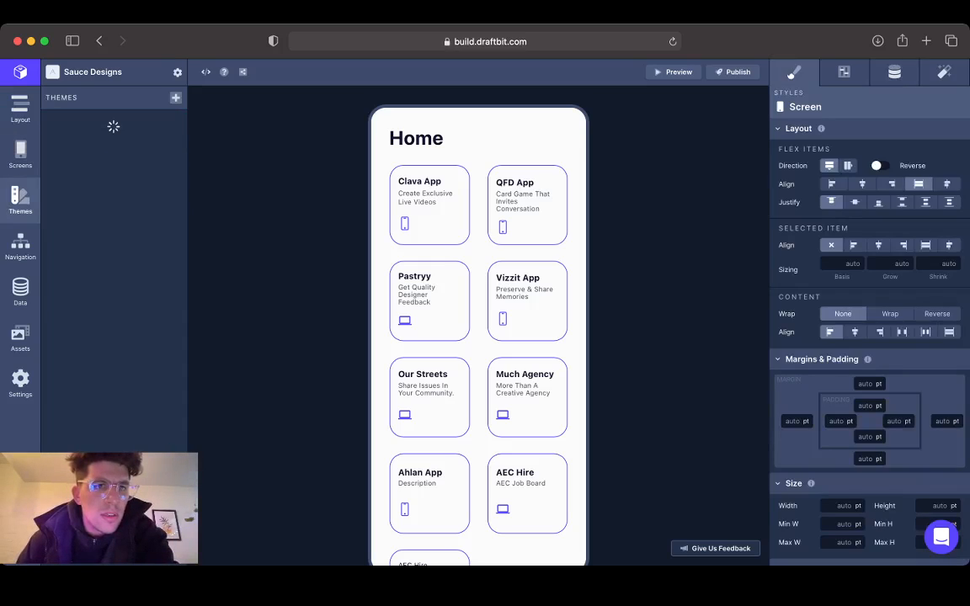
click(20, 151)
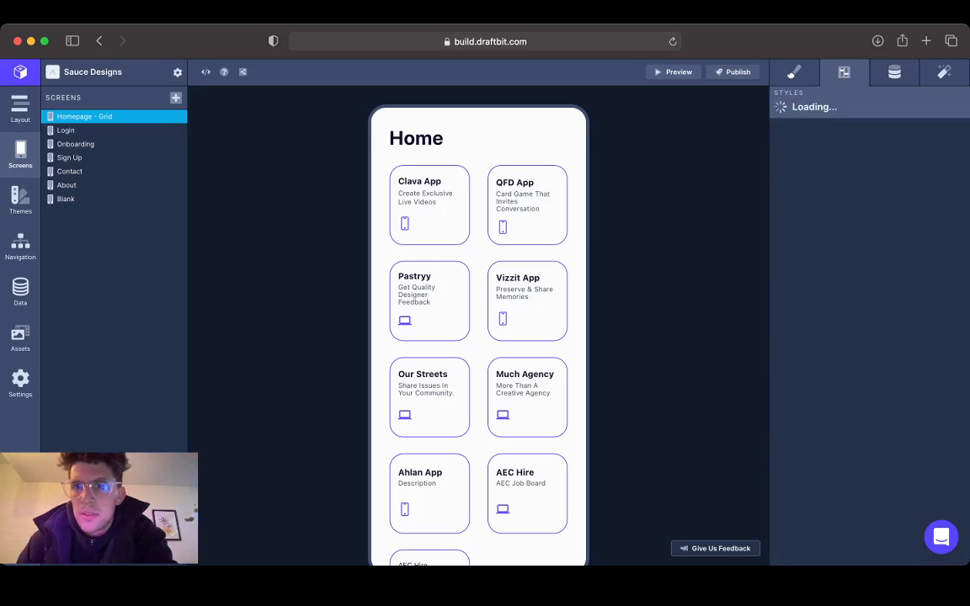
click(65, 130)
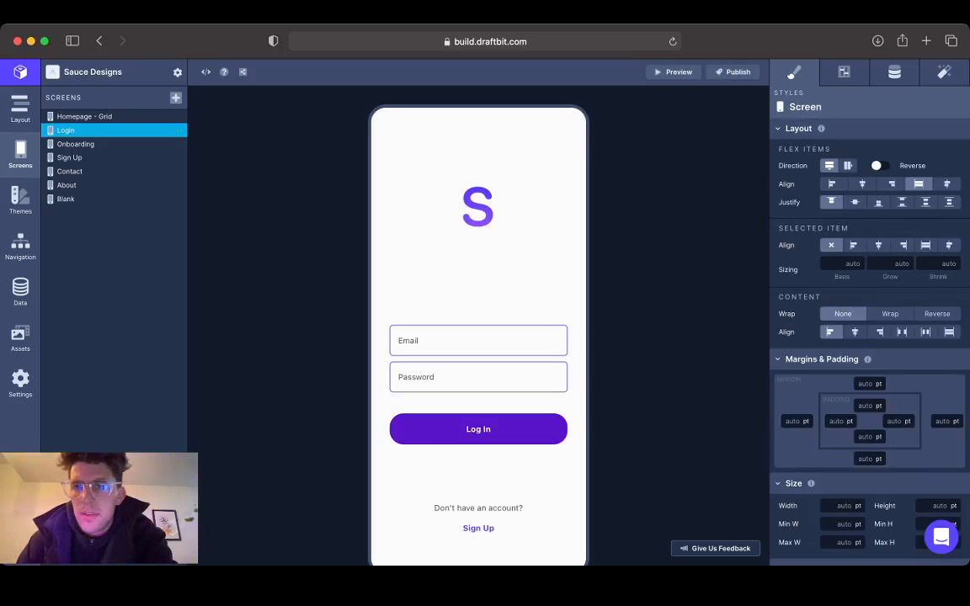
click(844, 71)
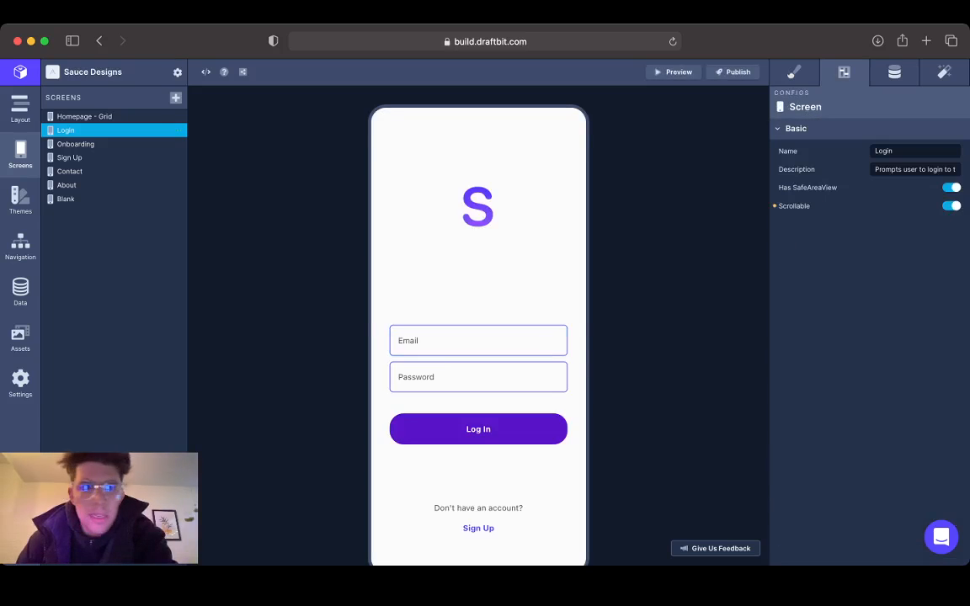
- View the Sauce Designs tab Navigator's three tab routes in its Config settings
click(20, 244)
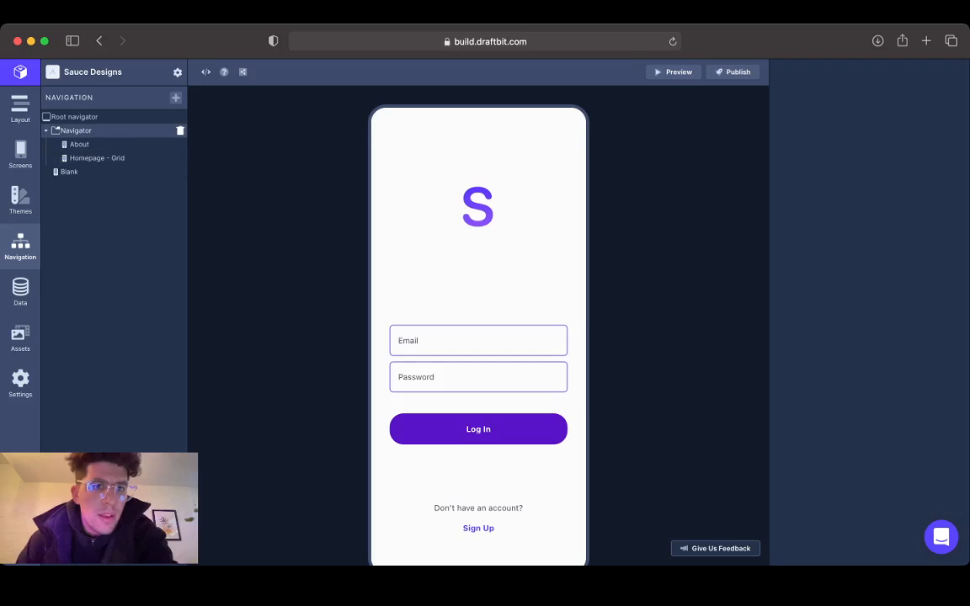
click(77, 131)
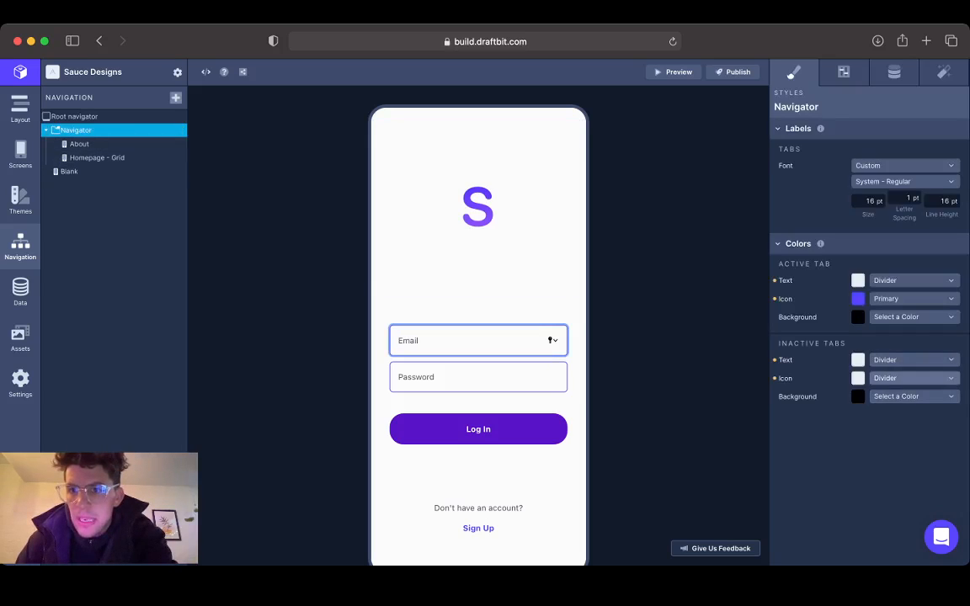
click(842, 71)
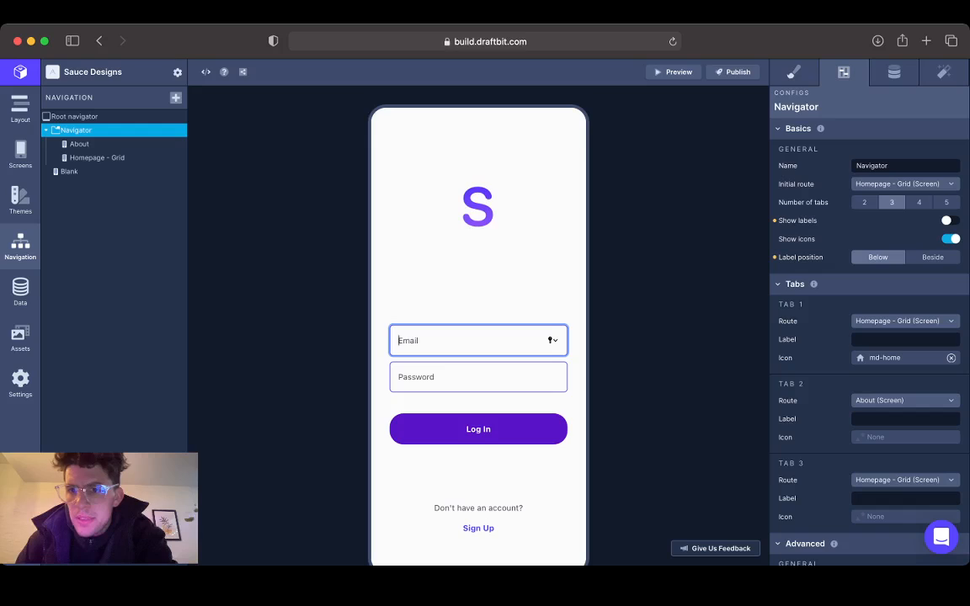
scroll(down, 3)
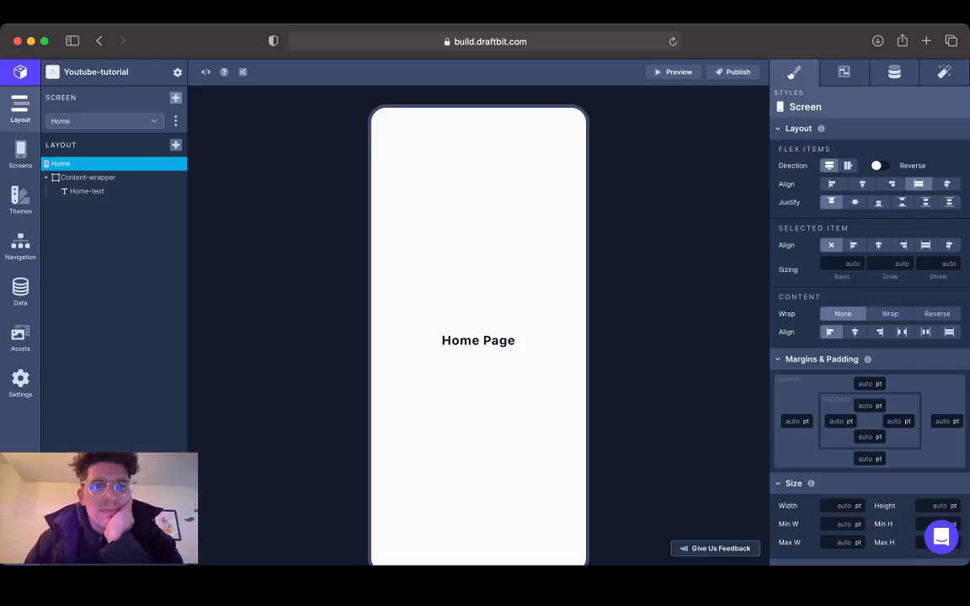
- Review the Home screen's Style, Config and Data settings
click(87, 177)
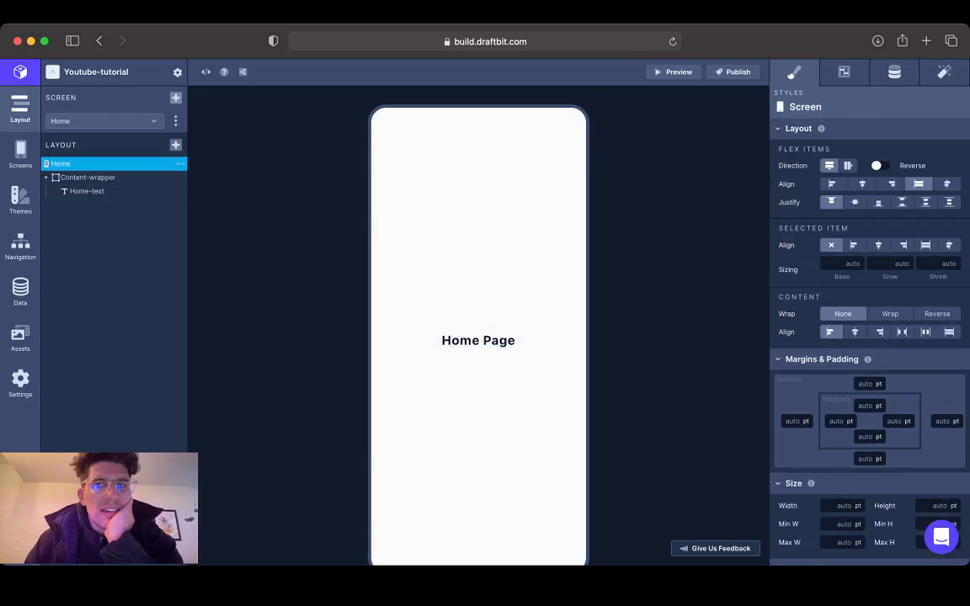
mouse_move(832, 165)
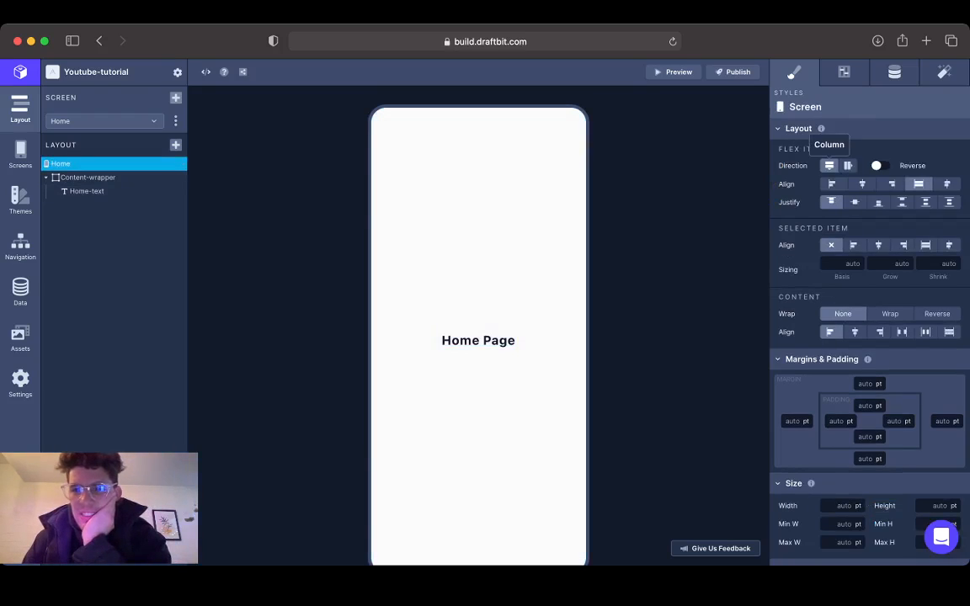
scroll(down, 3)
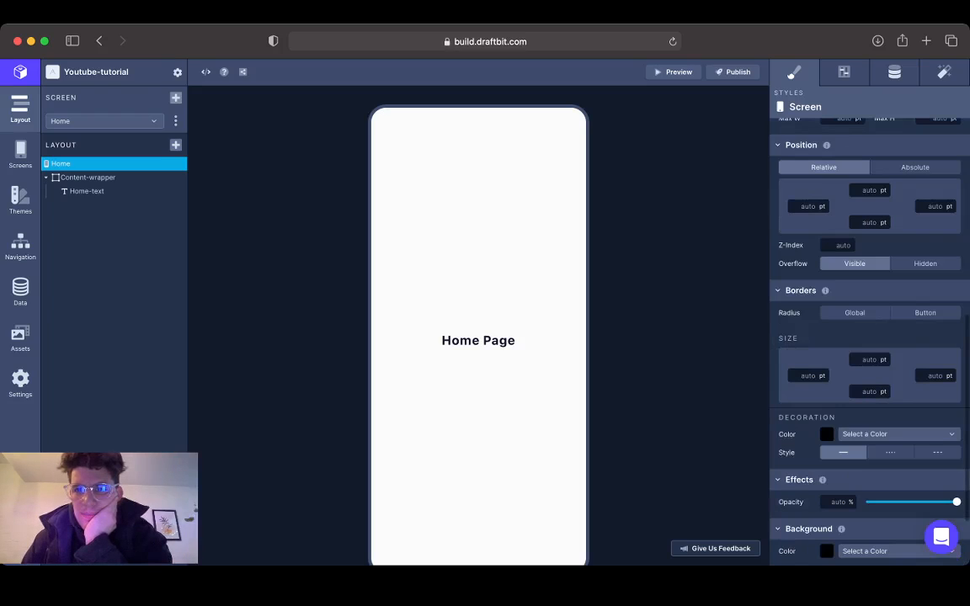
scroll(down, 3)
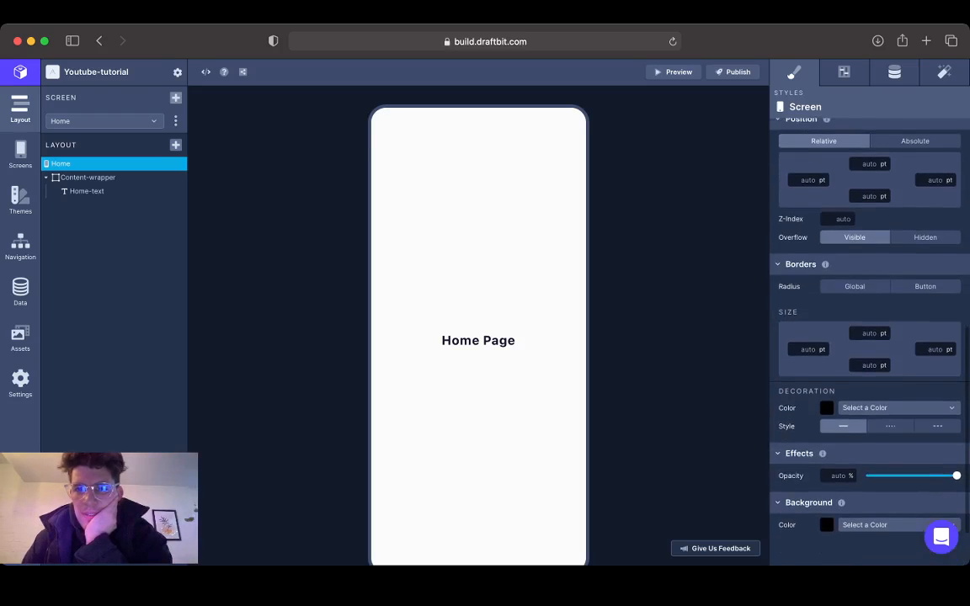
scroll(down, 3)
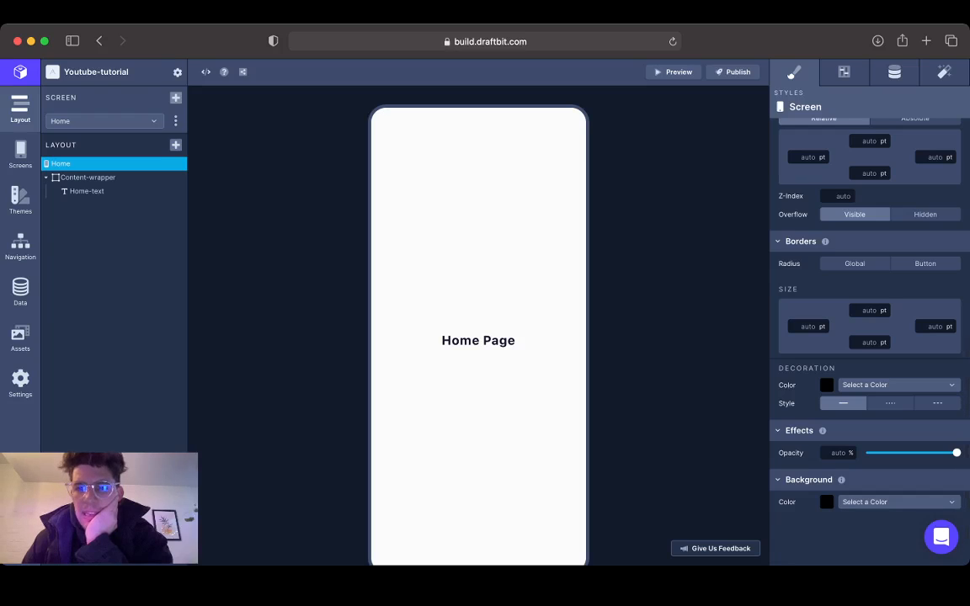
click(844, 70)
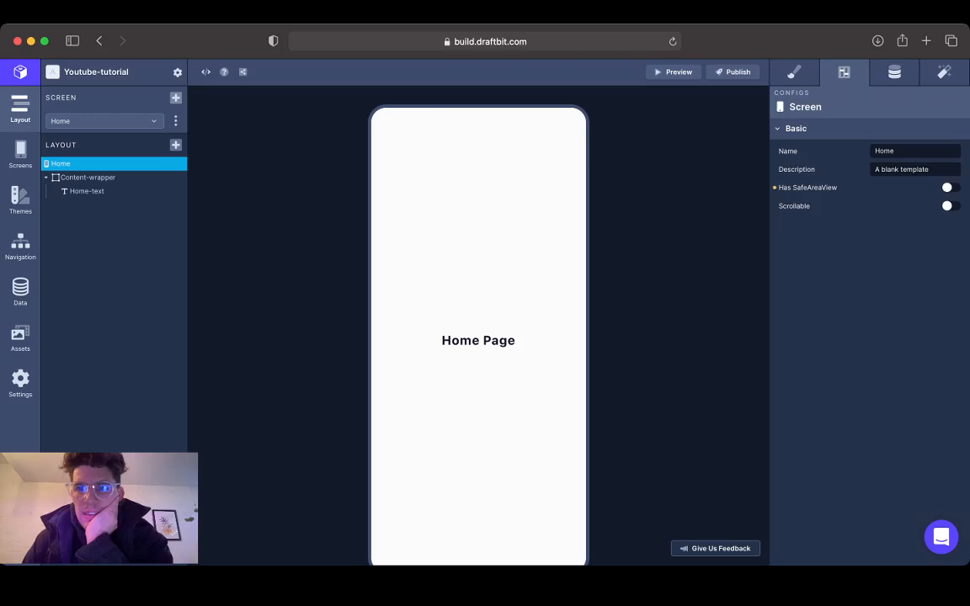
click(892, 74)
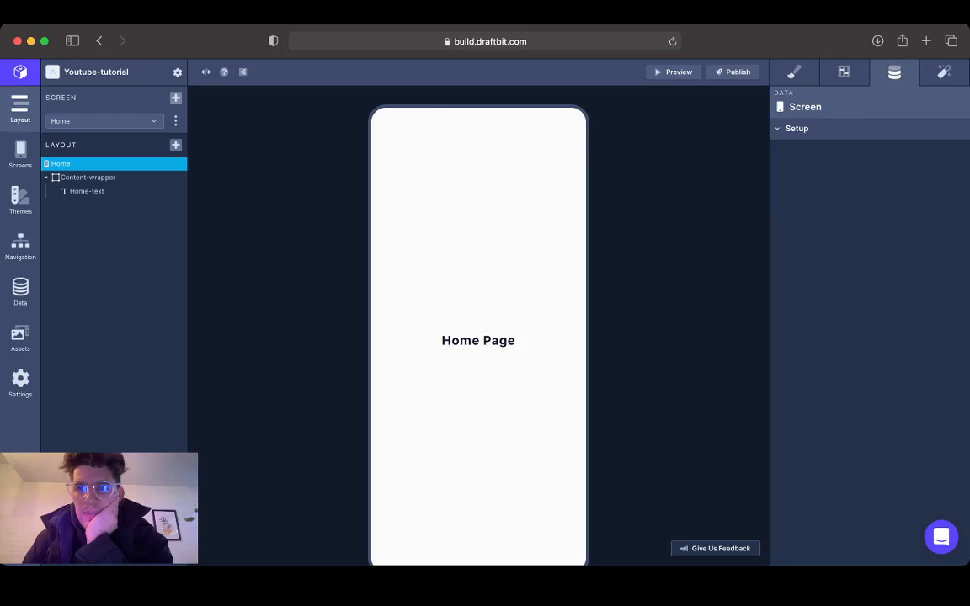
click(795, 73)
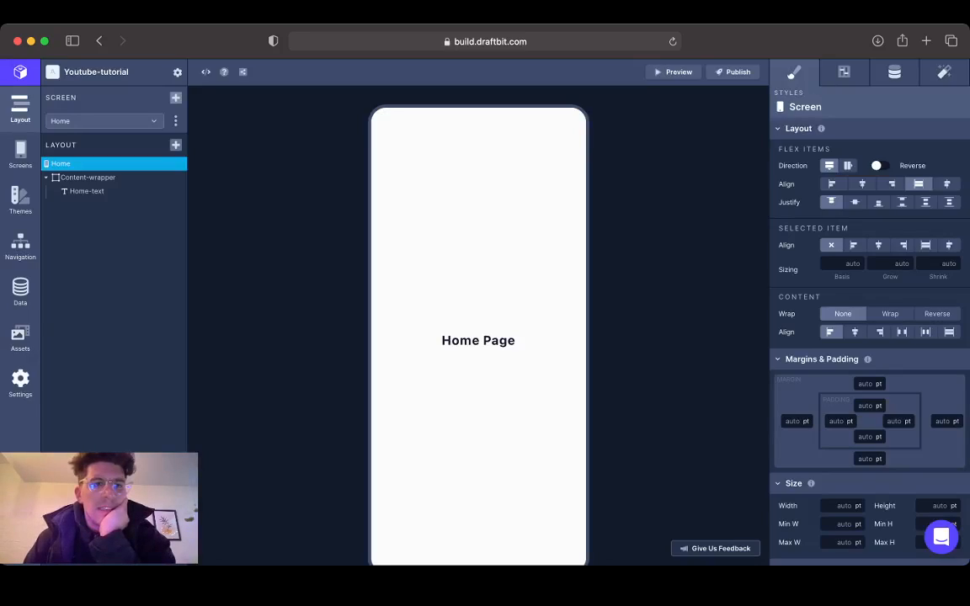
- Look at Project Settings, cancel without changes, and show the app's screens list
click(177, 70)
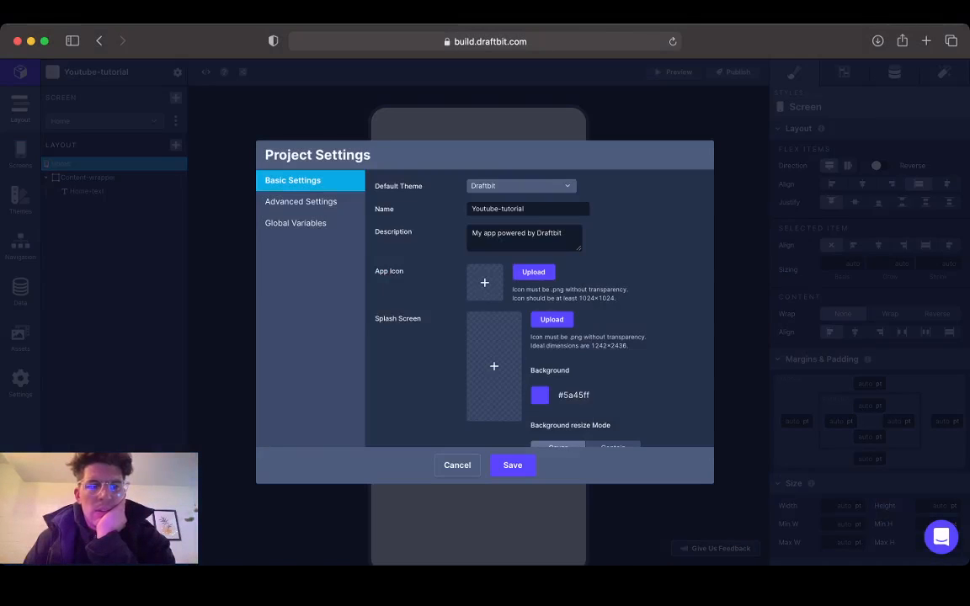
click(458, 465)
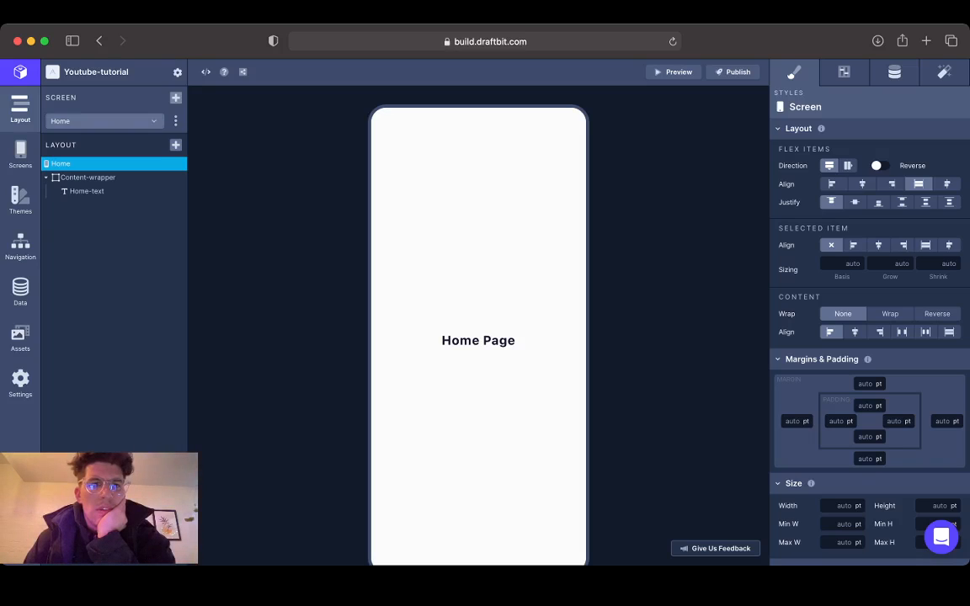
click(176, 121)
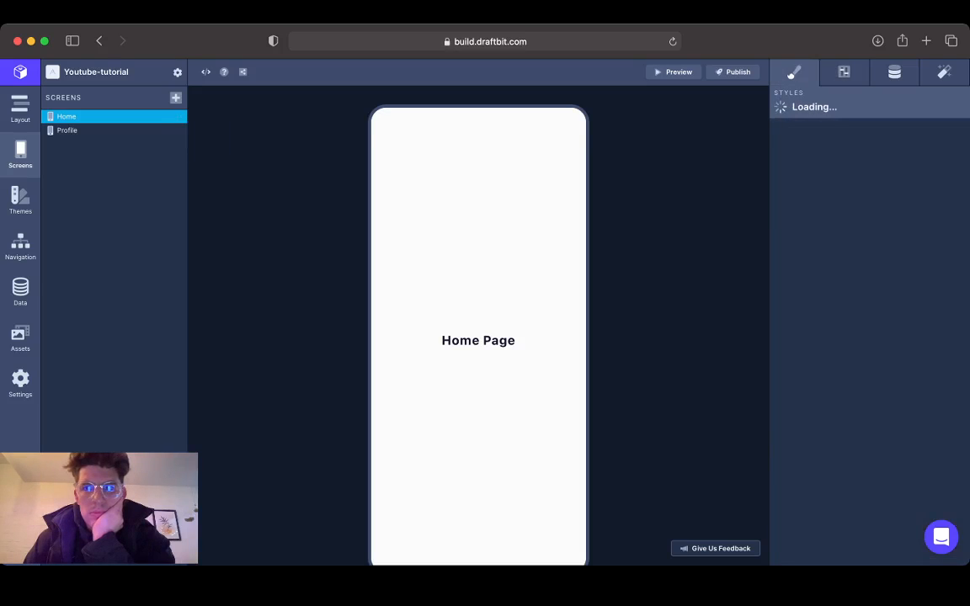
- Check the Home screen's Config with SafeAreaView on, then browse Navigation and Themes
click(67, 129)
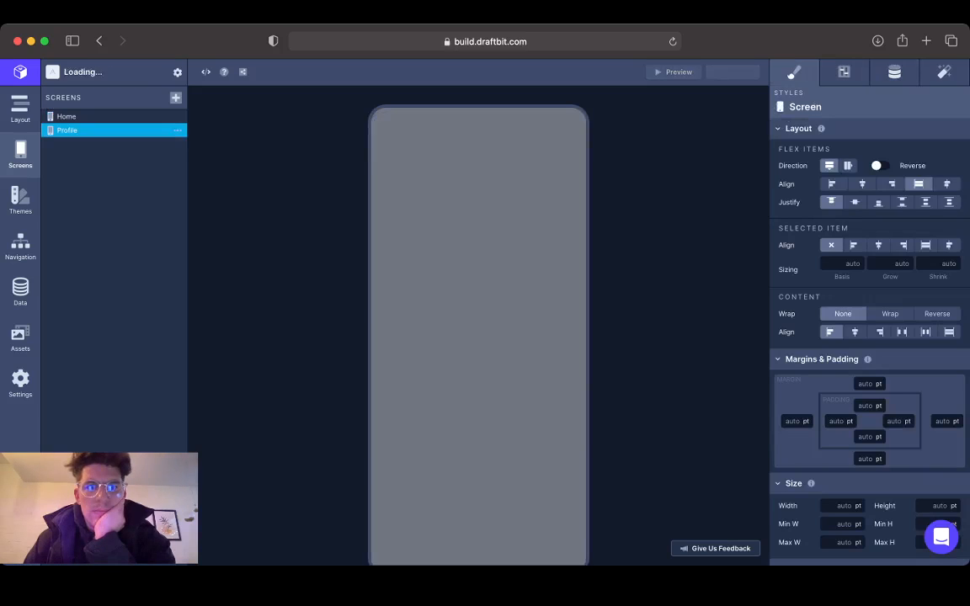
click(69, 116)
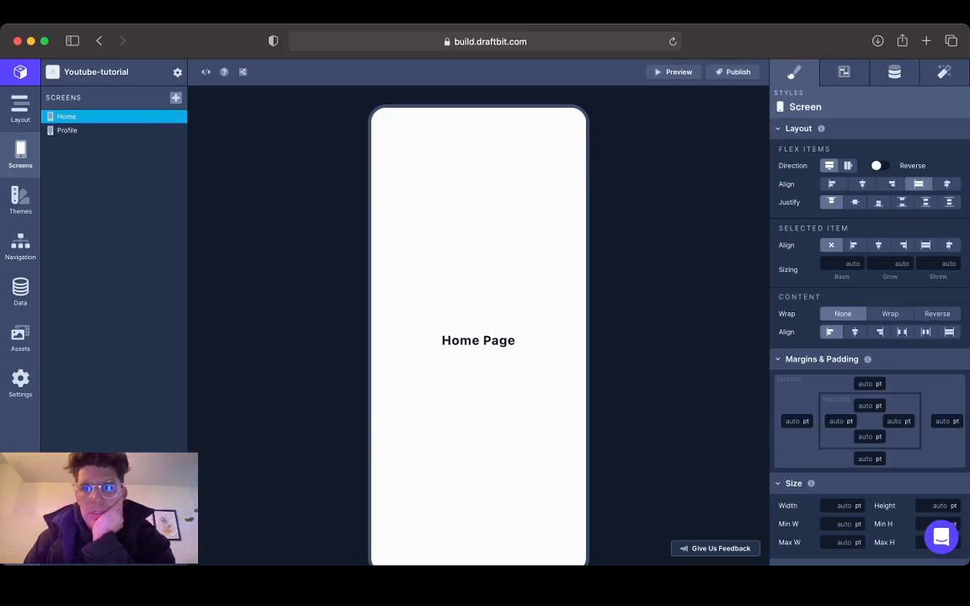
click(845, 71)
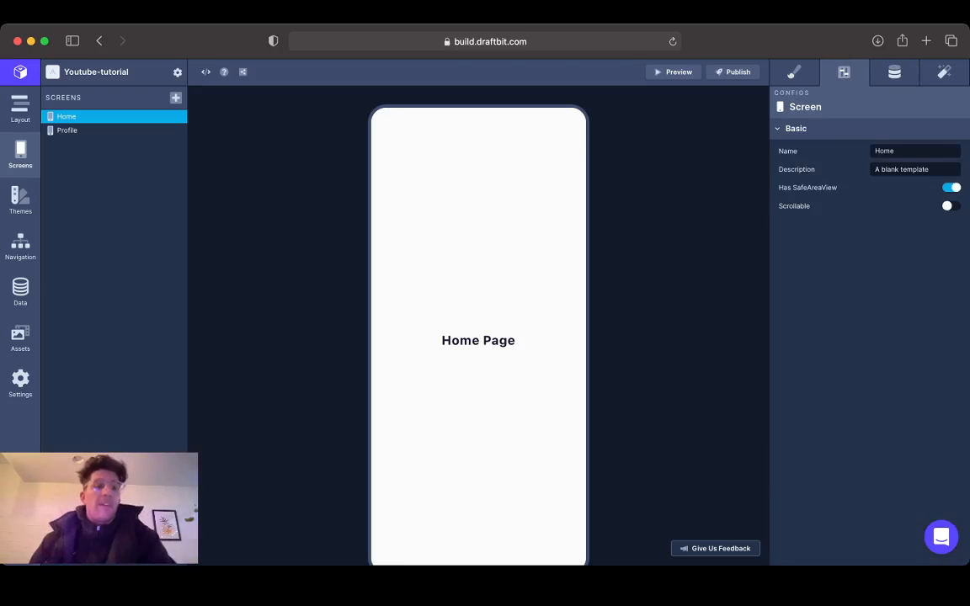
click(20, 244)
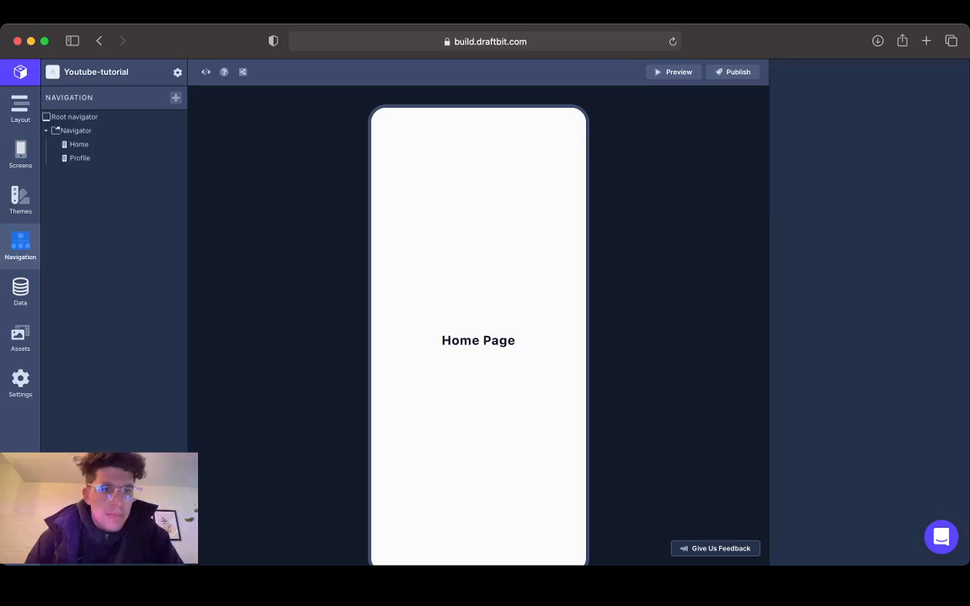
click(21, 198)
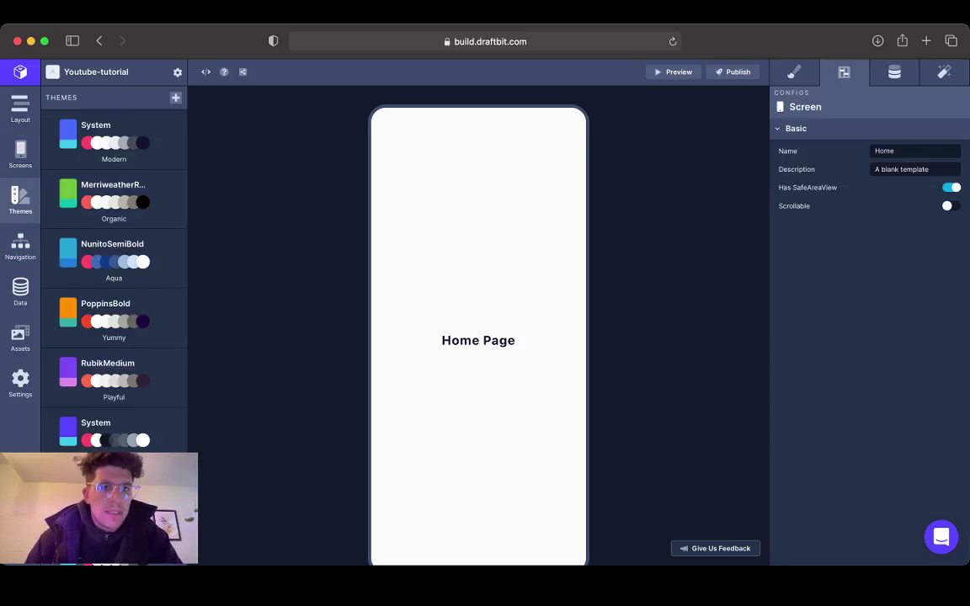
click(20, 111)
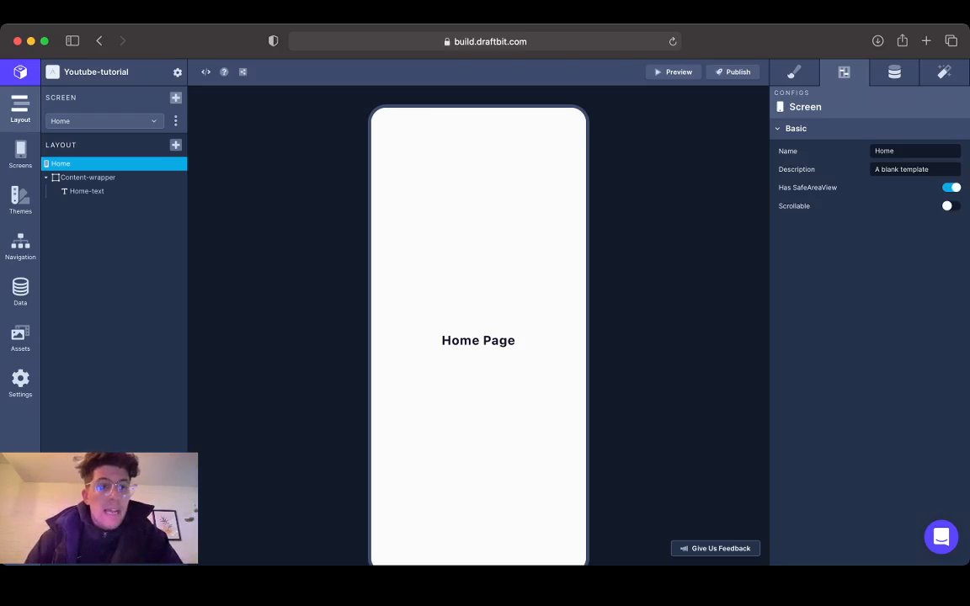
- View the Navigator's tab styles and return to the workspace dashboard
click(101, 122)
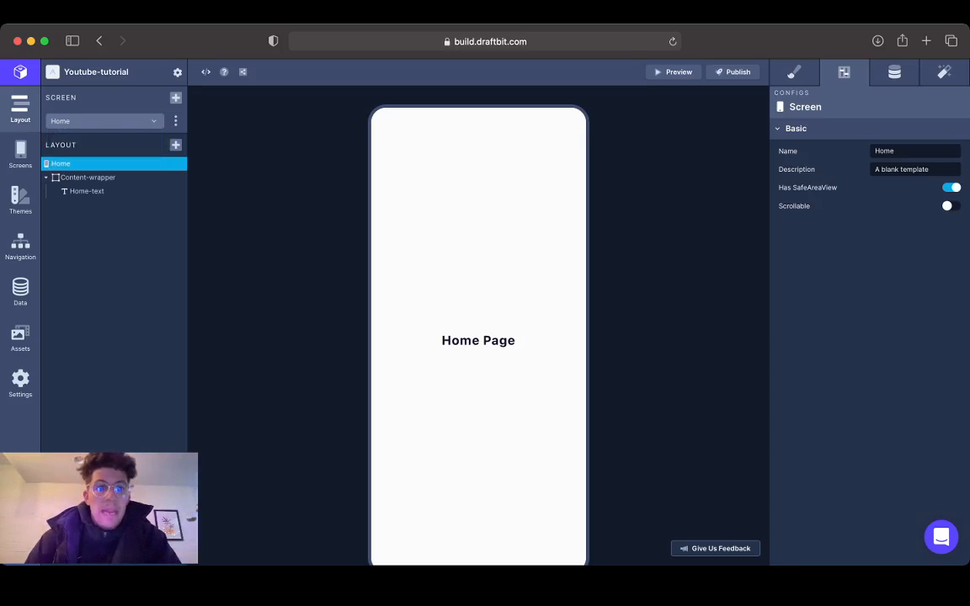
click(20, 244)
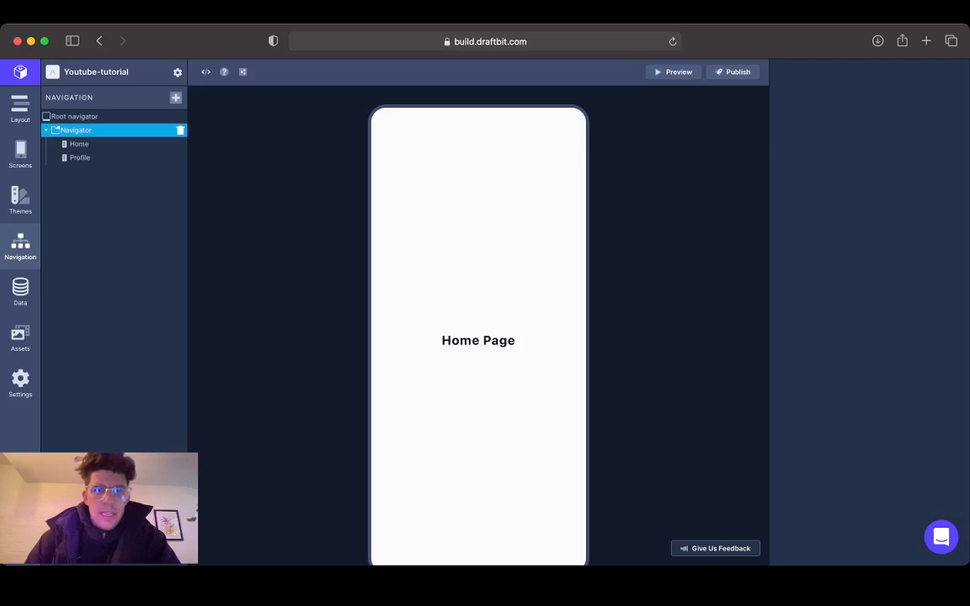
click(76, 130)
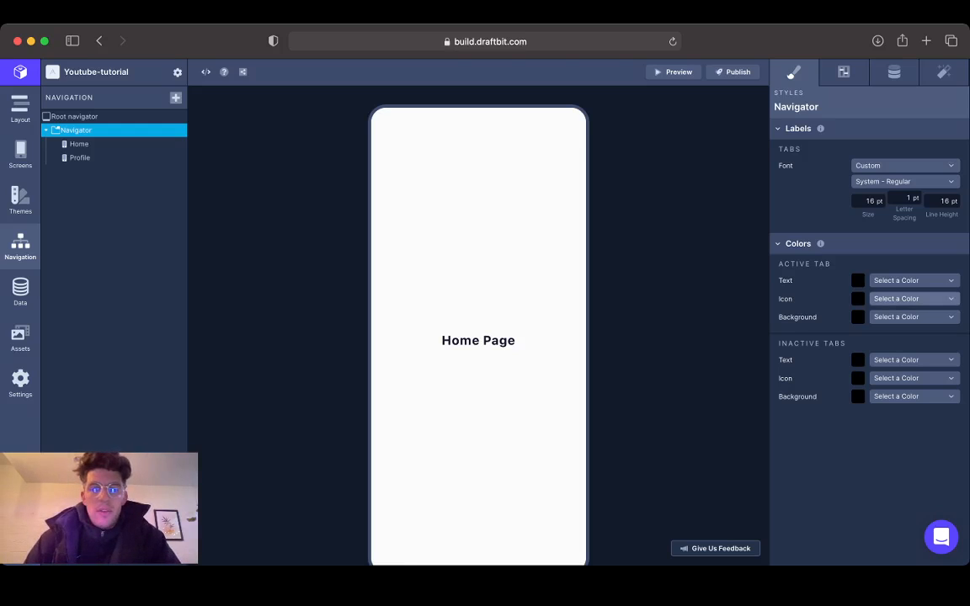
click(843, 71)
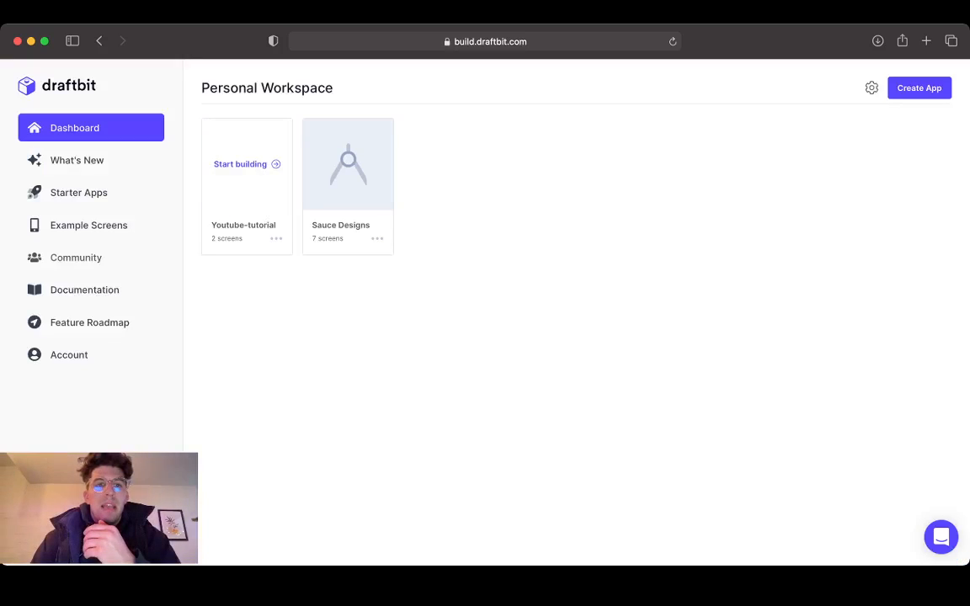
- Reopen the Sauce Designs app and review its Login, Onboarding and Contact screens
click(347, 165)
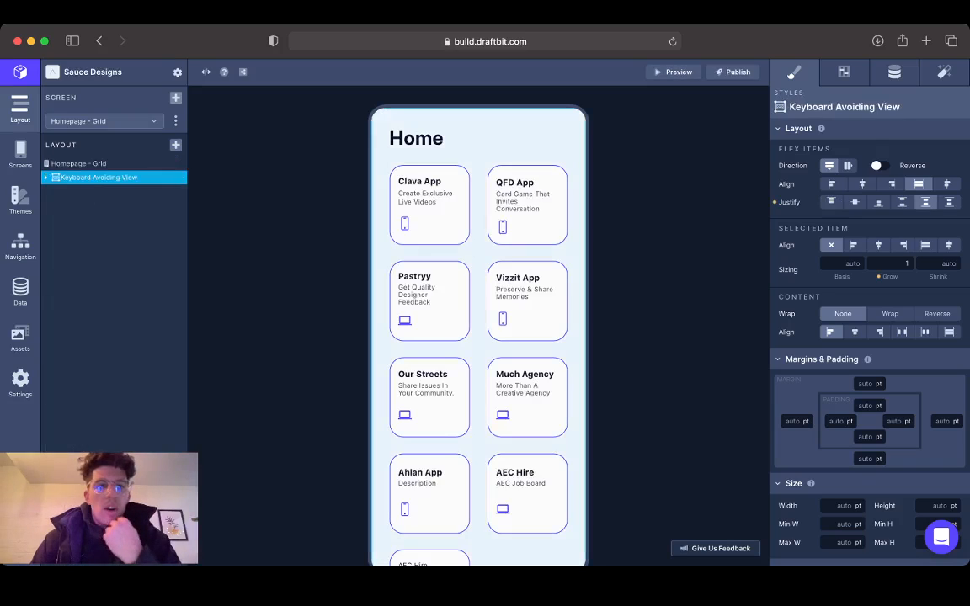
click(21, 151)
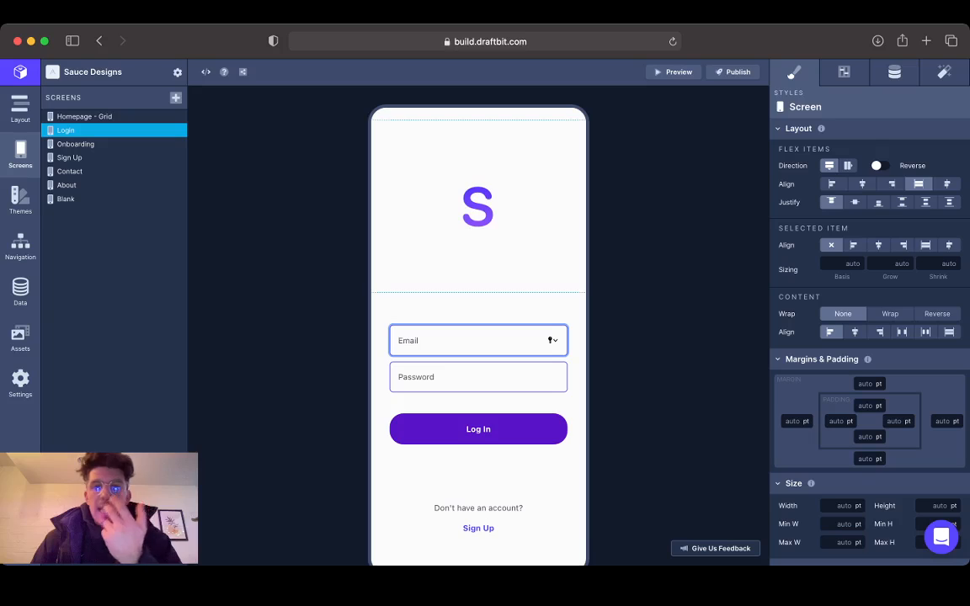
click(74, 145)
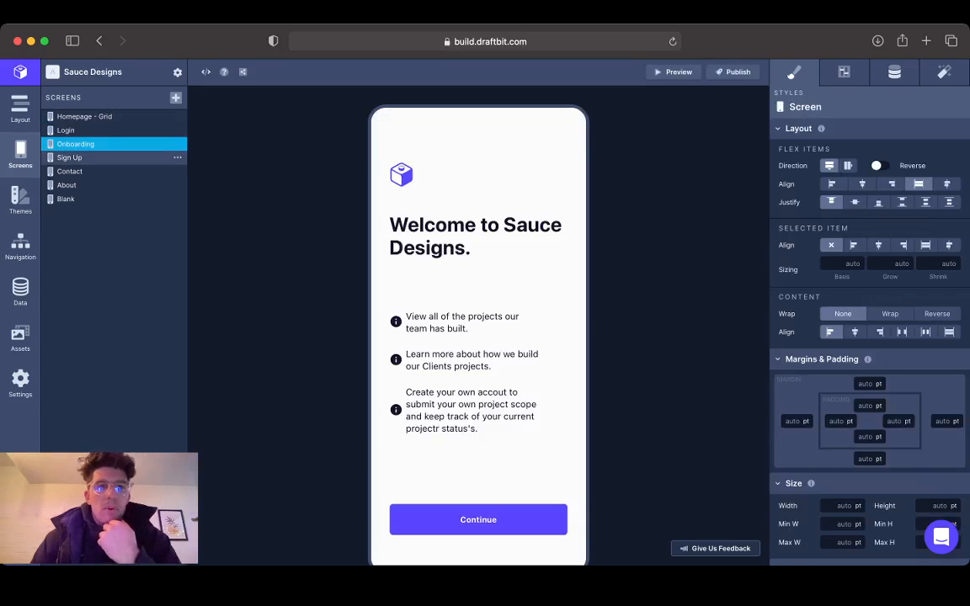
click(69, 172)
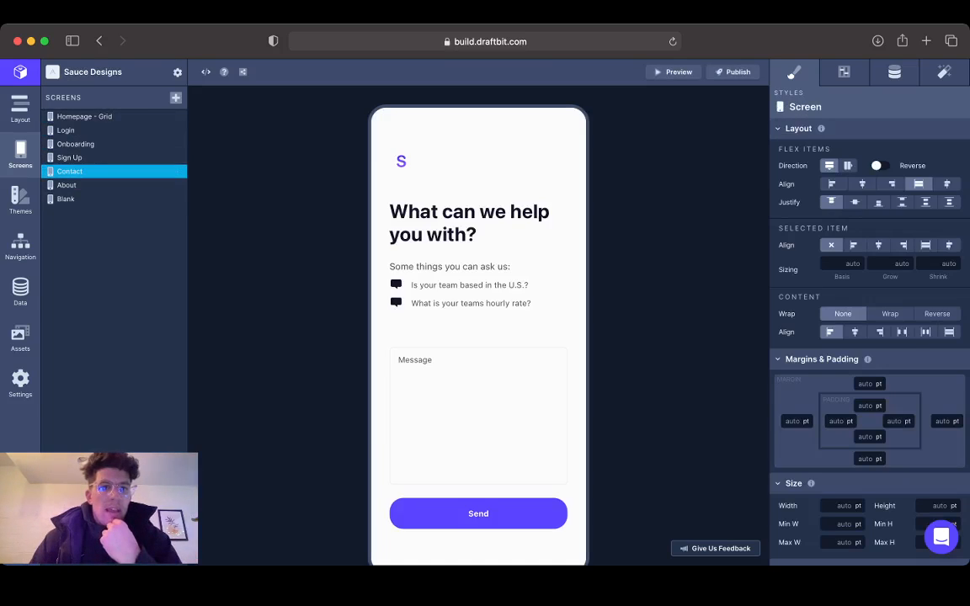
- Review the About and Blank screens, then return to the Homepage - Grid screen
click(67, 183)
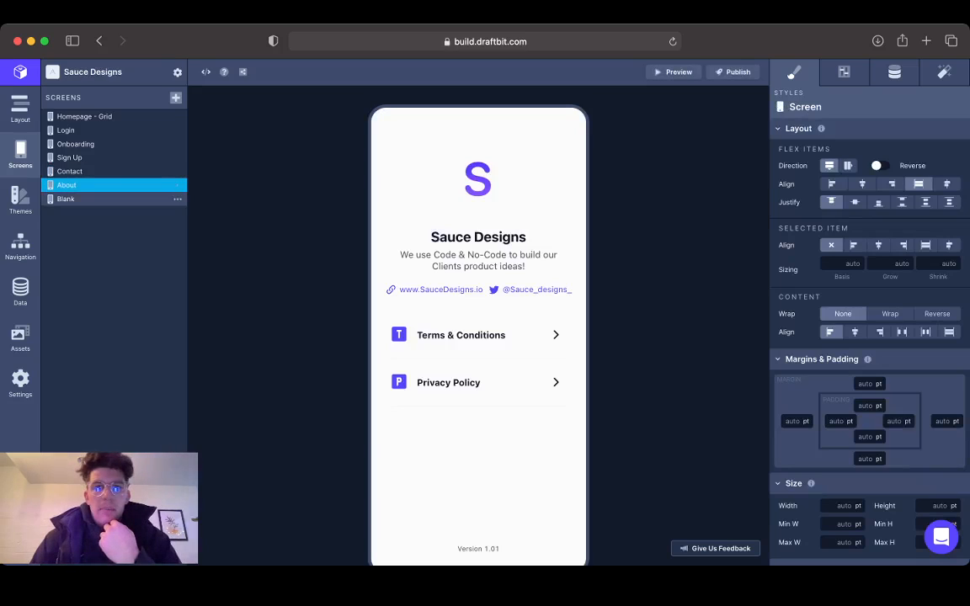
click(66, 199)
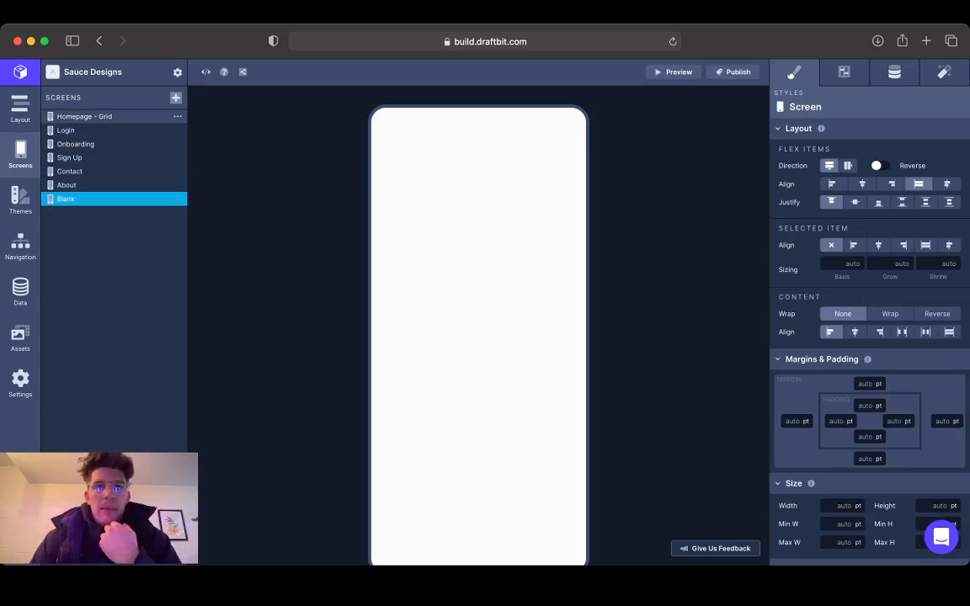
click(93, 116)
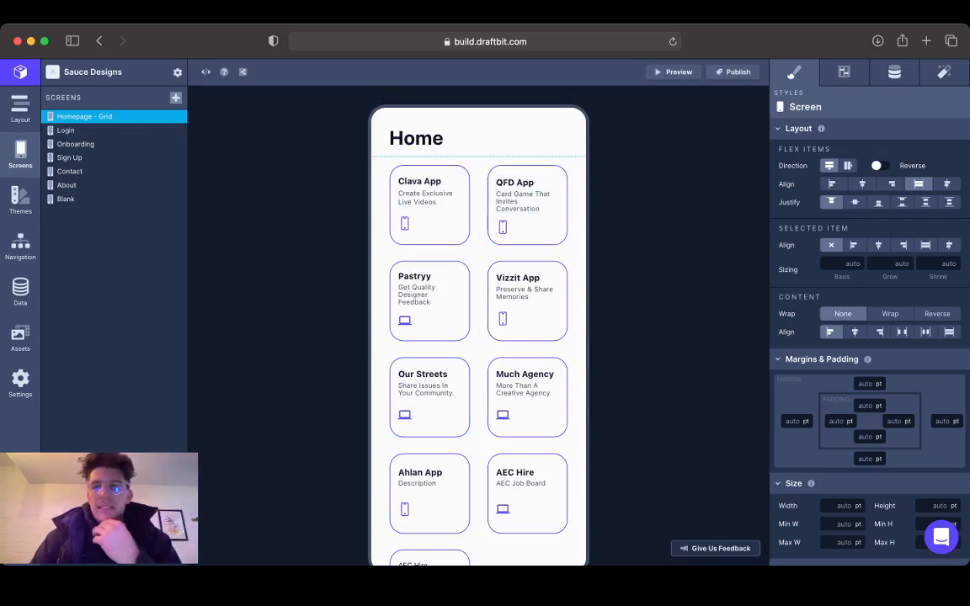
click(527, 206)
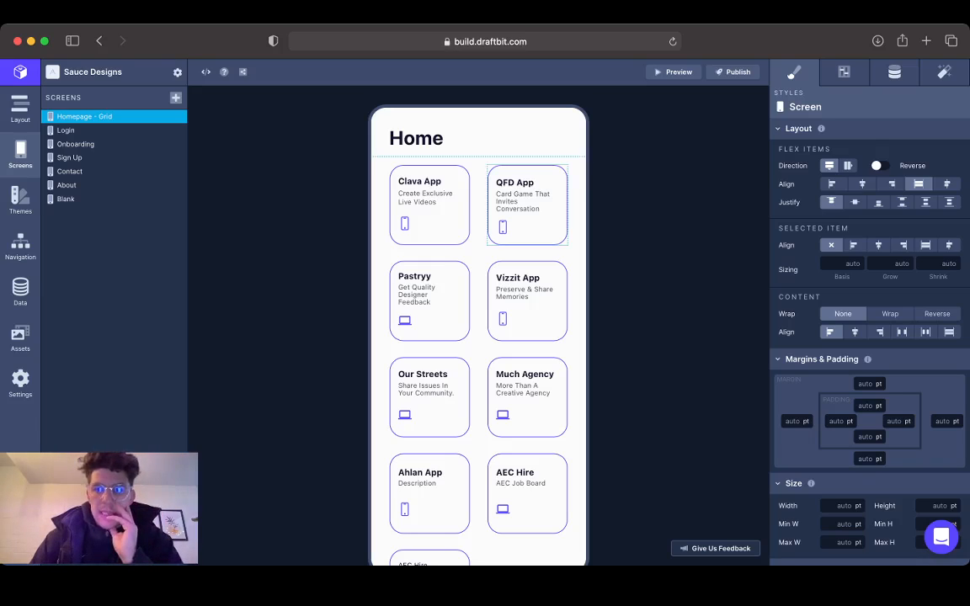